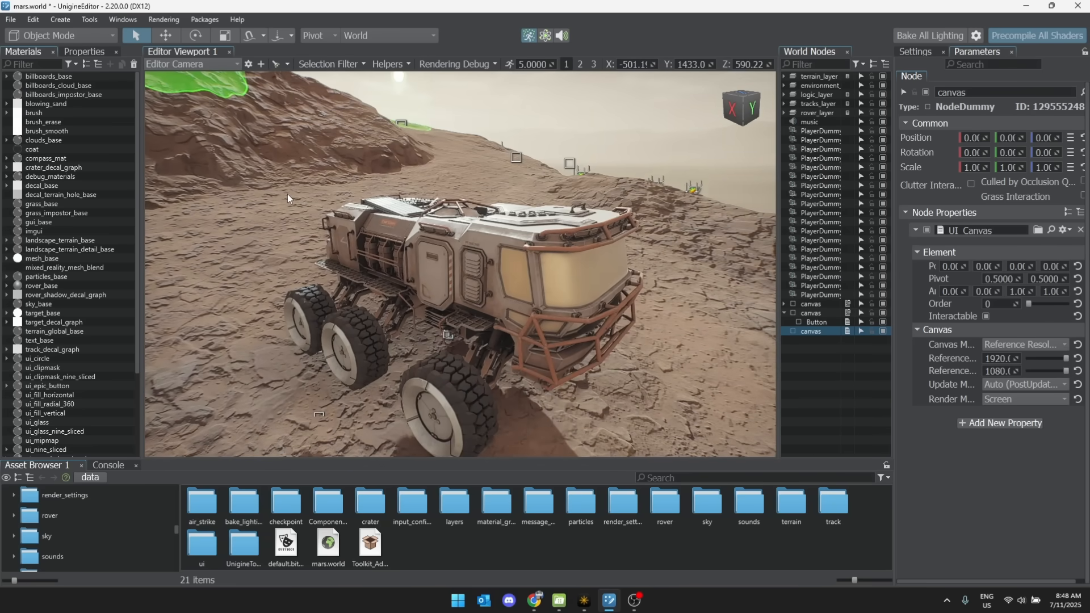
mouse_move(495, 260)
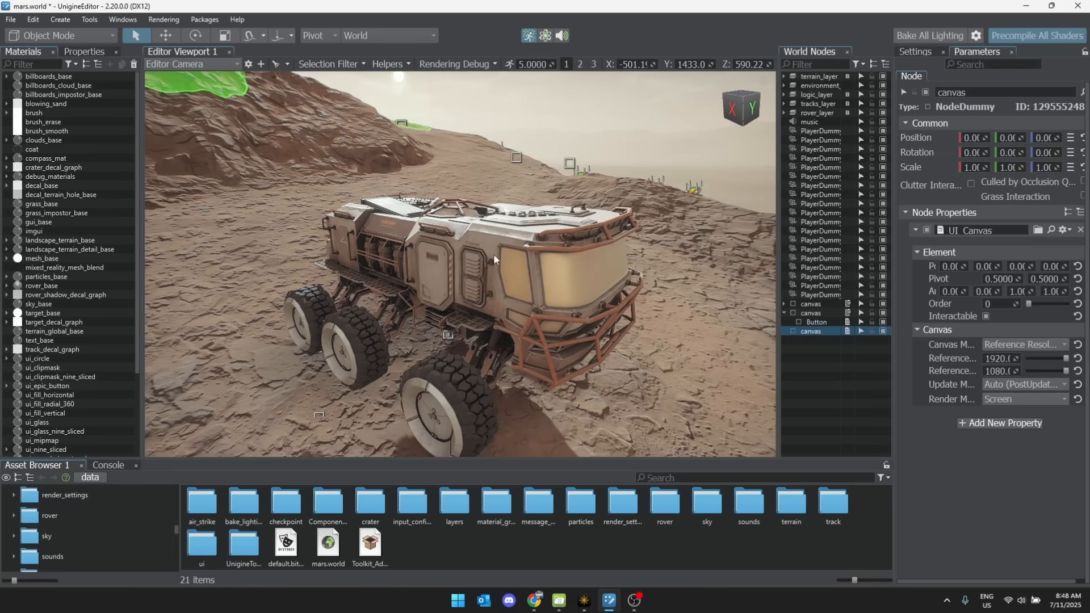
- Save the Mars world, run physics on the rover, stop it, and orbit the view
left_click(545, 36)
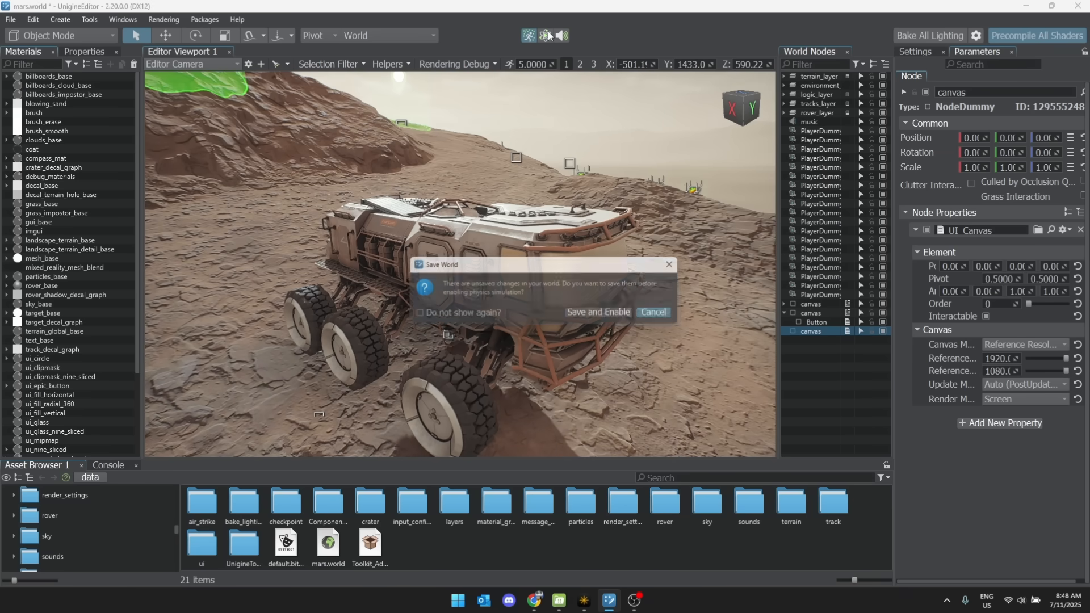
left_click(596, 313)
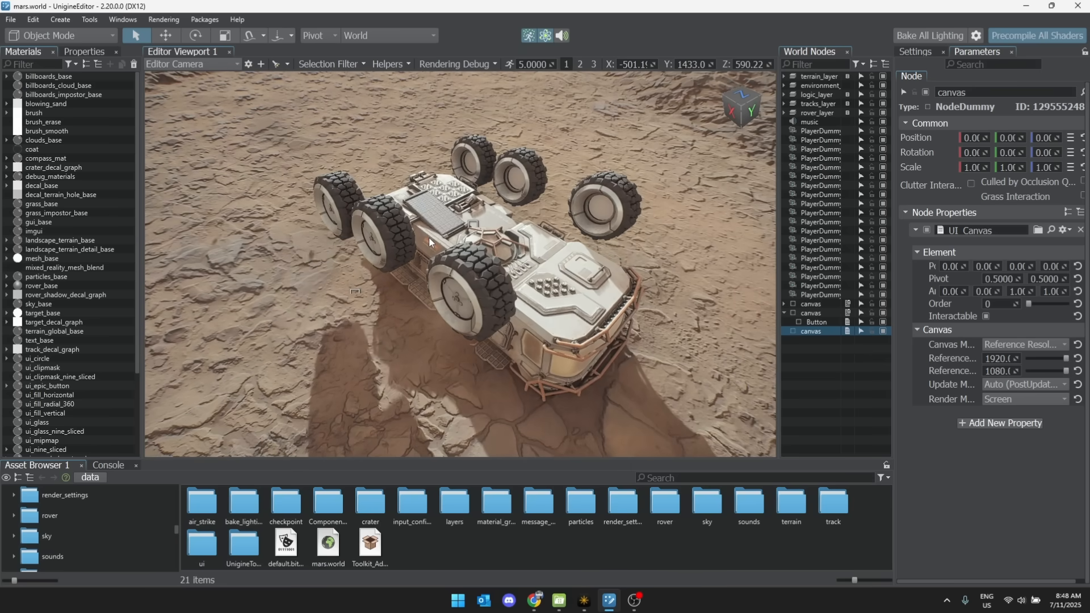
left_click(546, 35)
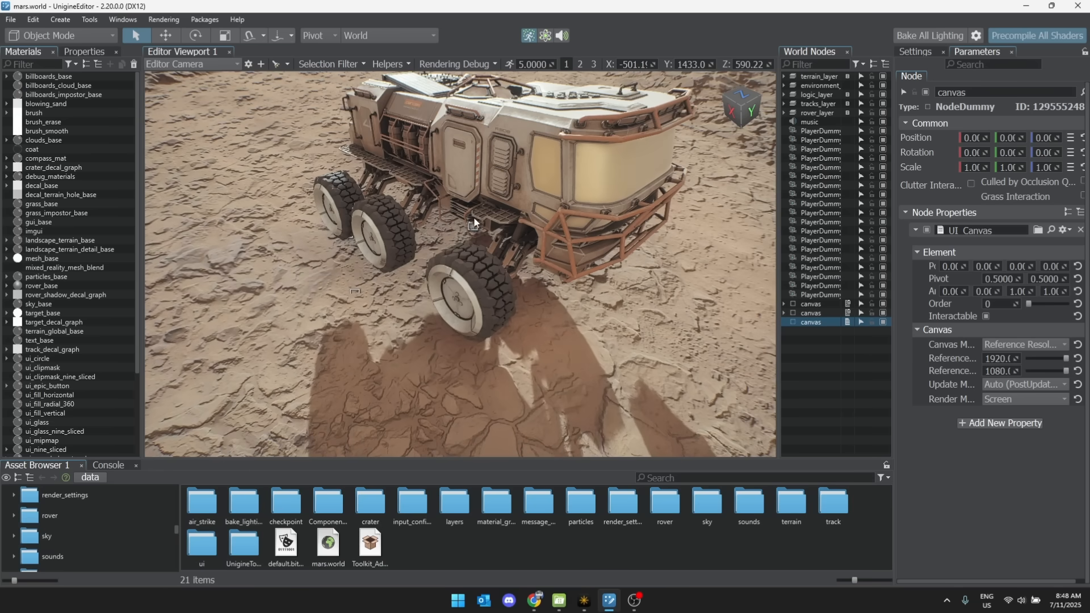
left_click_drag(473, 223, 459, 264)
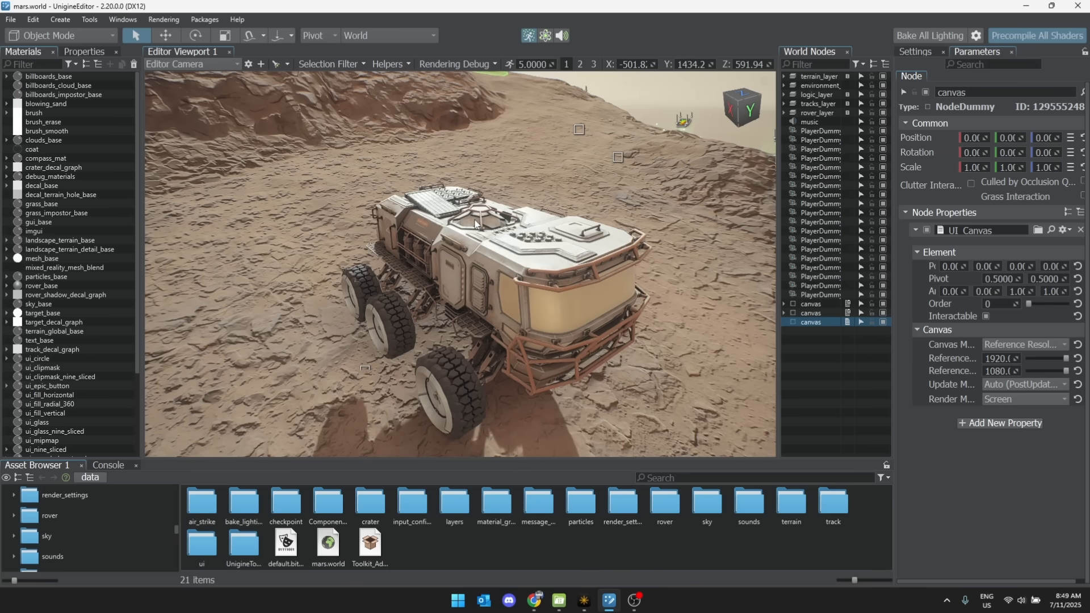
- Open UI Designer from the Windows menu
left_click(123, 19)
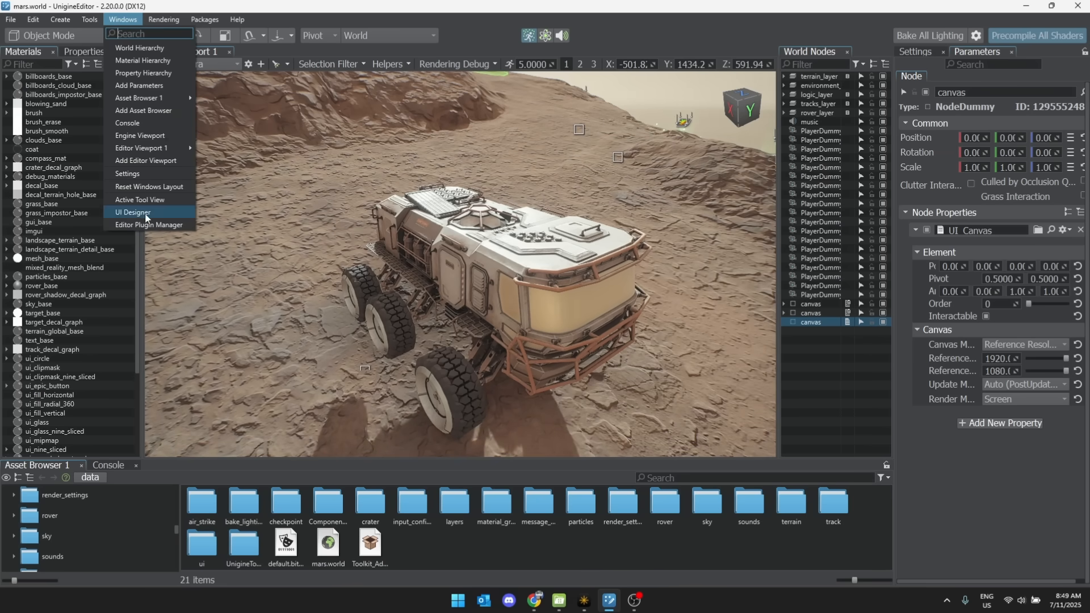
left_click(132, 211)
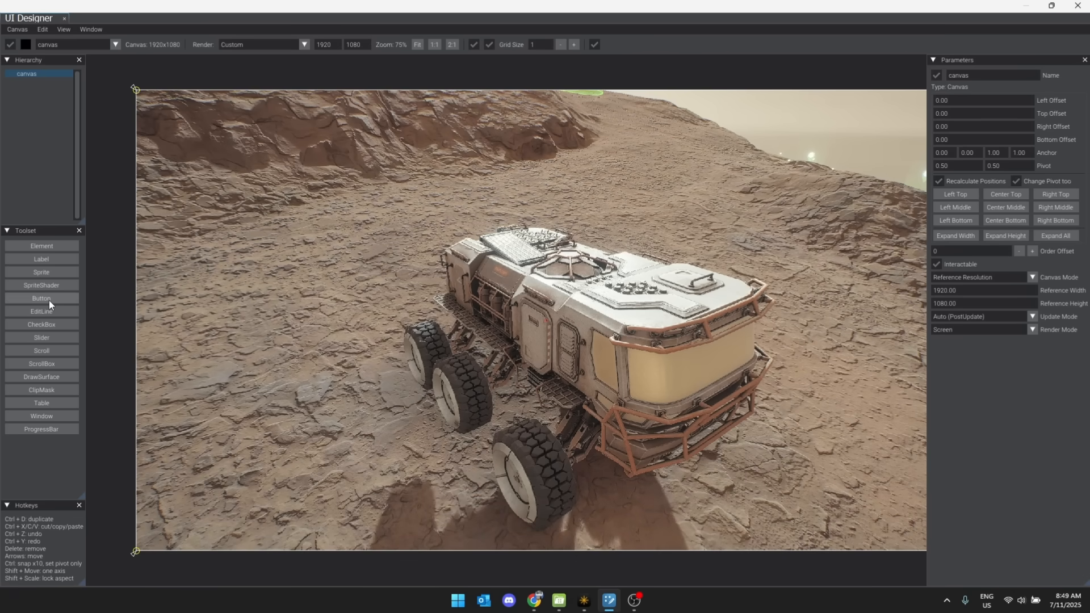
- Place a button on the canvas, named 'MyButton' with text 'Click Me'
left_click(41, 298)
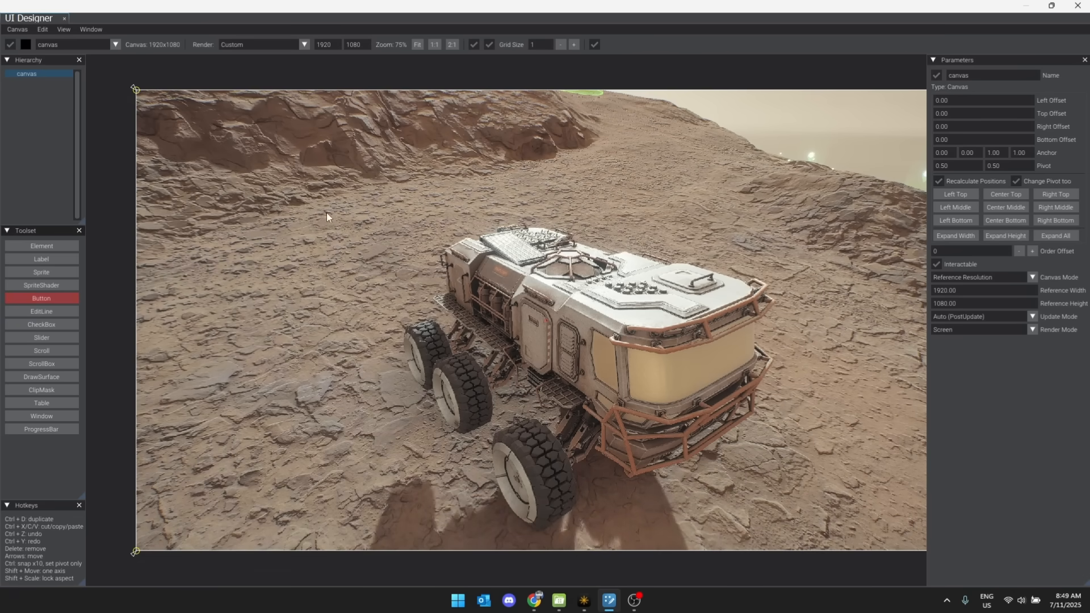
left_click(40, 300)
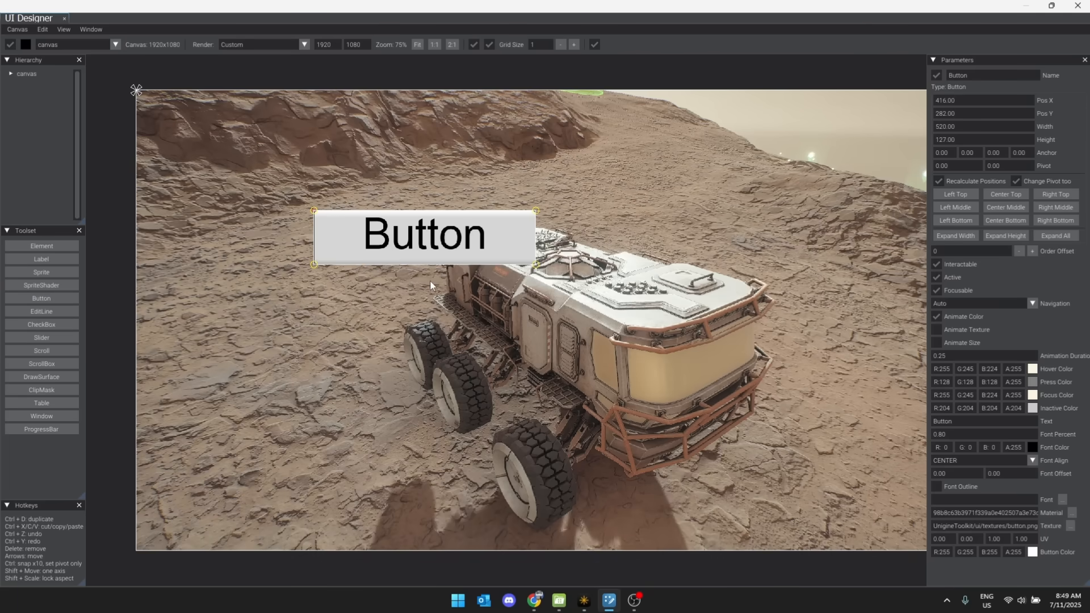
left_click(981, 75)
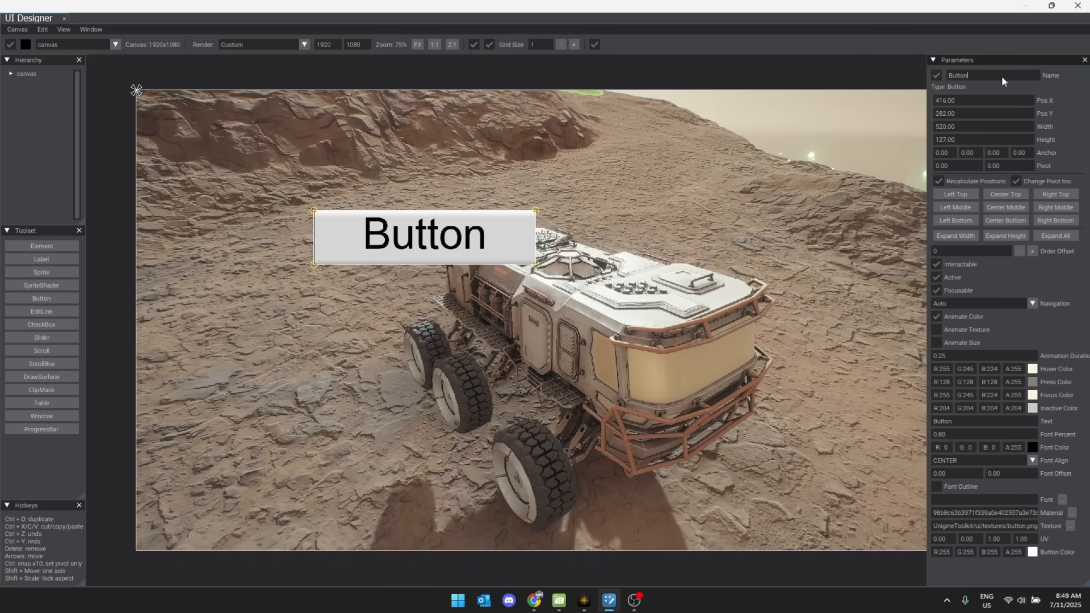
type("MyButton")
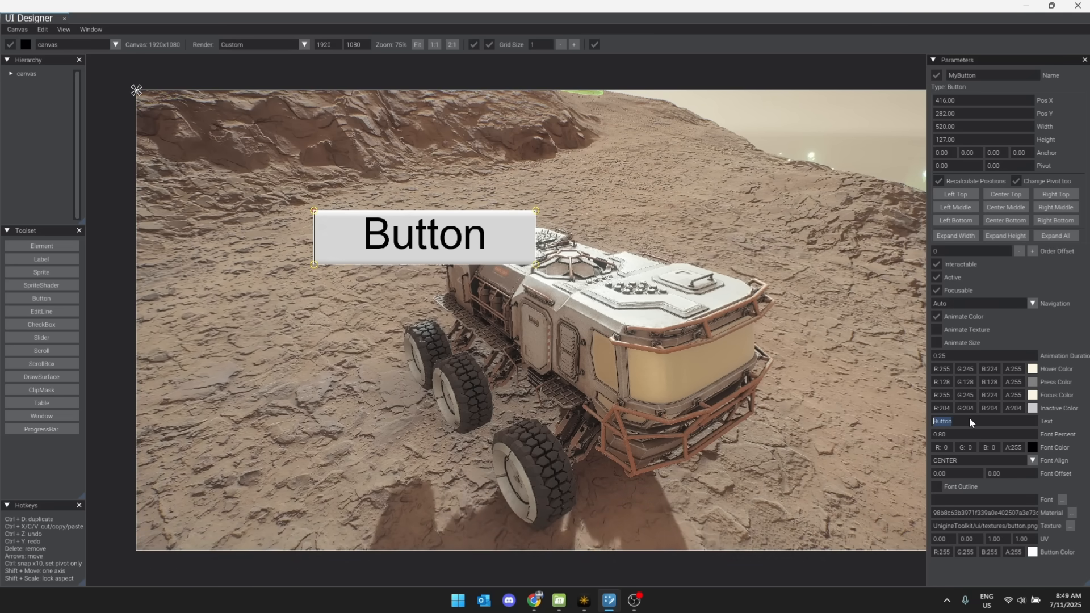
type("Click Me")
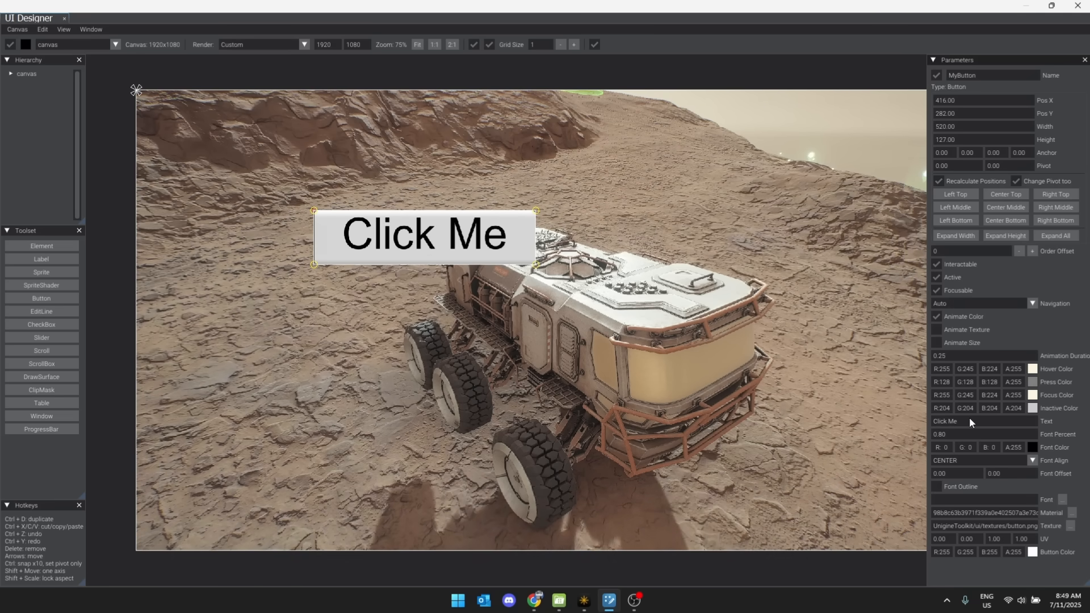
mouse_move(67, 307)
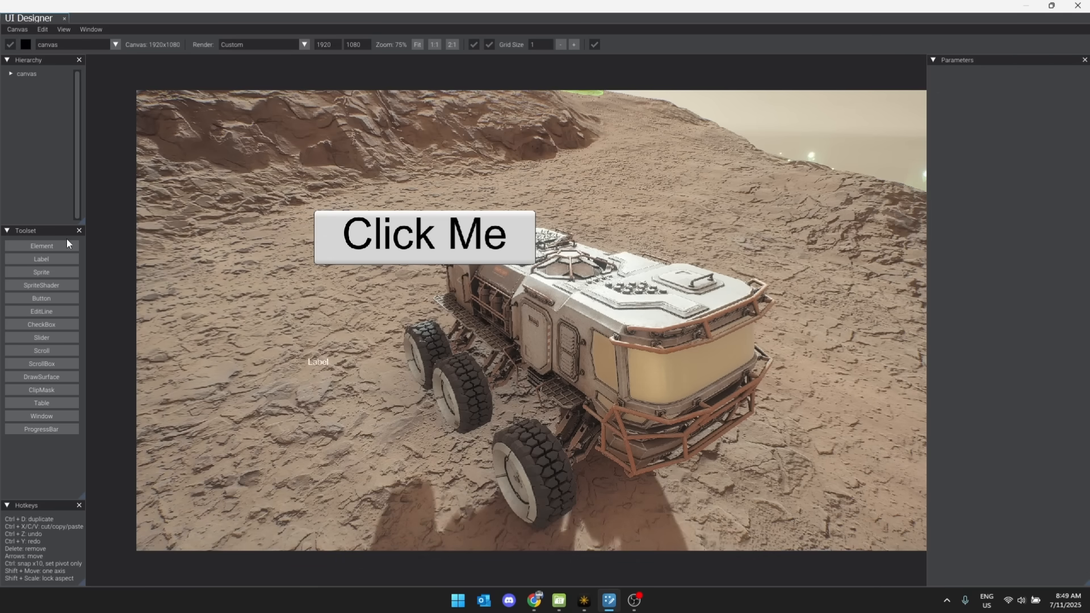
- Place an Element block on the canvas below the Click Me button
left_click(318, 361)
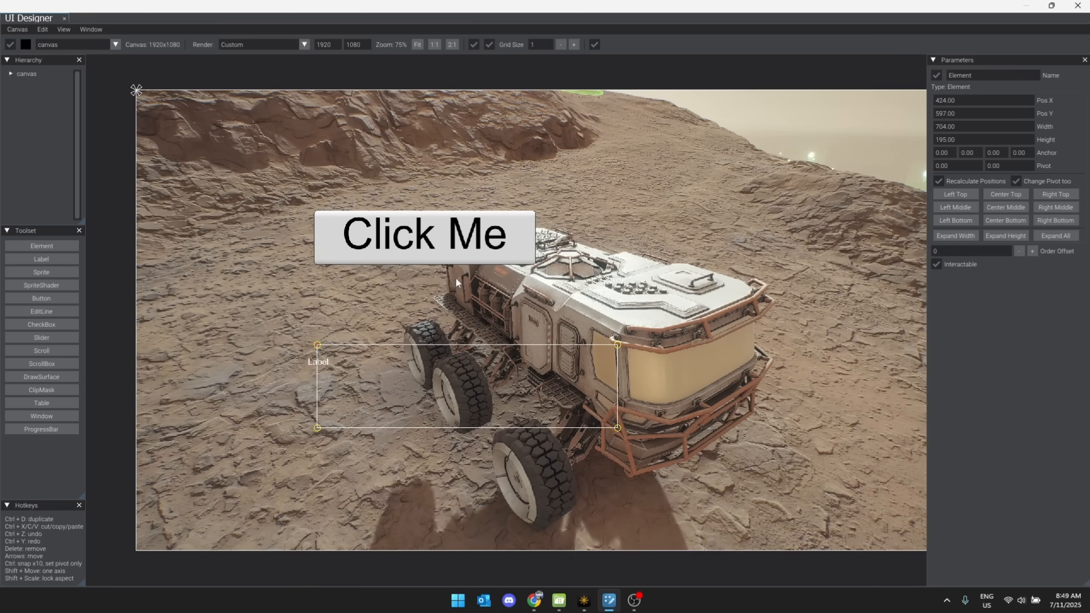
mouse_move(381, 175)
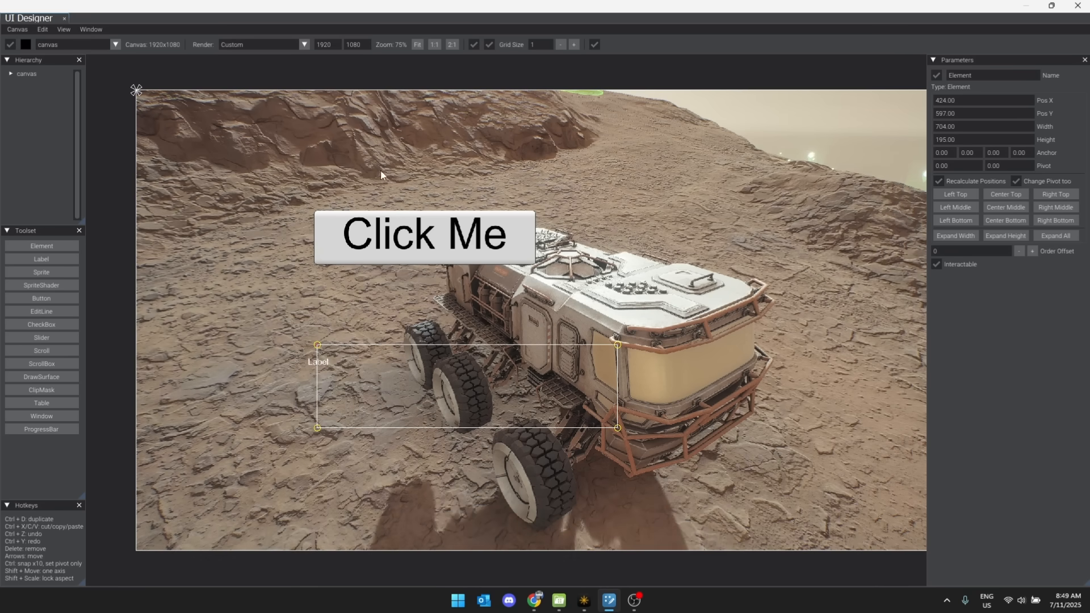
mouse_move(958, 5)
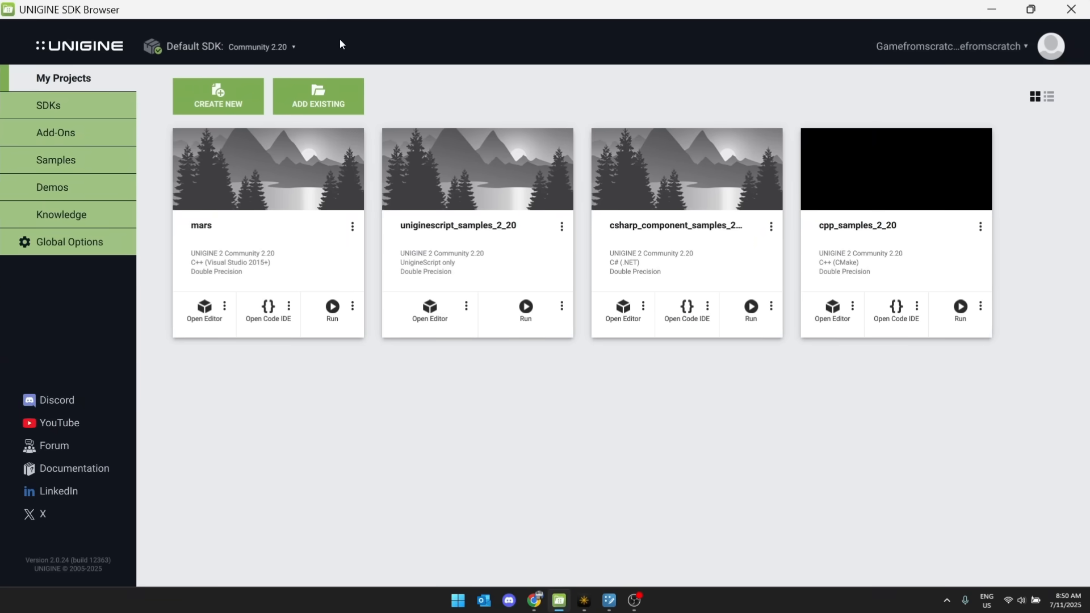
mouse_move(313, 163)
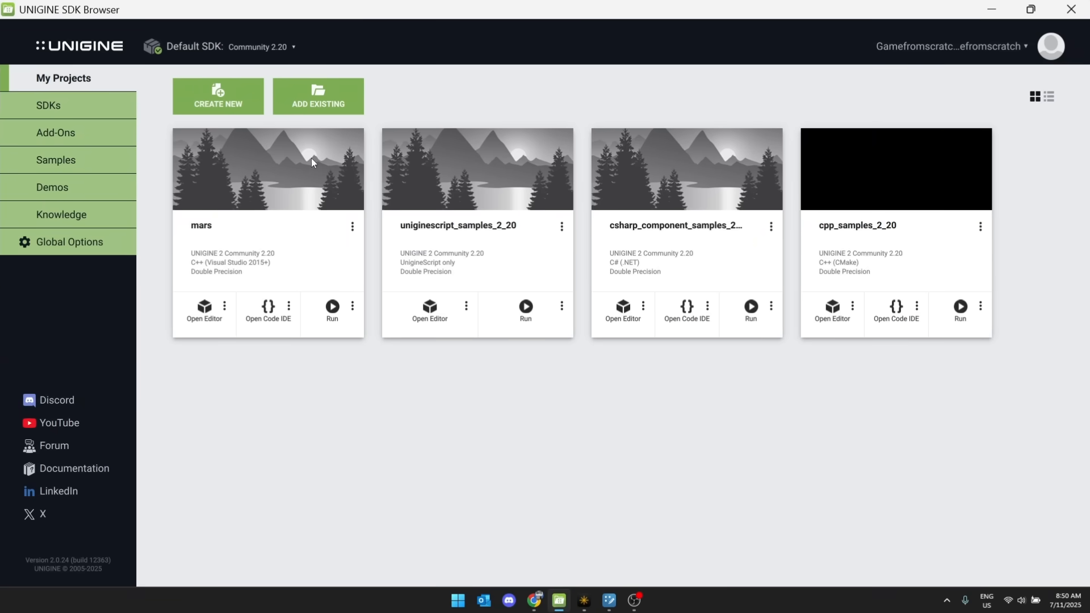
- Show C++ Samples, expand the COMPLEX category, and scroll to Fire Hose
left_click(56, 160)
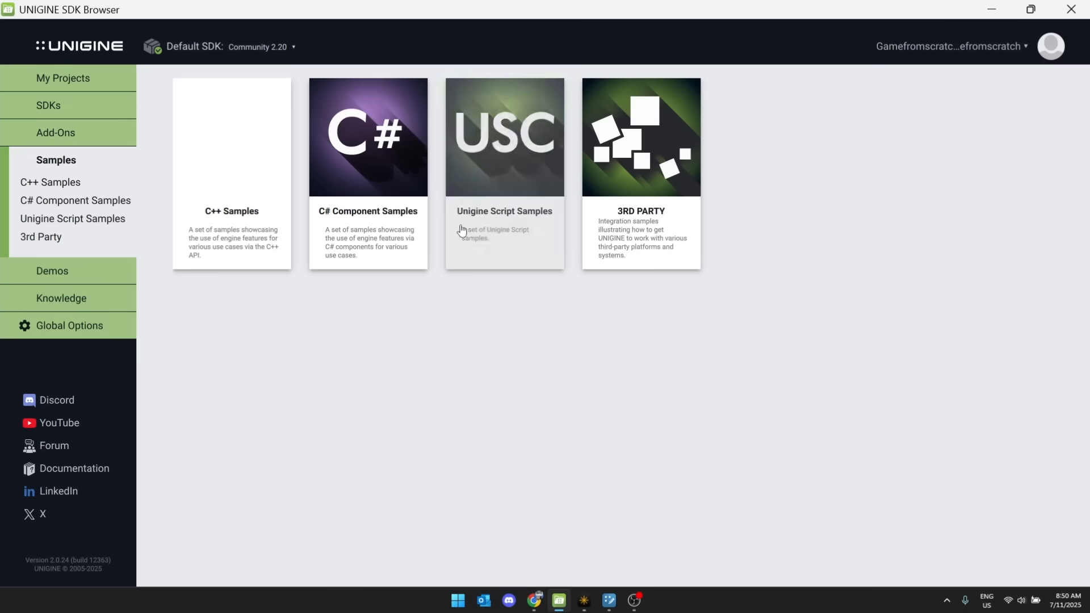
mouse_move(341, 135)
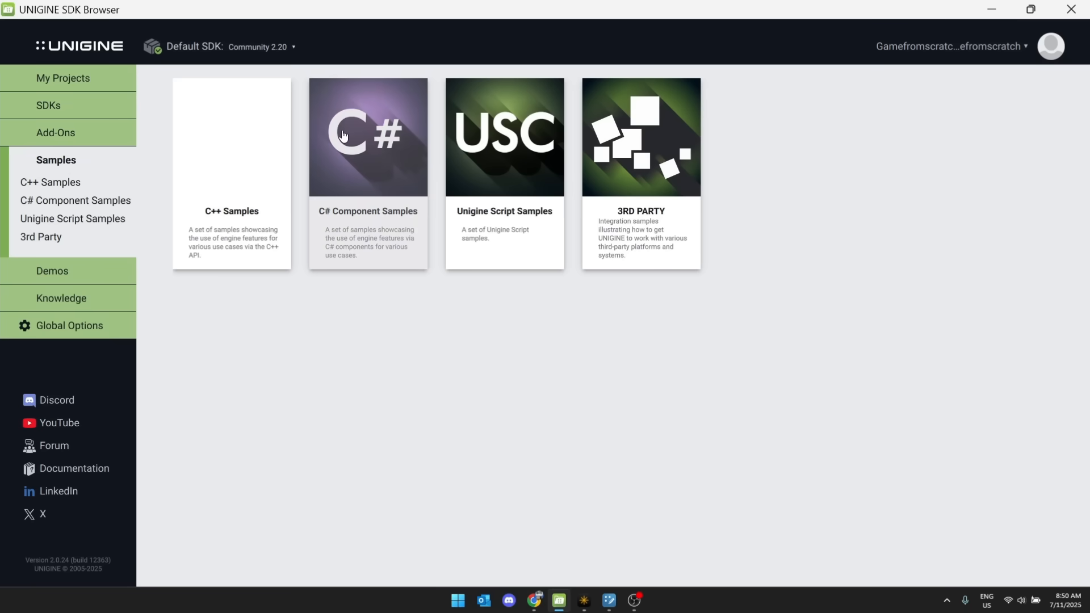
left_click(49, 182)
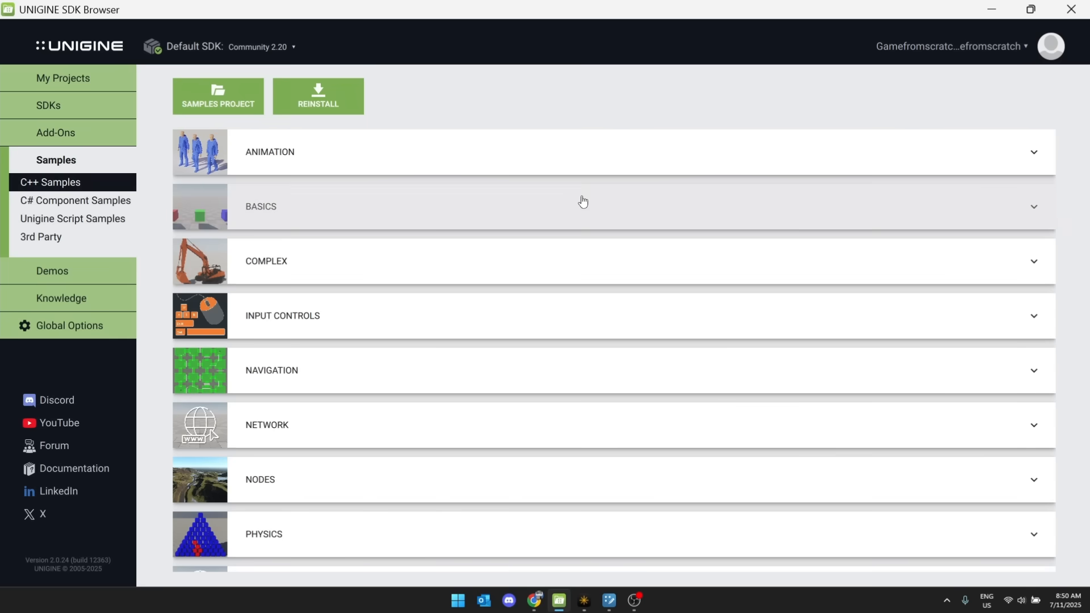
mouse_move(797, 331)
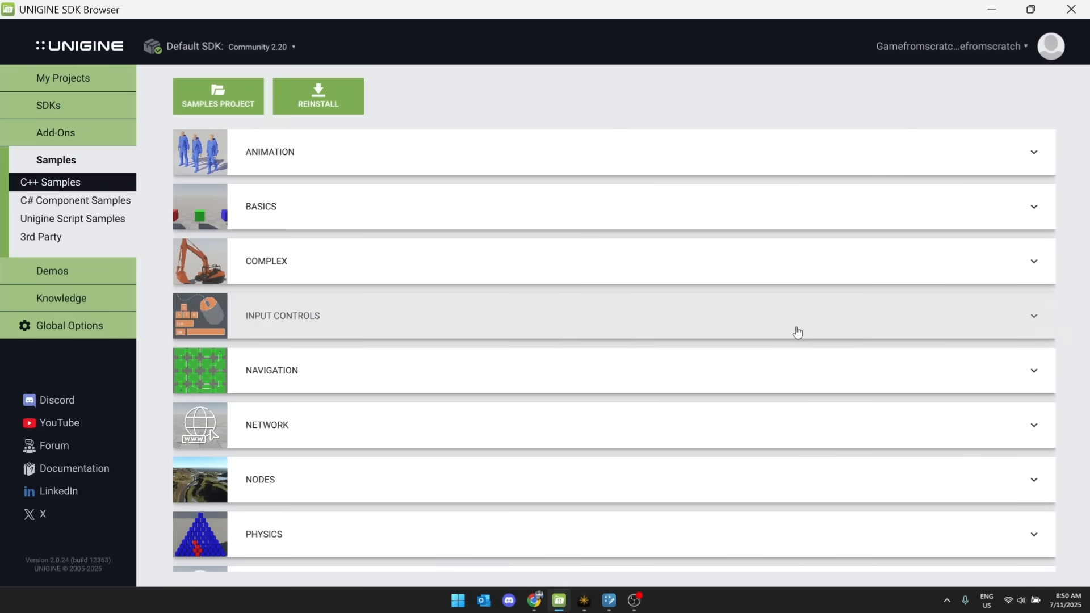
scroll("down", 3)
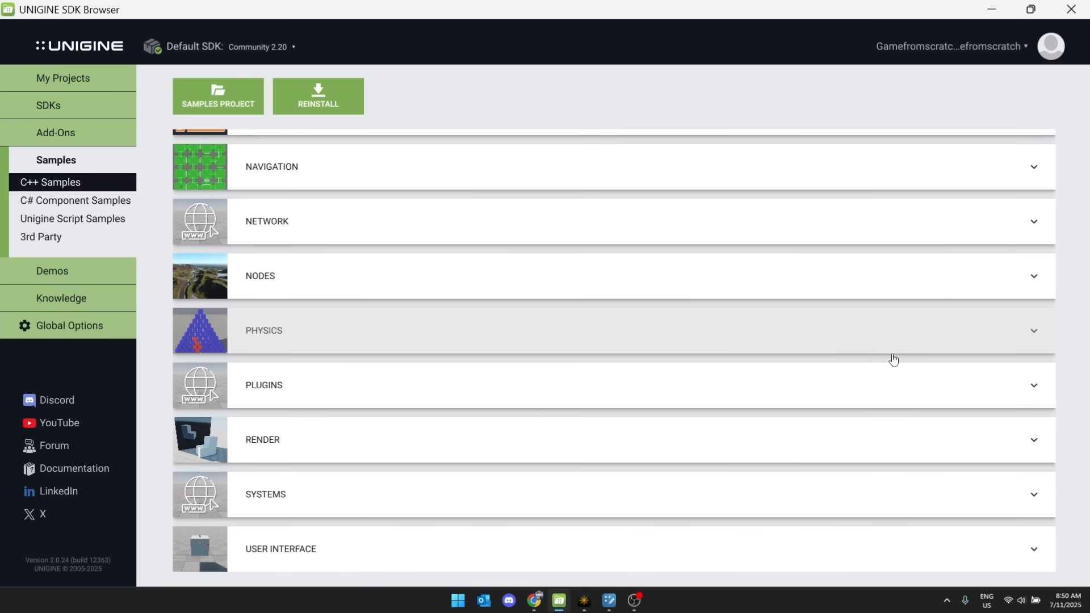
scroll("up", 3)
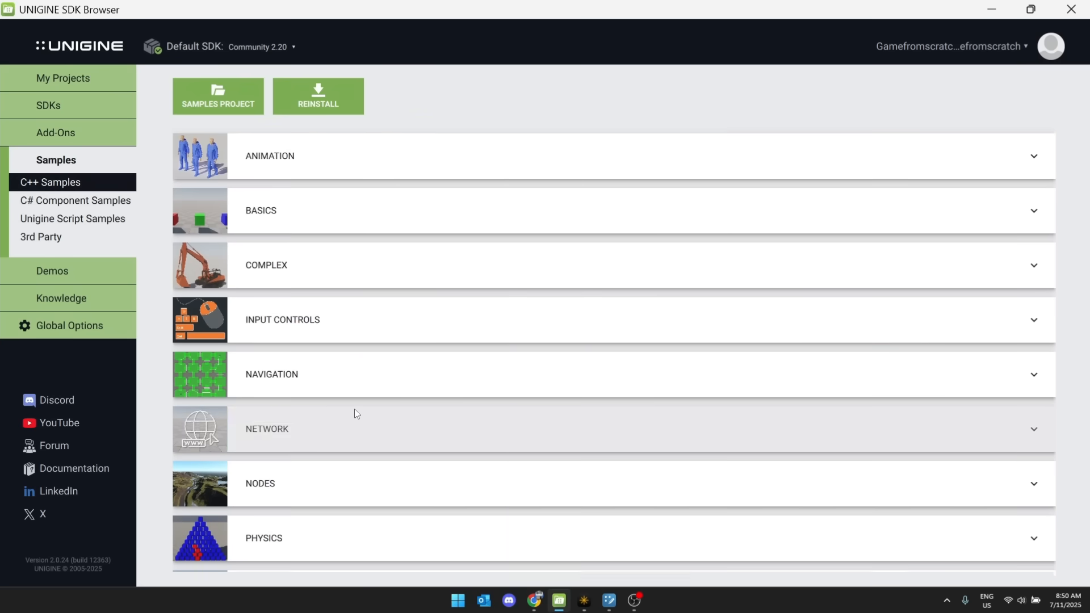
left_click(266, 265)
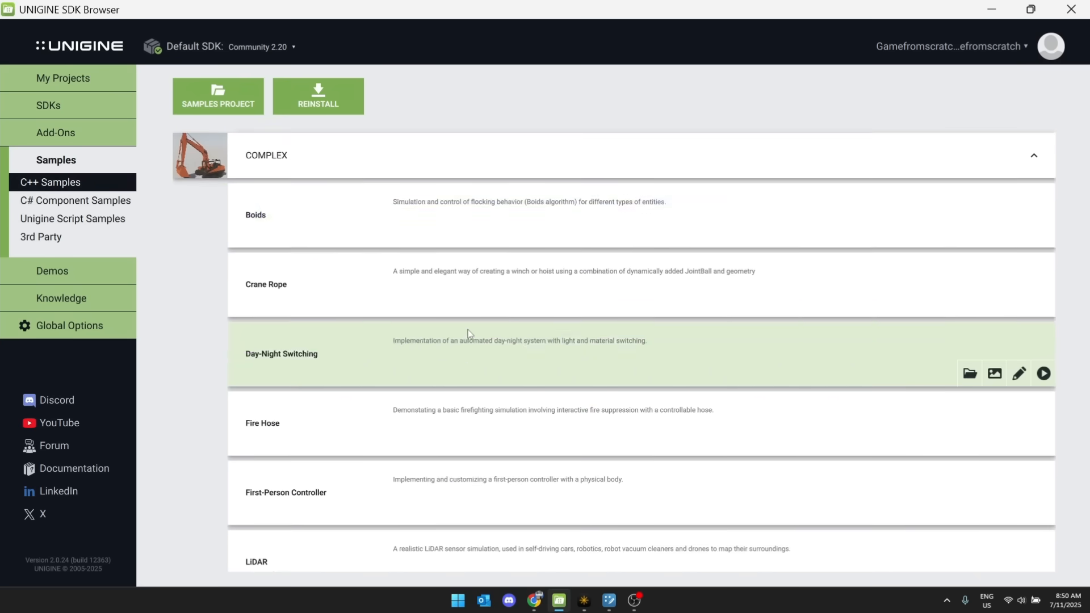
scroll("down", 3)
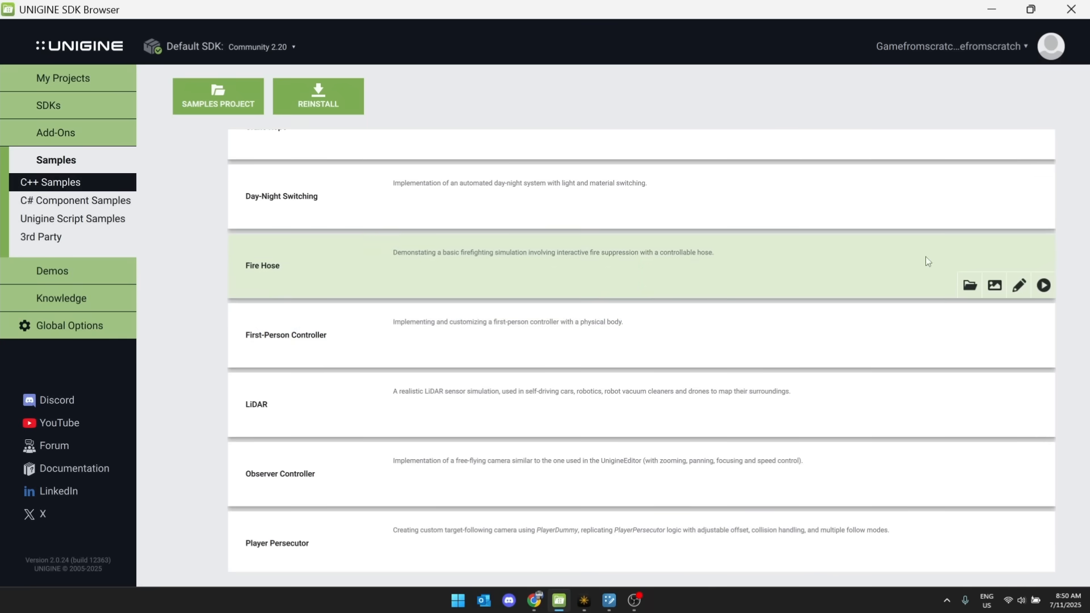
mouse_move(1044, 285)
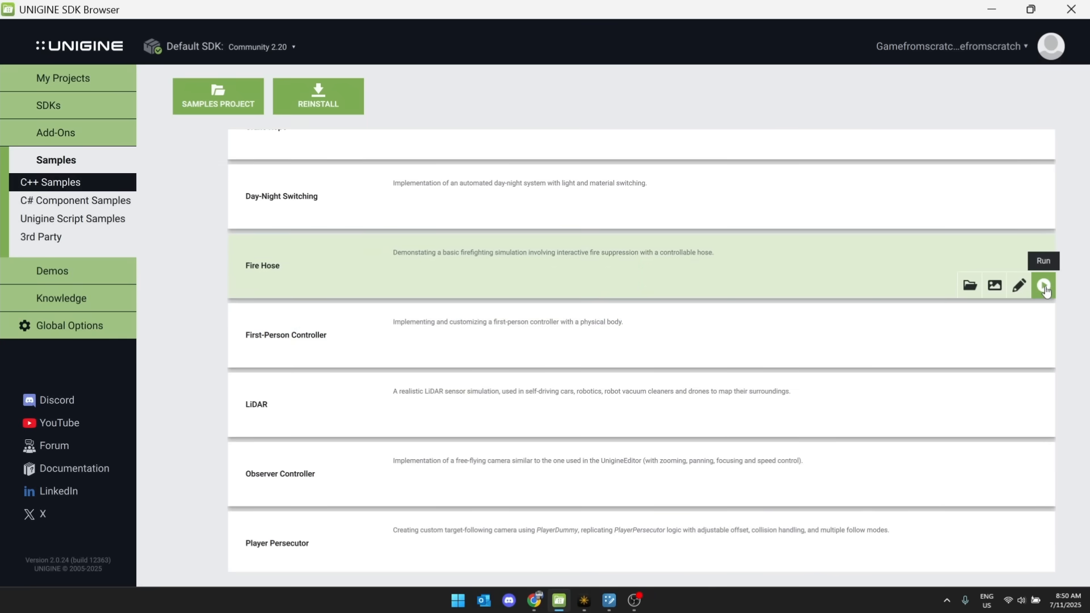
- Launch Fire Hose and sweep foam across the shapes near the fires
left_click(1044, 285)
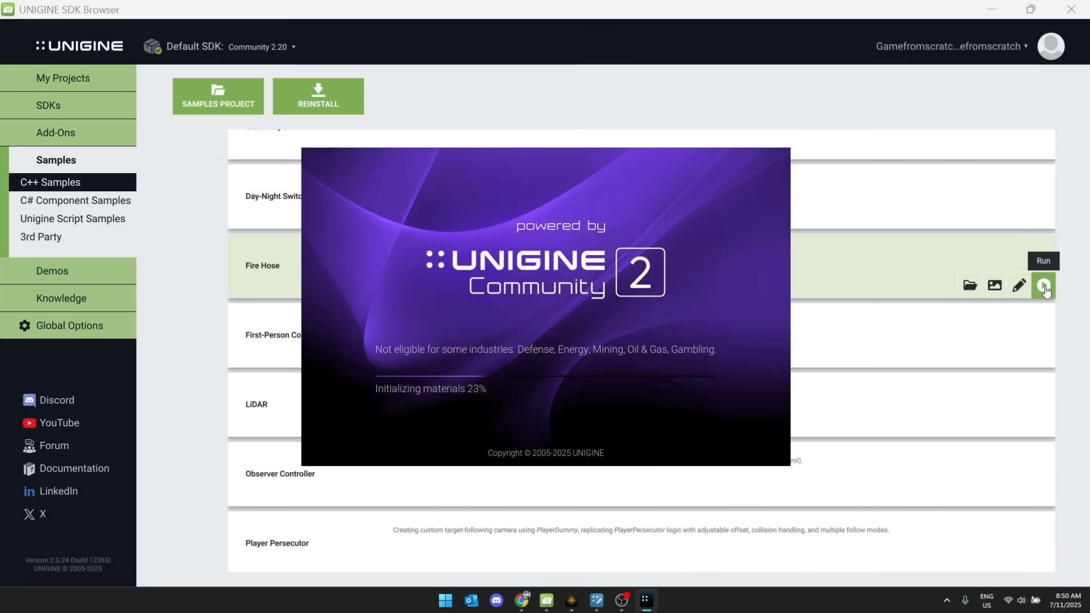
left_click(1044, 285)
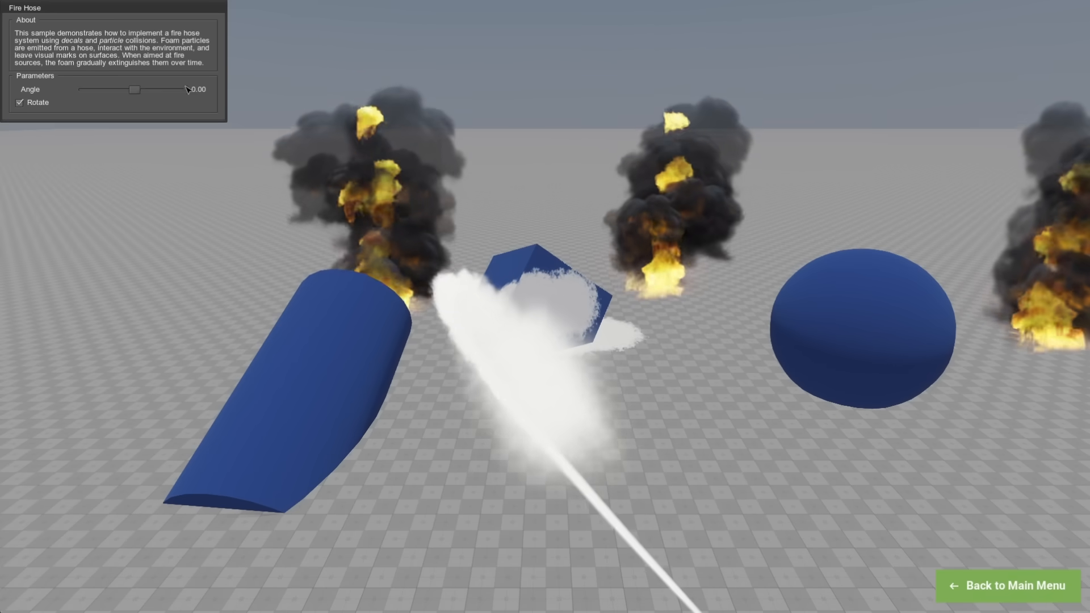
left_click_drag(134, 89, 182, 89)
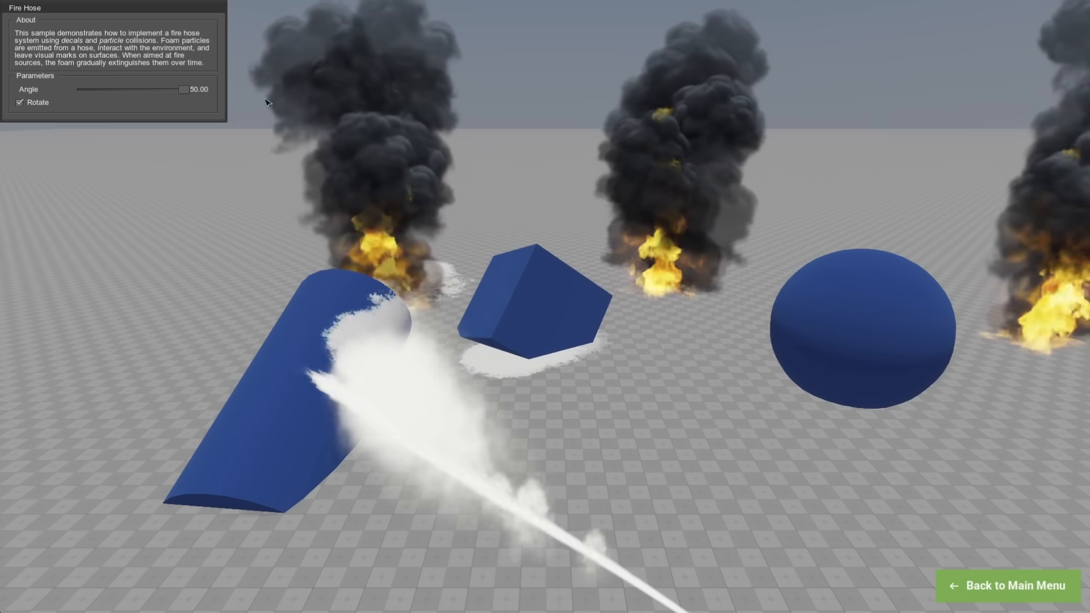
left_click_drag(184, 89, 167, 89)
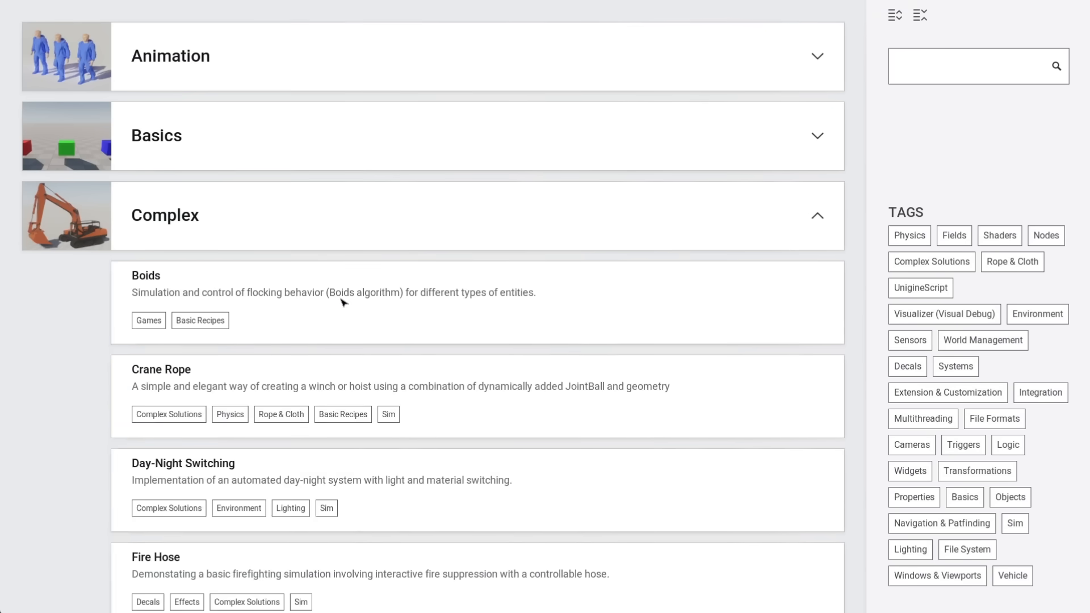
- Scroll the Complex list and run Day-Night Switching
scroll("down", 3)
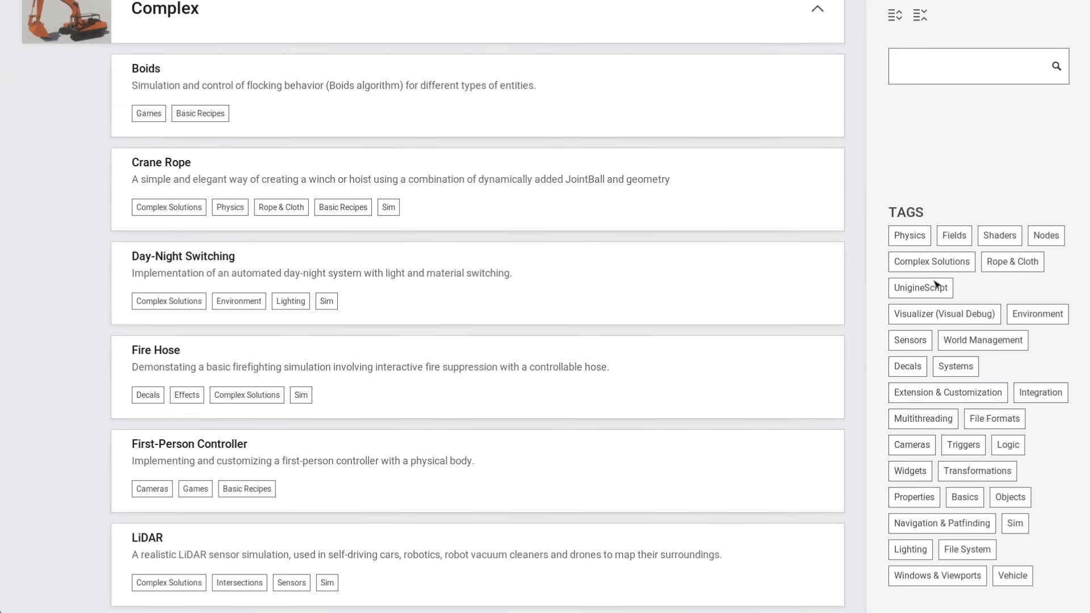
left_click(183, 256)
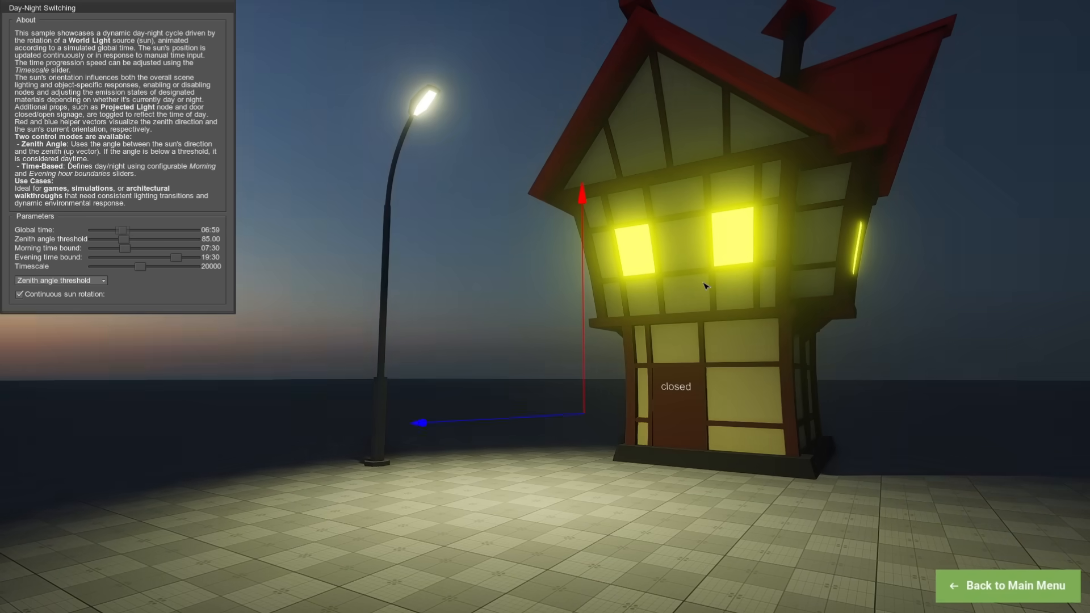
- Move Global time from 06:59 to 14:11, then 21:23, and adjust Zenith angle threshold
left_click_drag(123, 230, 152, 229)
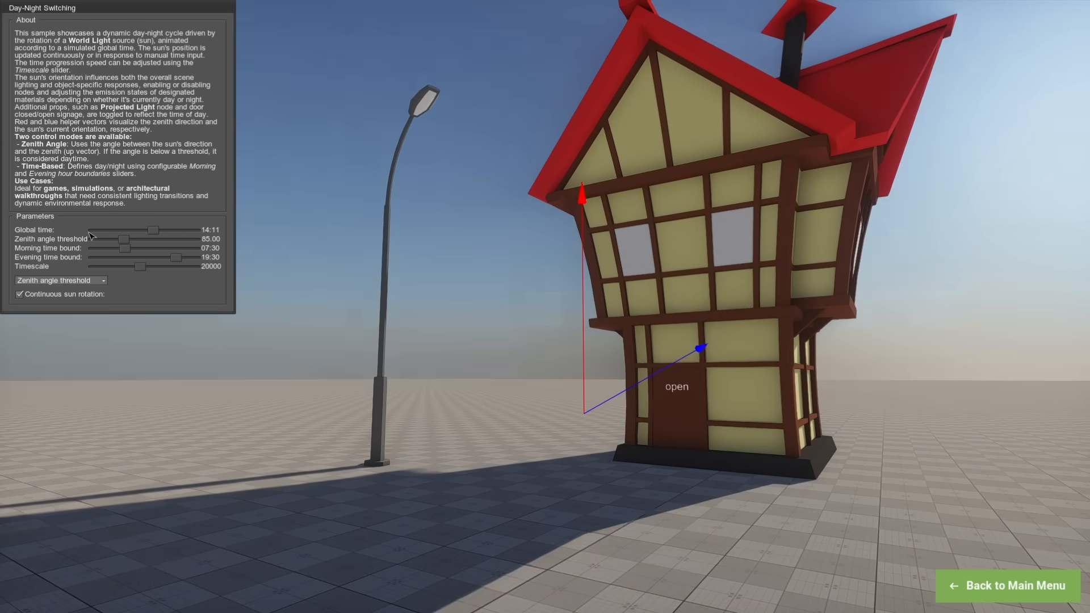
left_click_drag(153, 229, 184, 230)
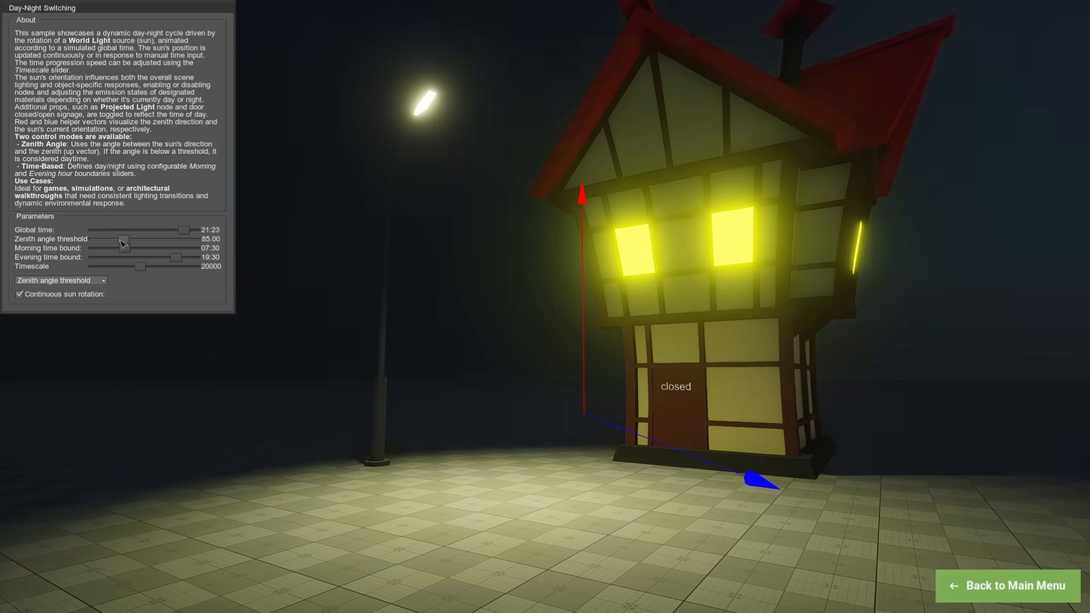
left_click_drag(124, 239, 138, 239)
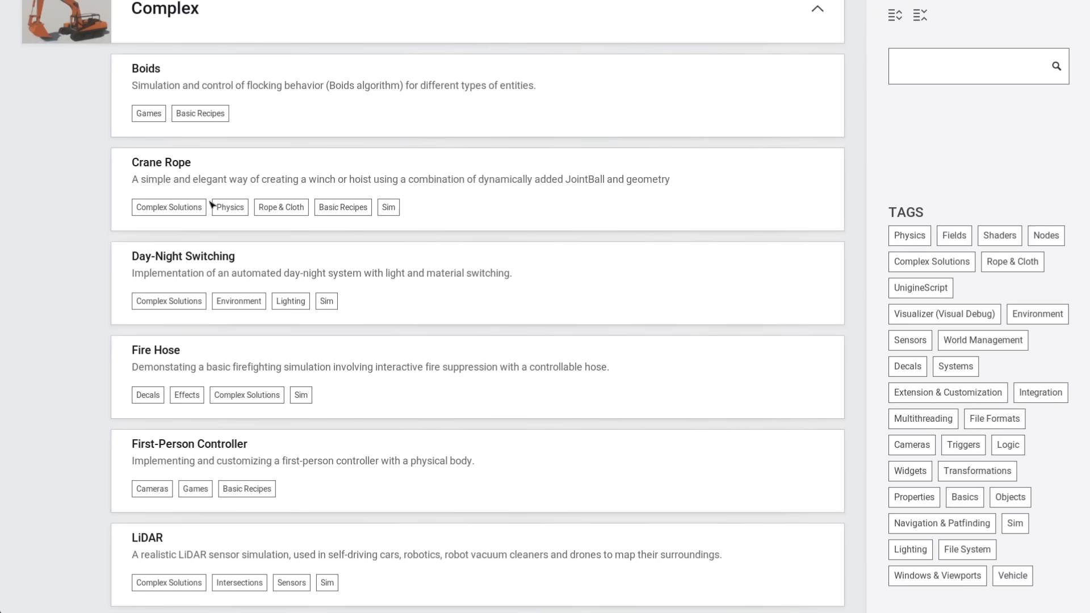
mouse_move(526, 351)
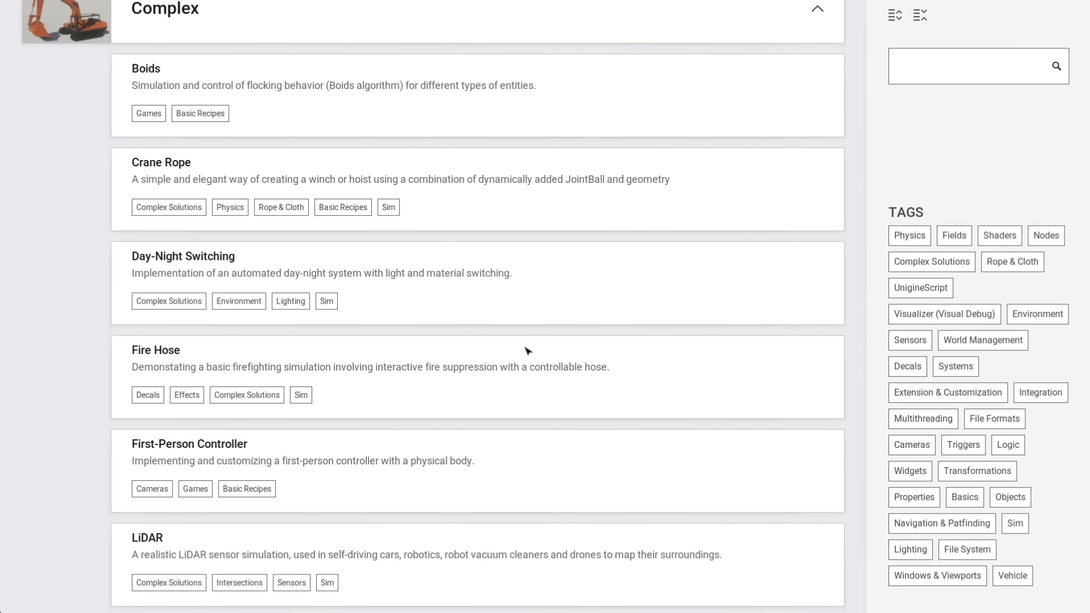
- Scroll the samples menu's Complex list
scroll("down", 3)
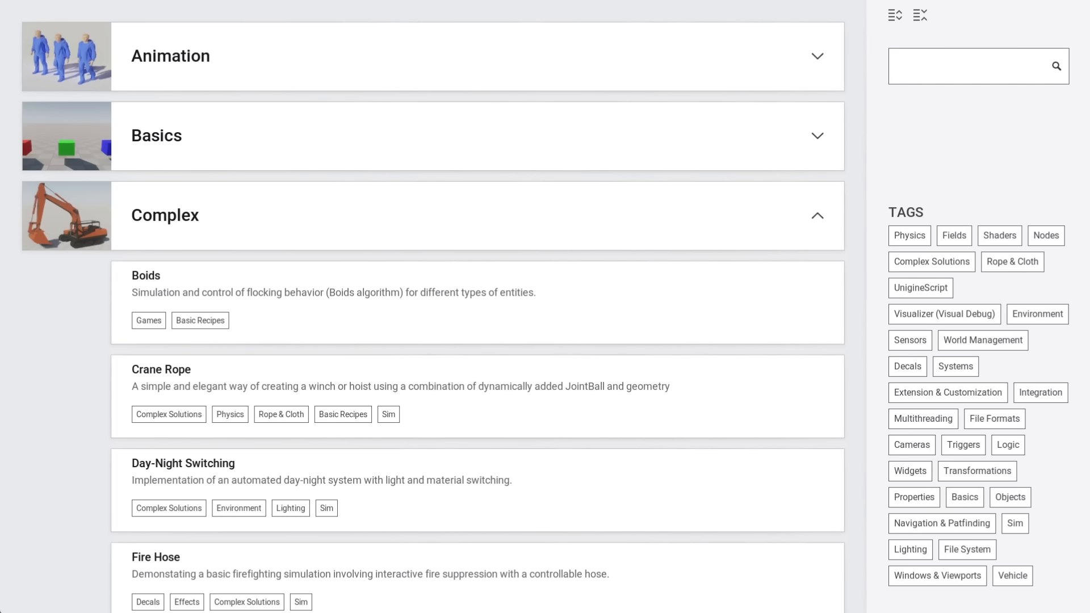
mouse_move(530, 291)
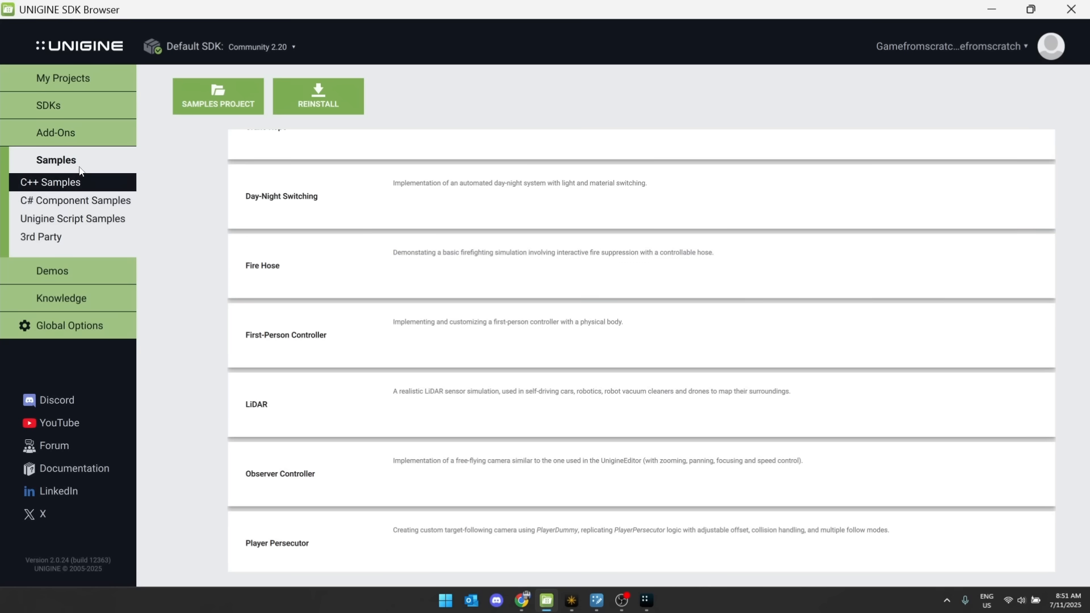
- View My Projects and C++ Samples, then show the Demos catalogue
left_click(63, 77)
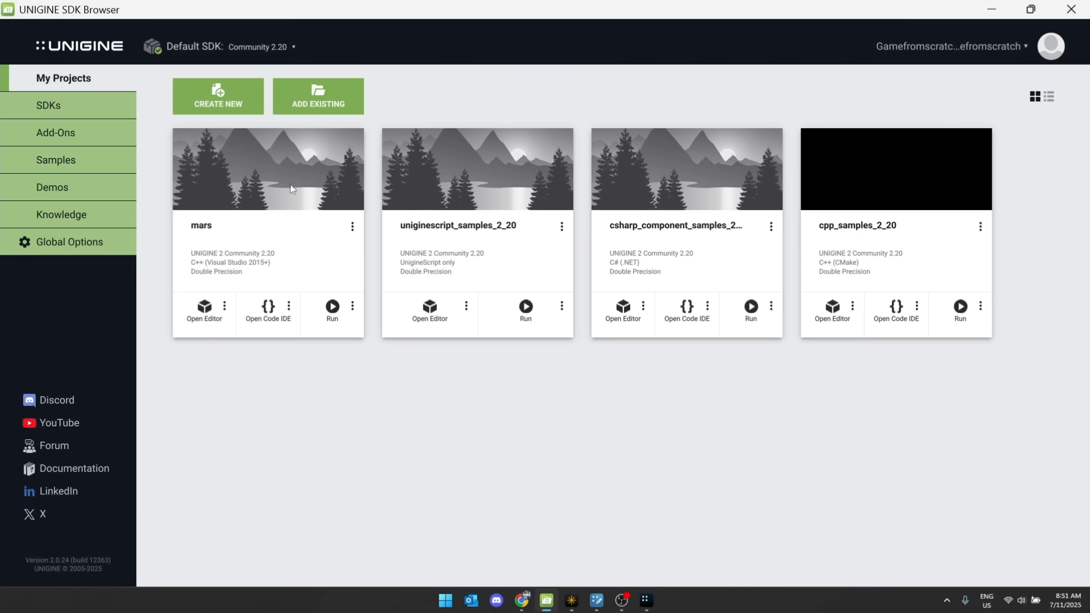
mouse_move(955, 220)
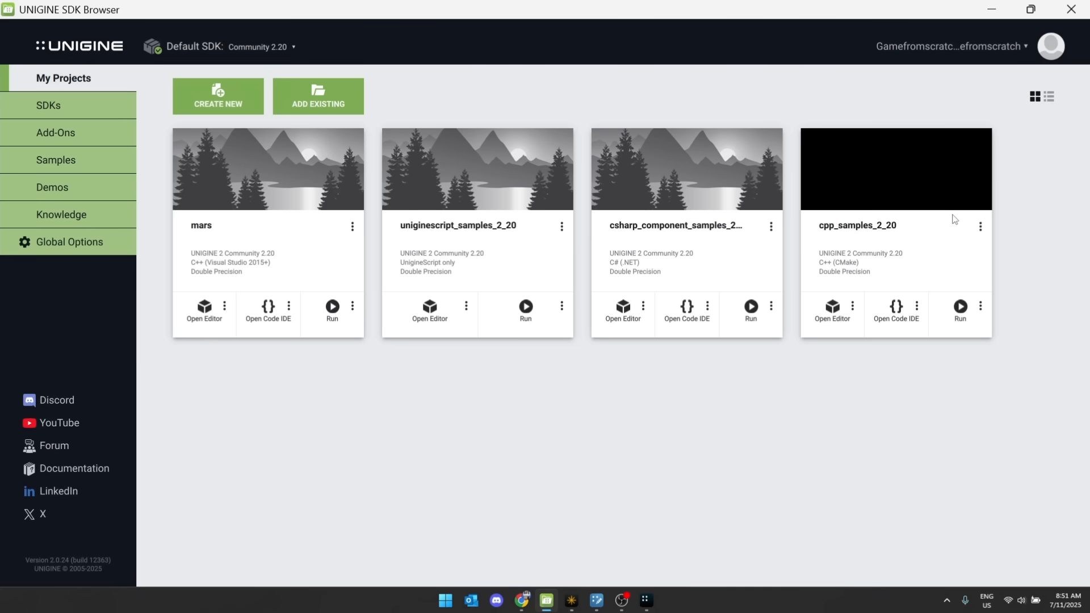
mouse_move(478, 204)
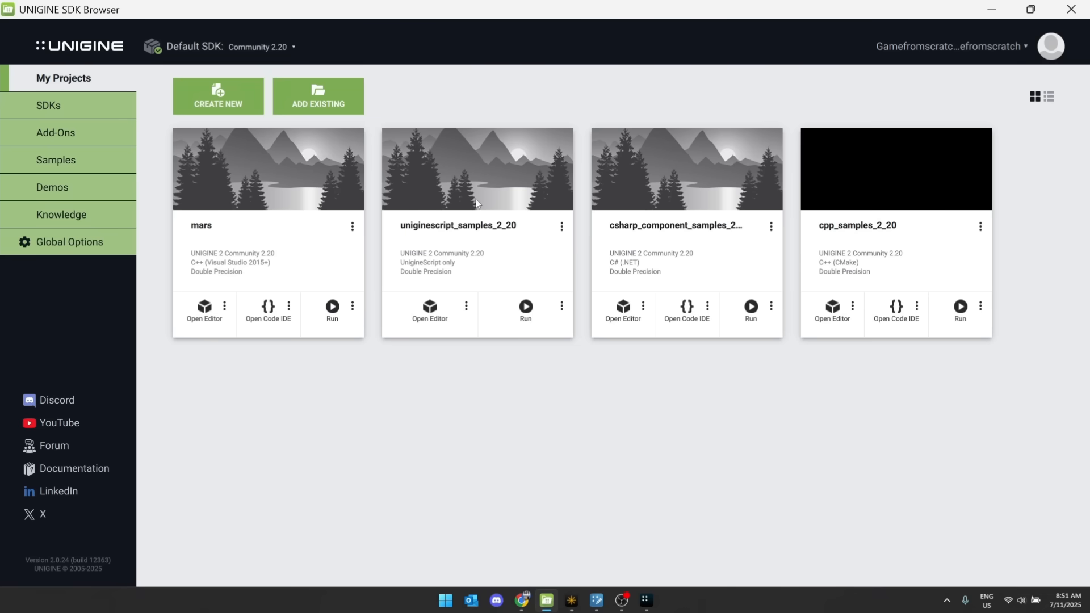
mouse_move(235, 180)
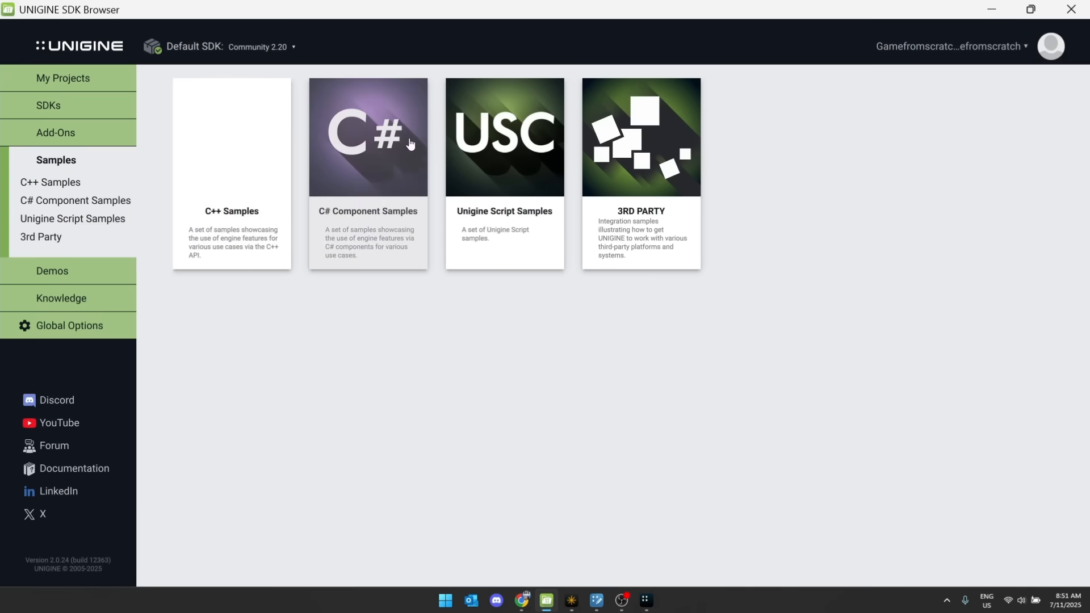
left_click(50, 182)
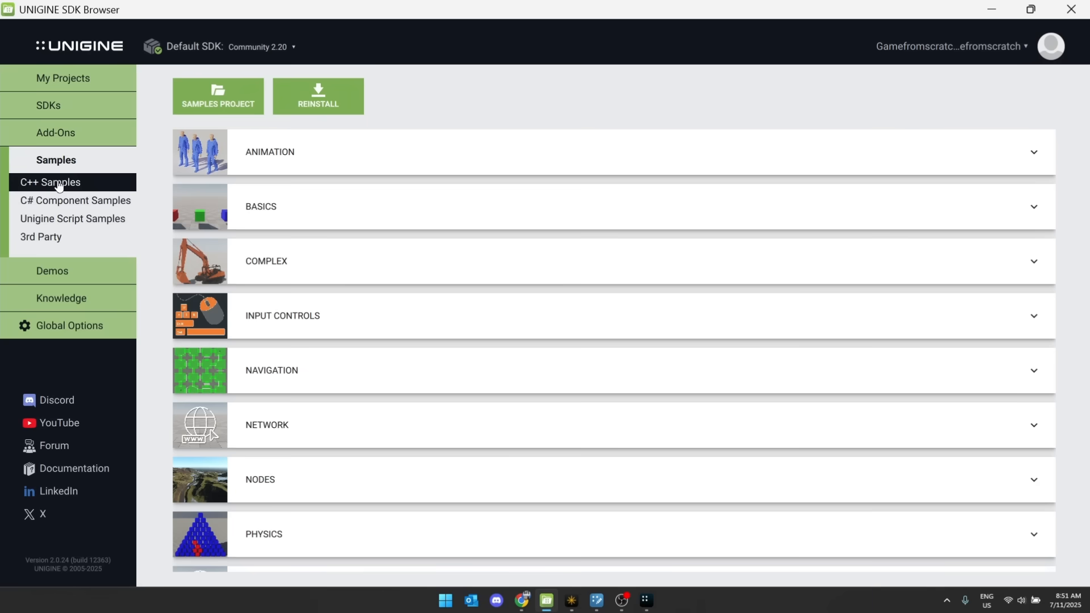
left_click(41, 236)
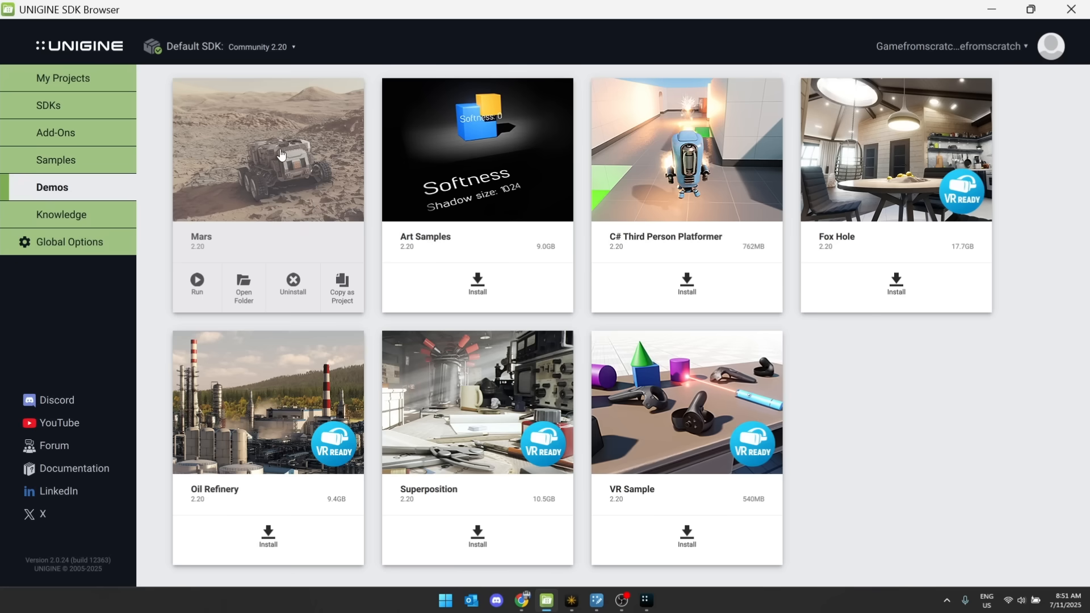
mouse_move(281, 135)
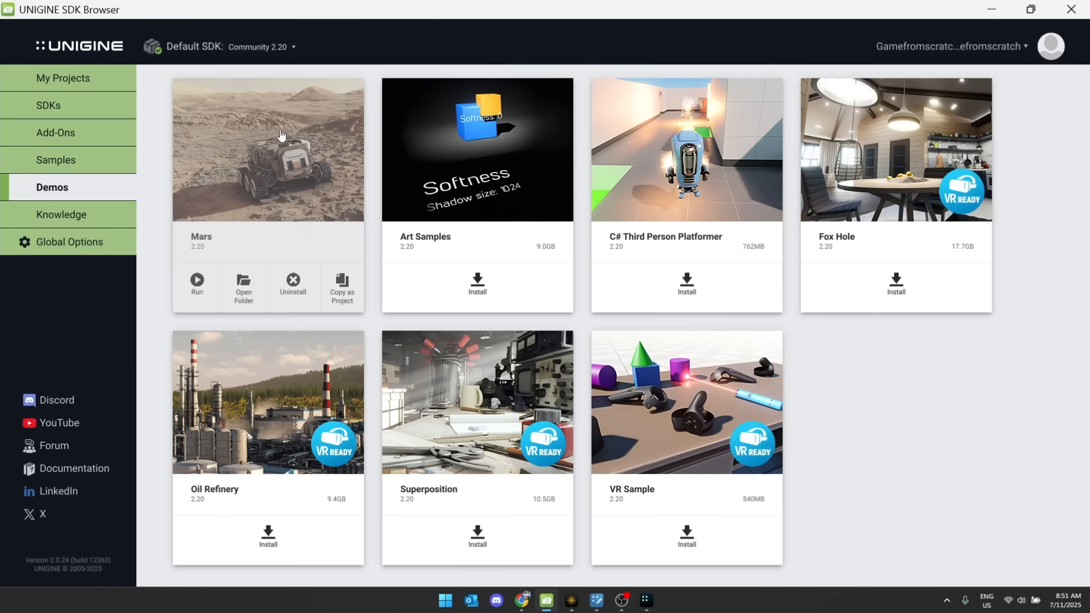
mouse_move(278, 171)
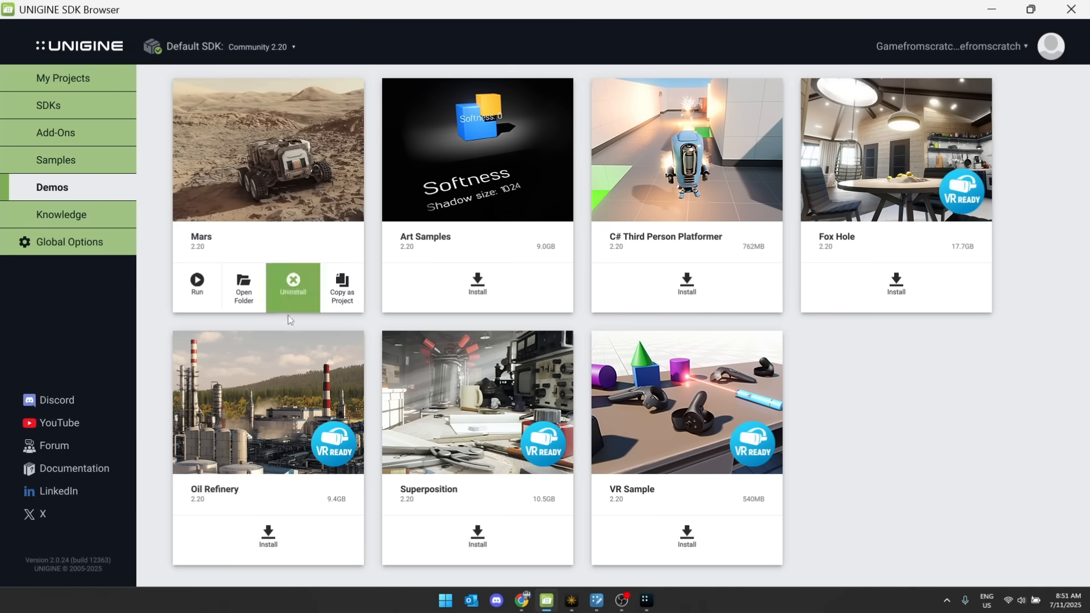
left_click(197, 285)
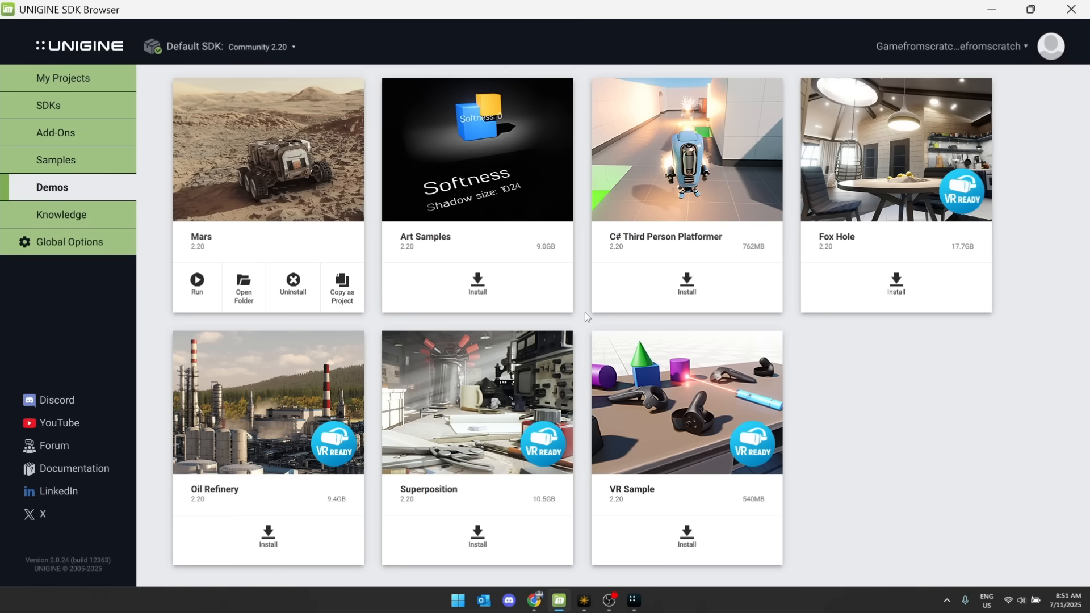
mouse_move(265, 173)
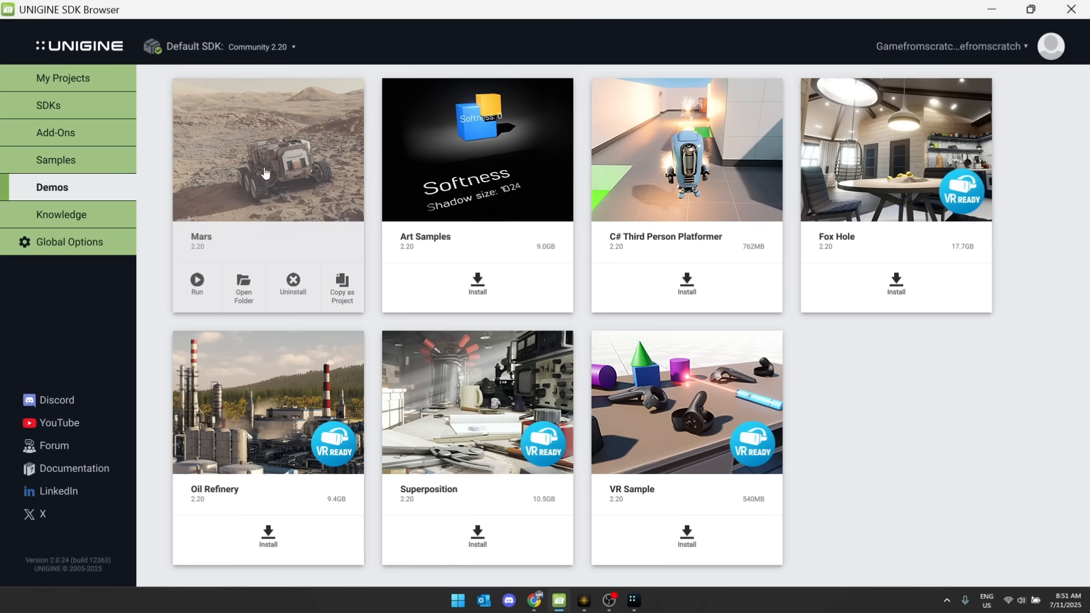
mouse_move(64, 77)
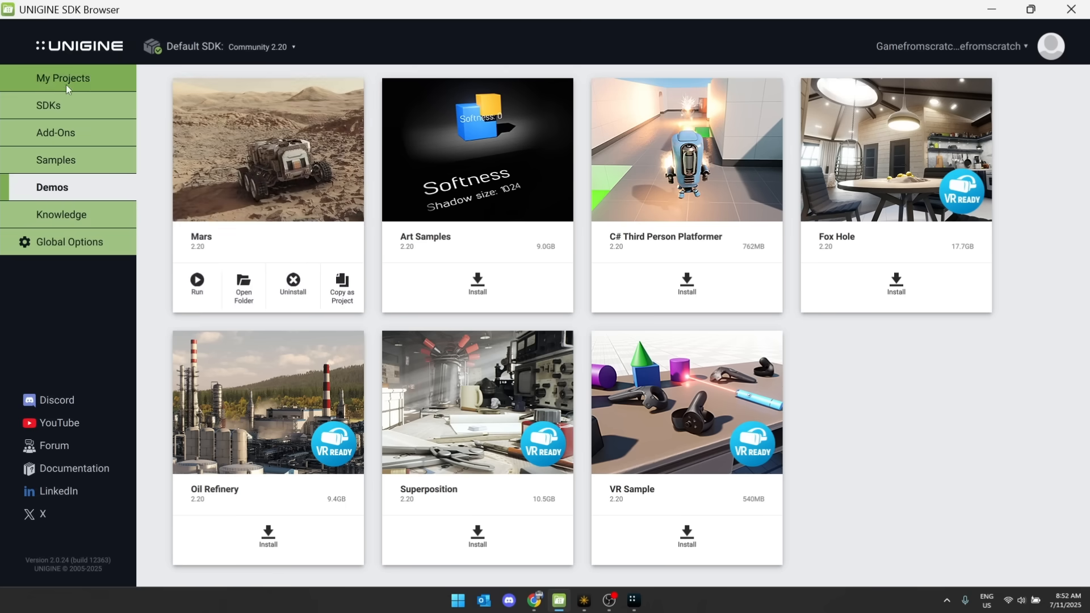
- Open the mars project from My Projects and load mars.world with the rover terrain
left_click(63, 78)
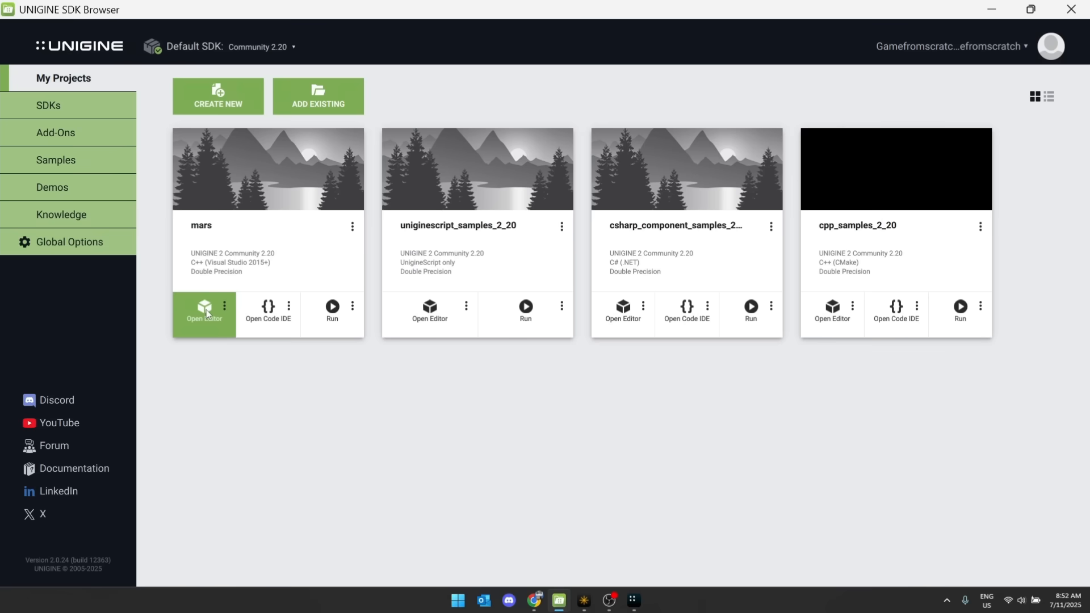
left_click(204, 312)
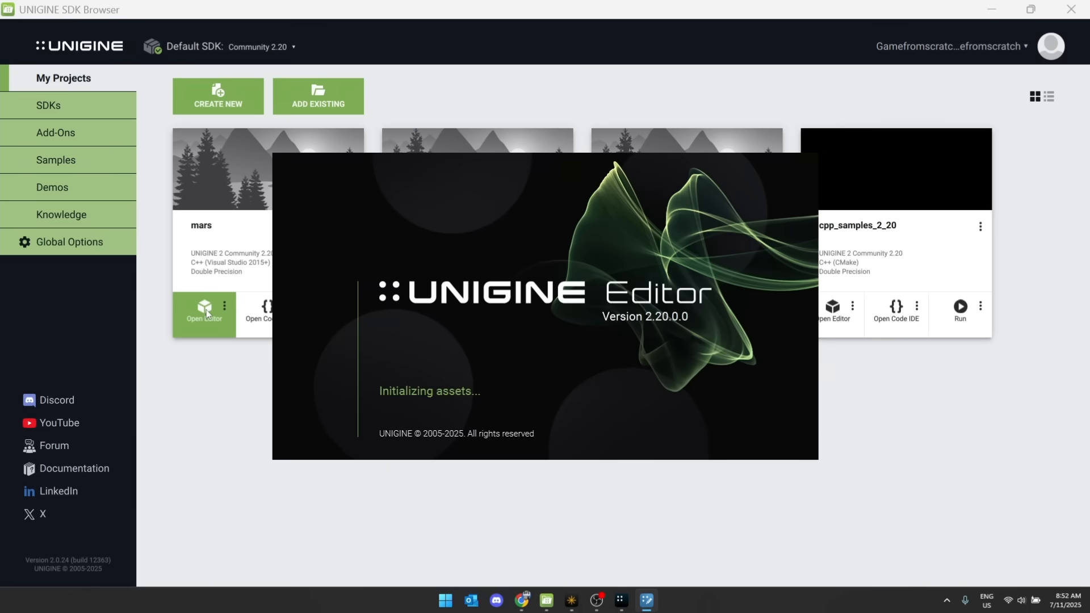
left_click(204, 313)
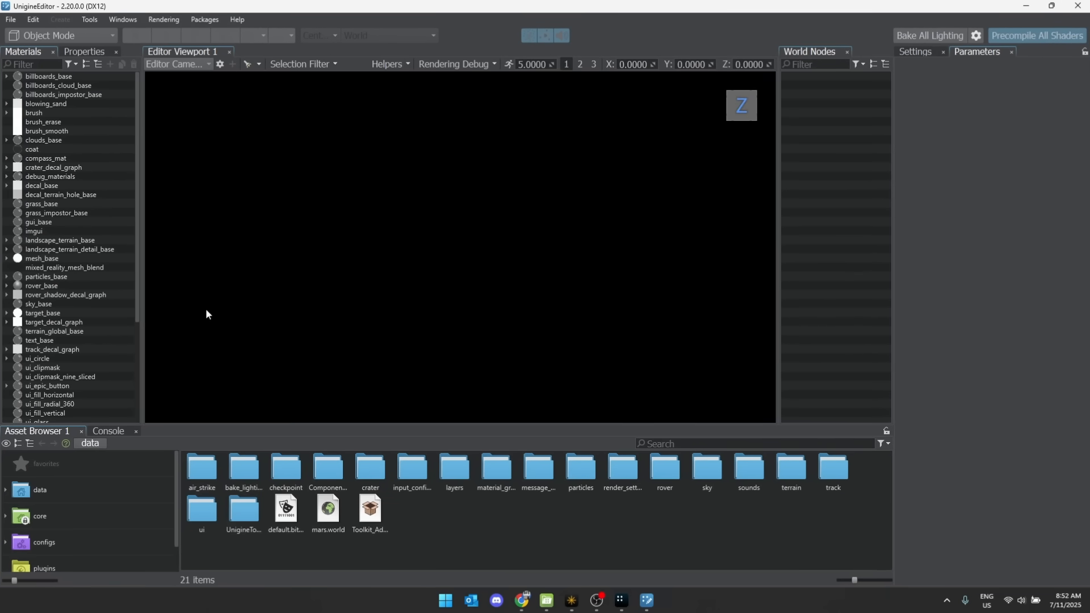
mouse_move(217, 284)
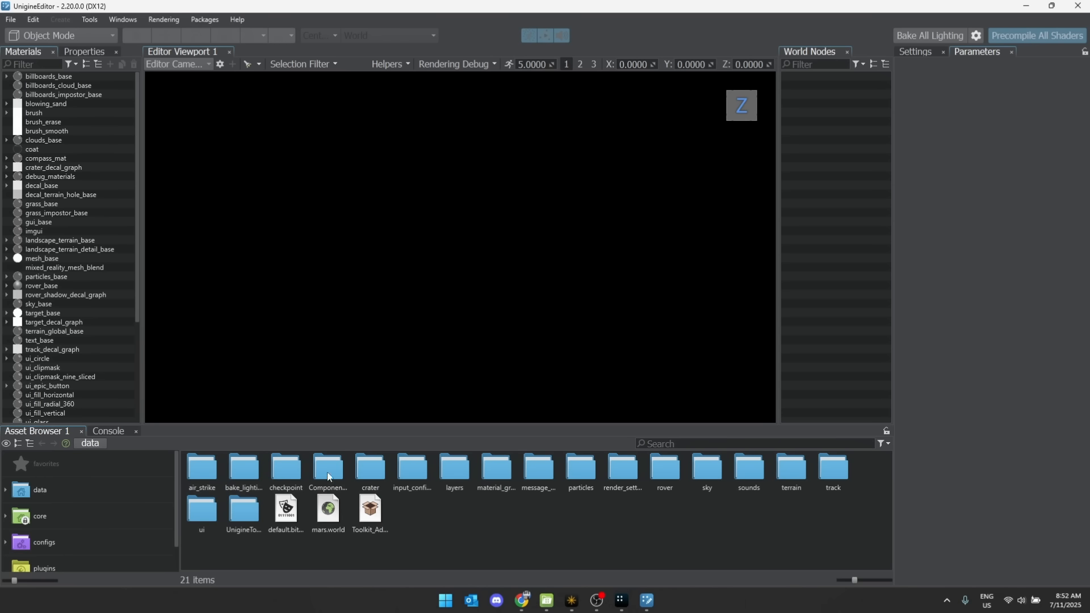
double_click(328, 511)
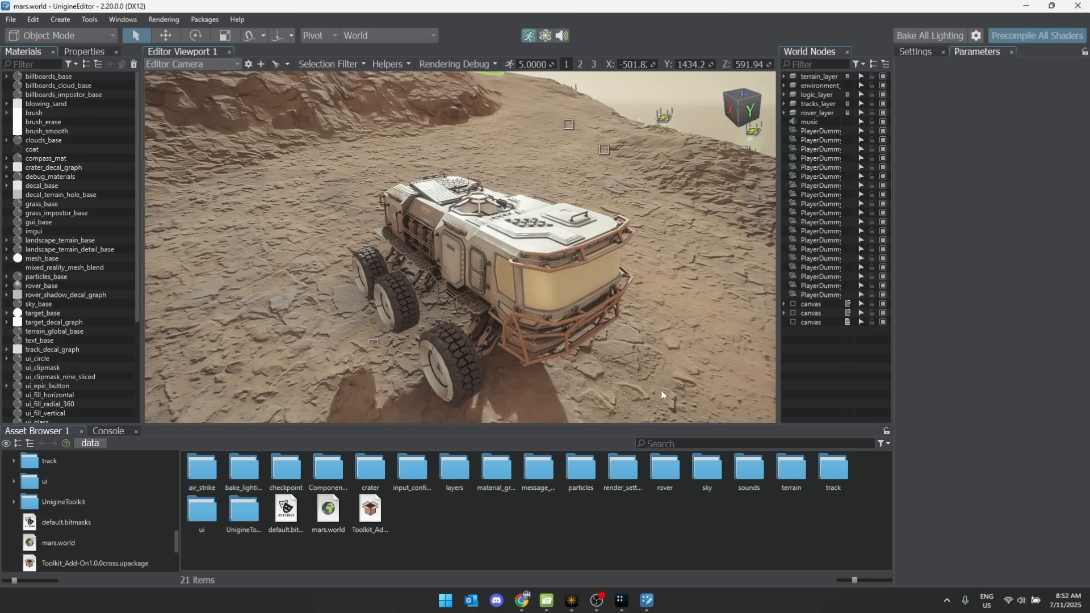
mouse_move(710, 388)
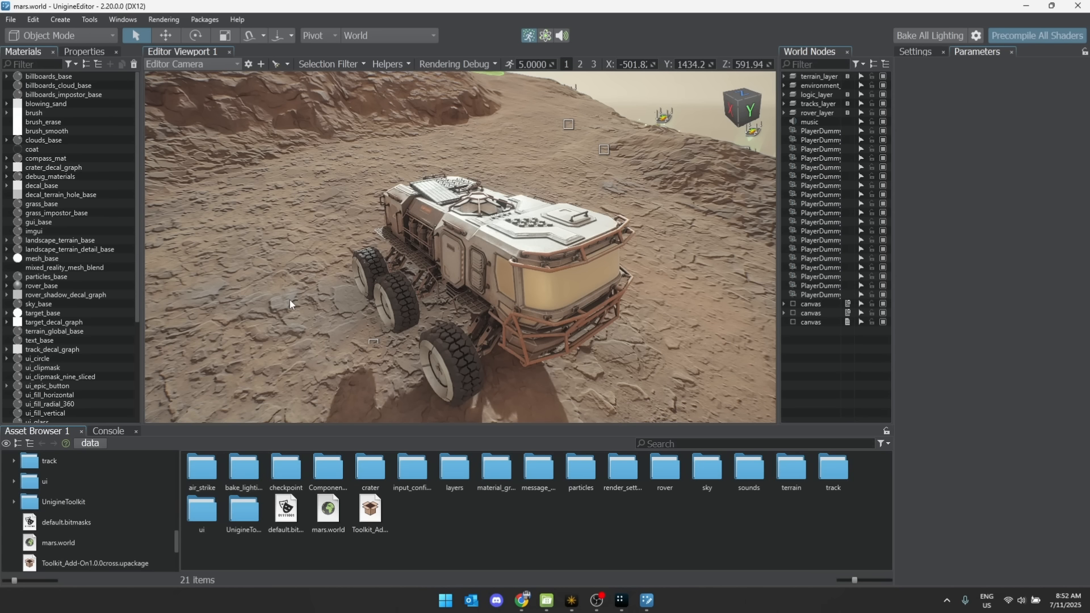
mouse_move(357, 309)
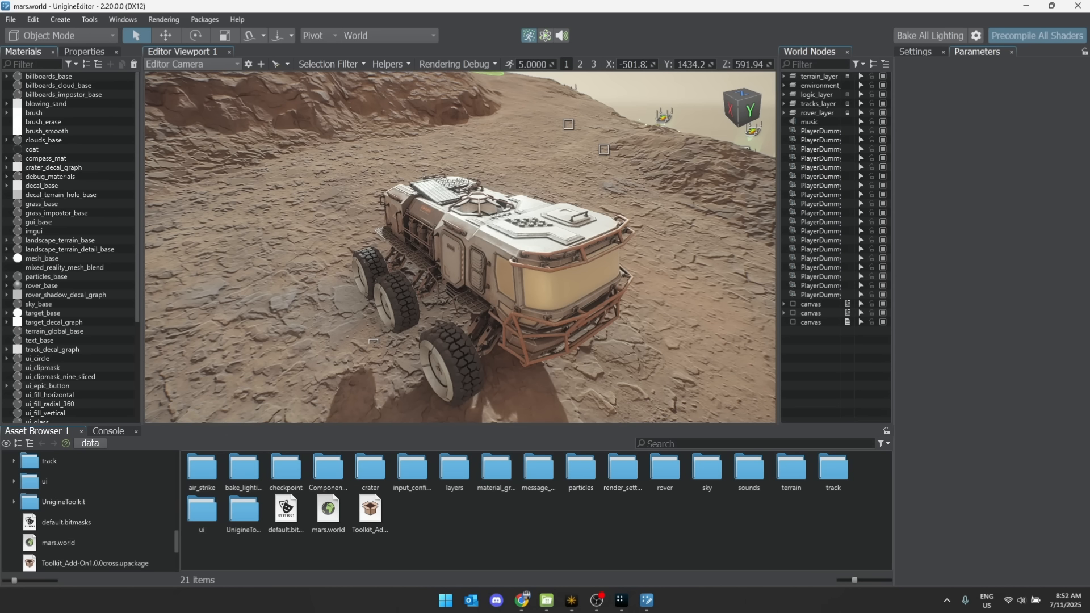
- Switch to the UNIGINE website in Chrome
left_click(522, 606)
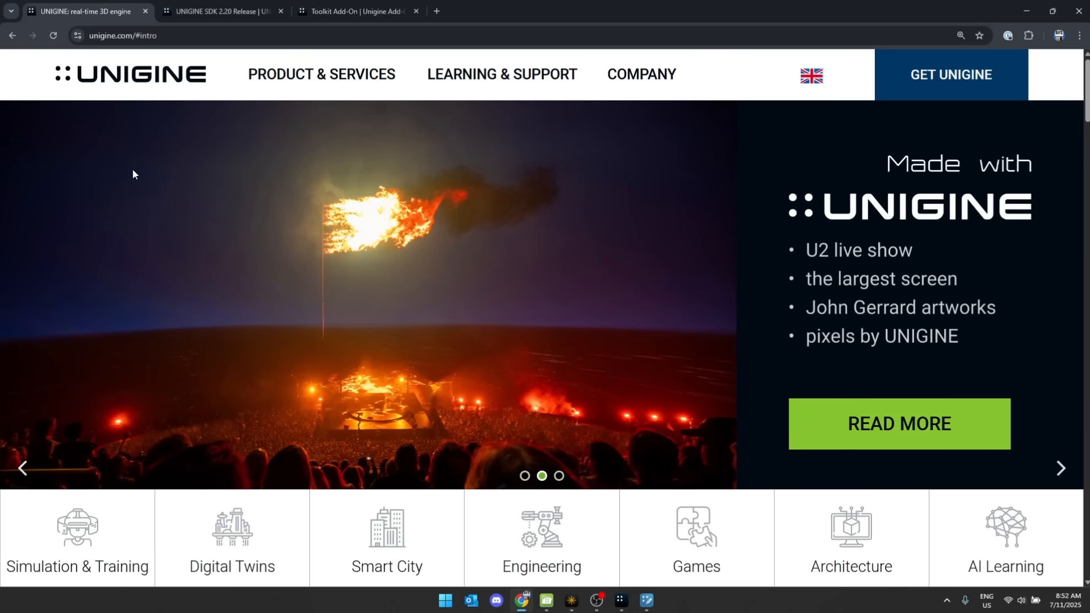
mouse_move(165, 68)
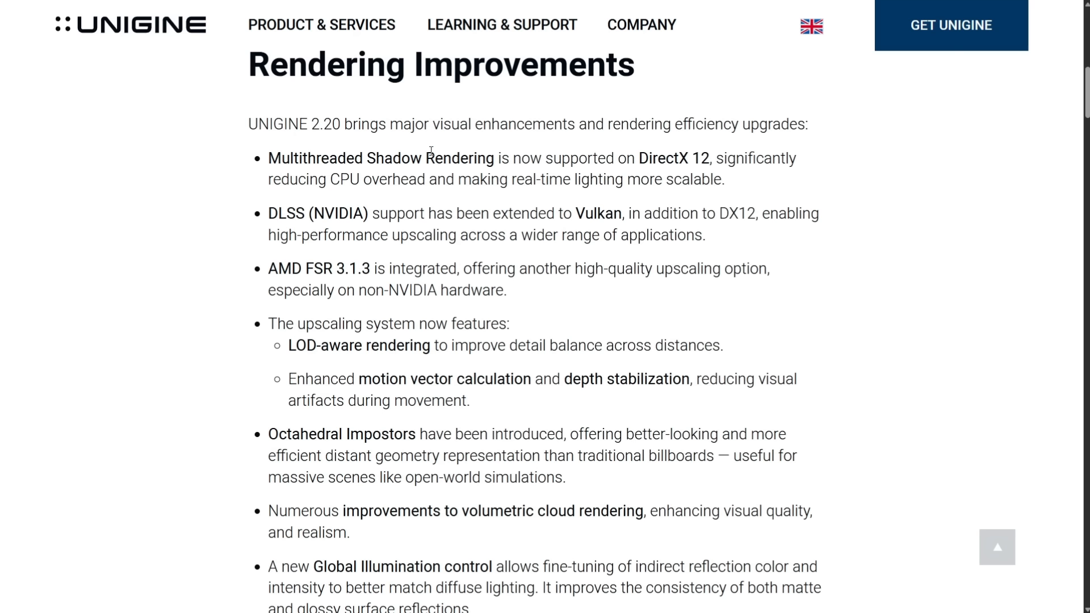
- Scroll the release notes past the rendering list and laboratory screenshot to Performance & Resource Optimization
double_click(671, 158)
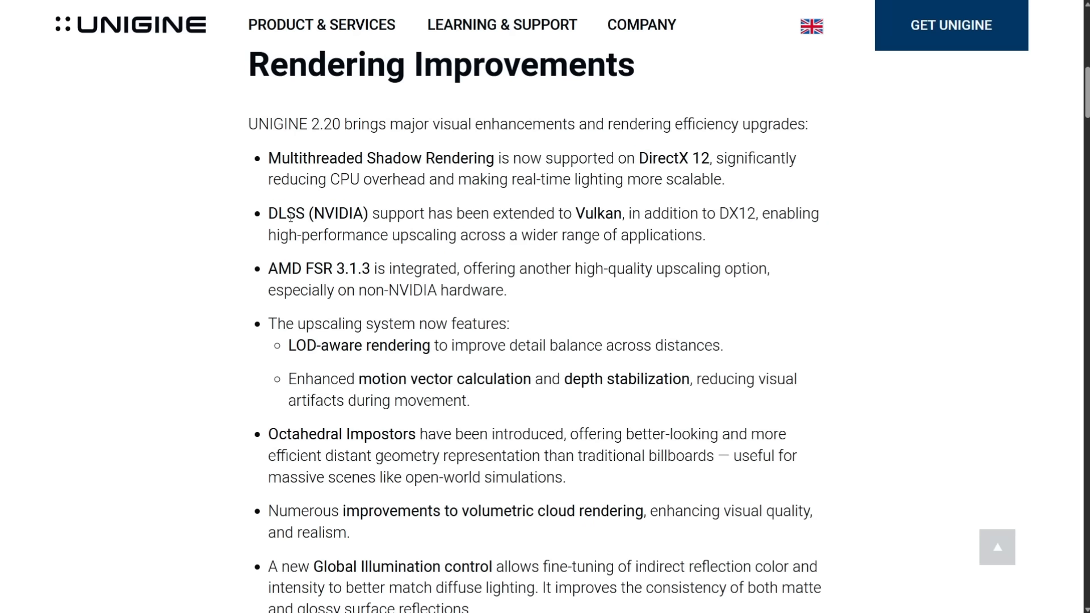
mouse_move(477, 183)
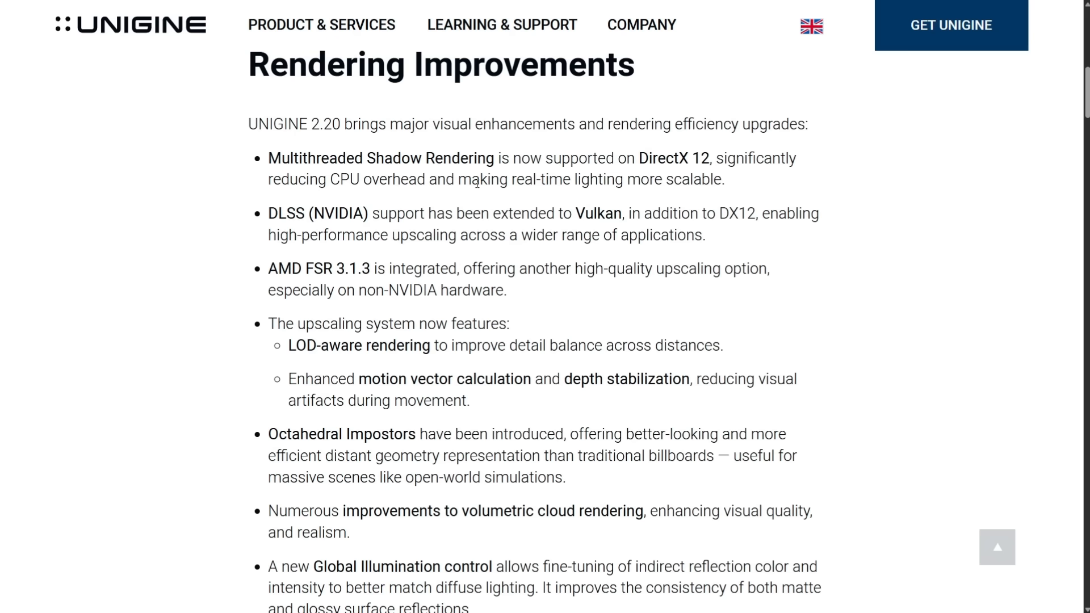
scroll("down", 3)
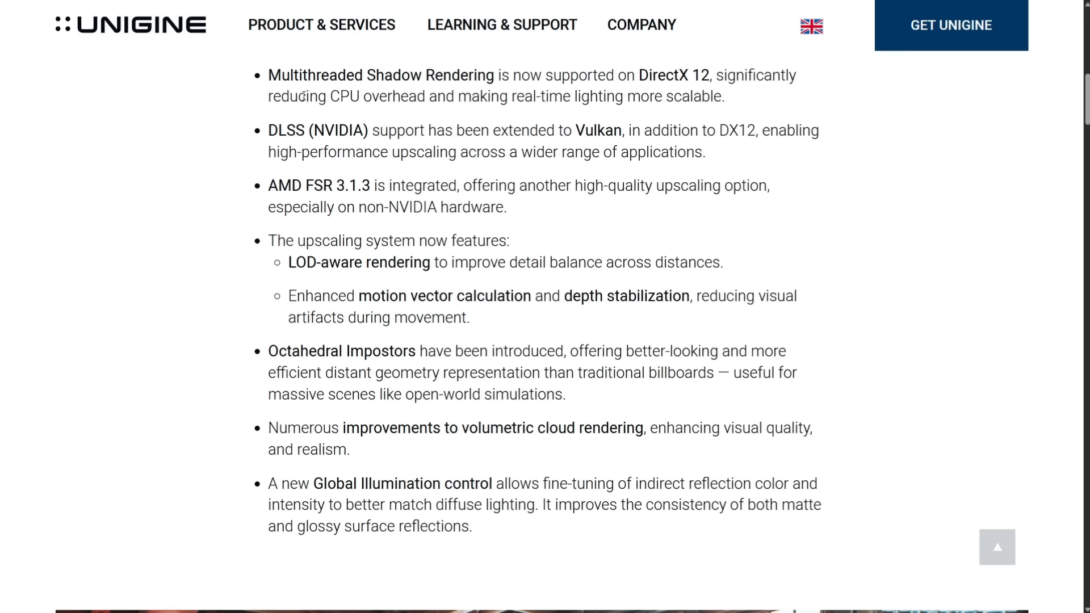
scroll("up", 3)
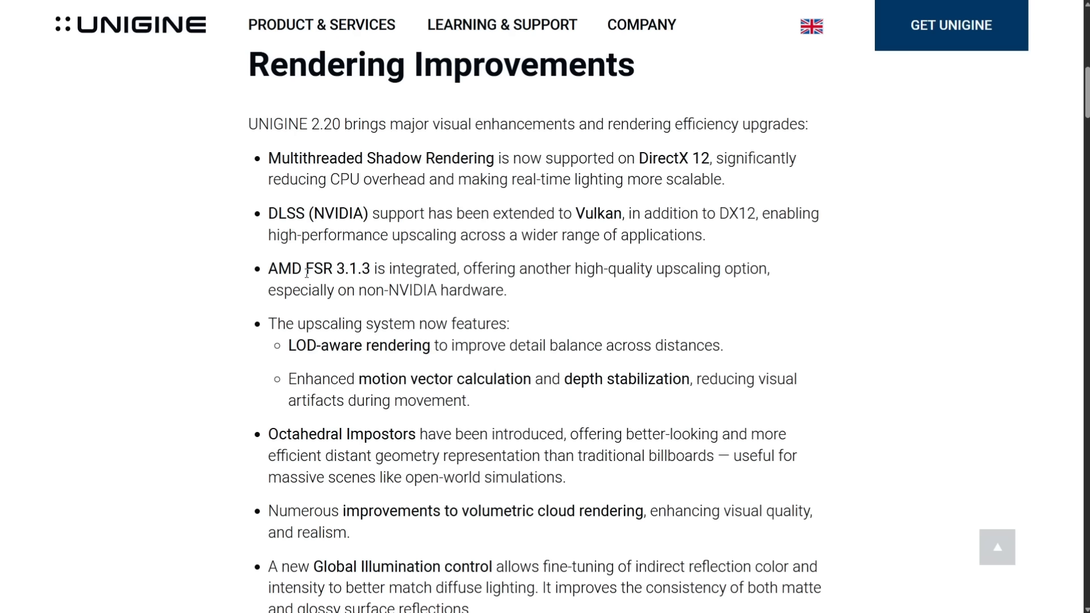
mouse_move(669, 273)
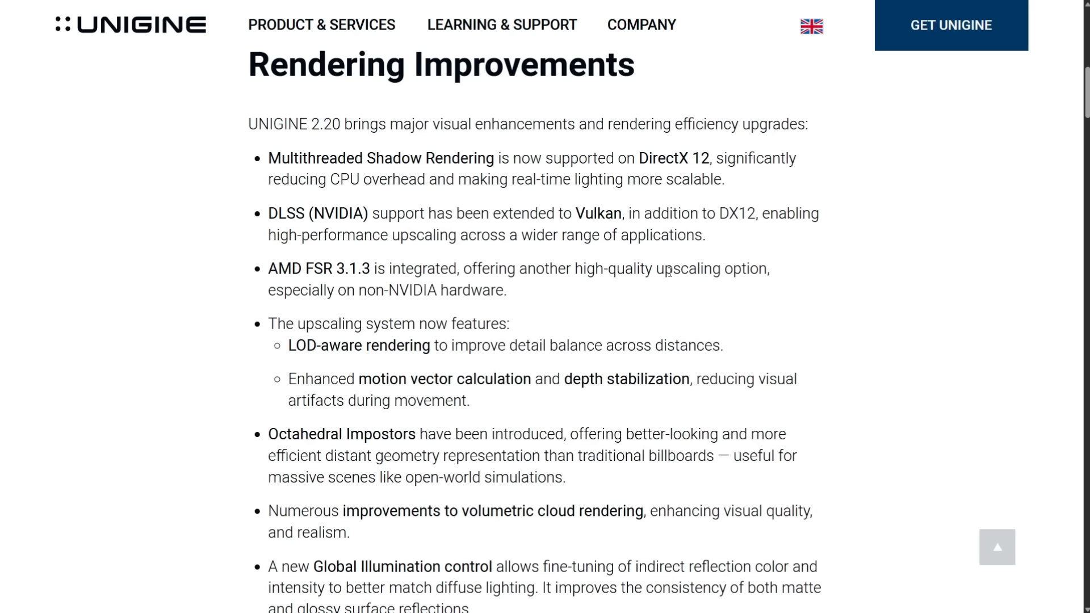
mouse_move(562, 309)
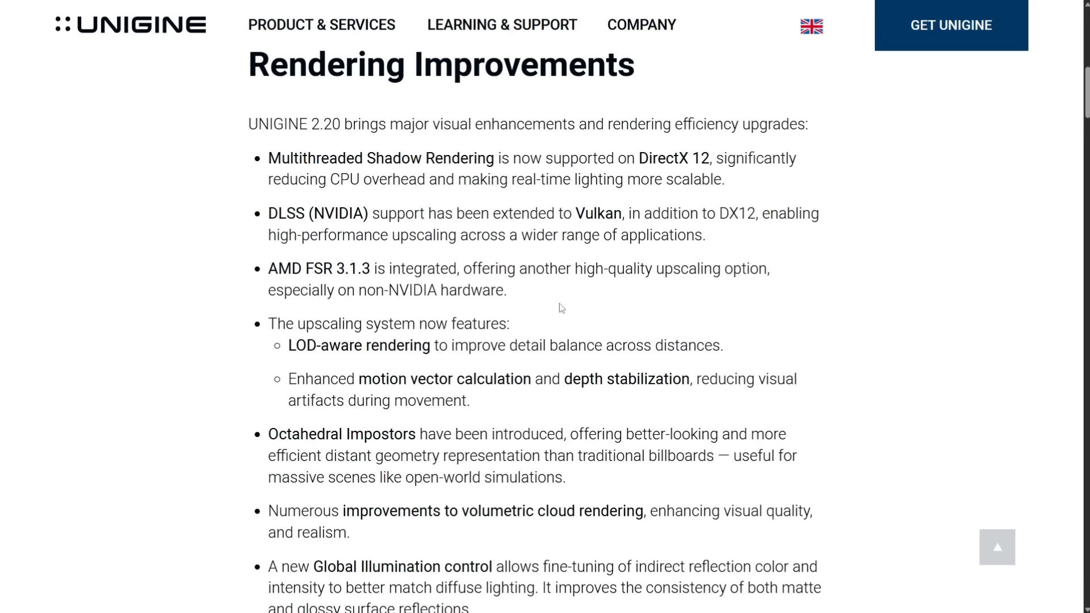
scroll("down", 3)
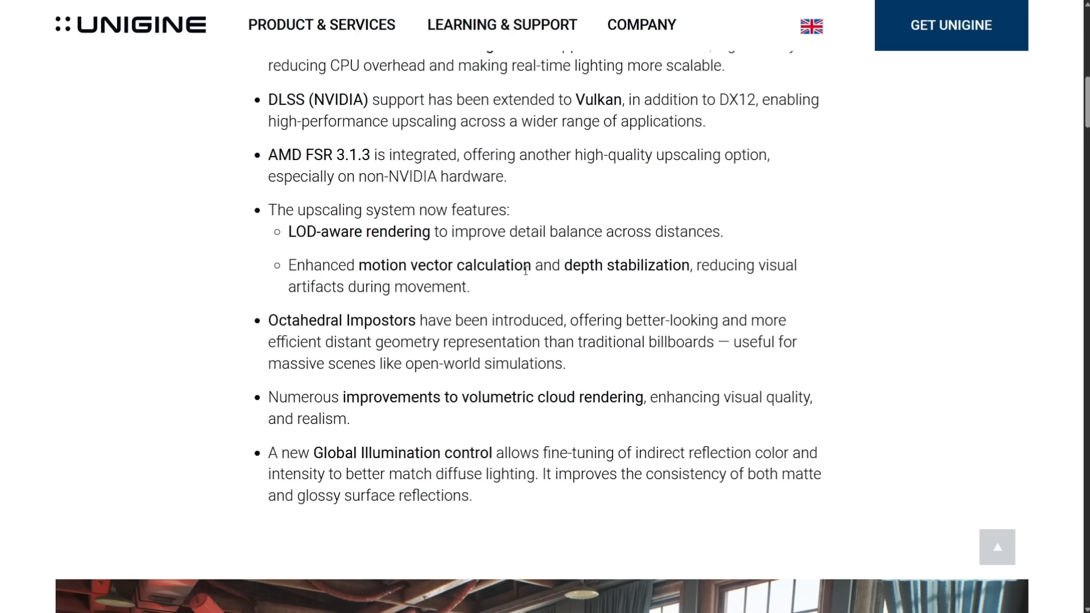
scroll("down", 3)
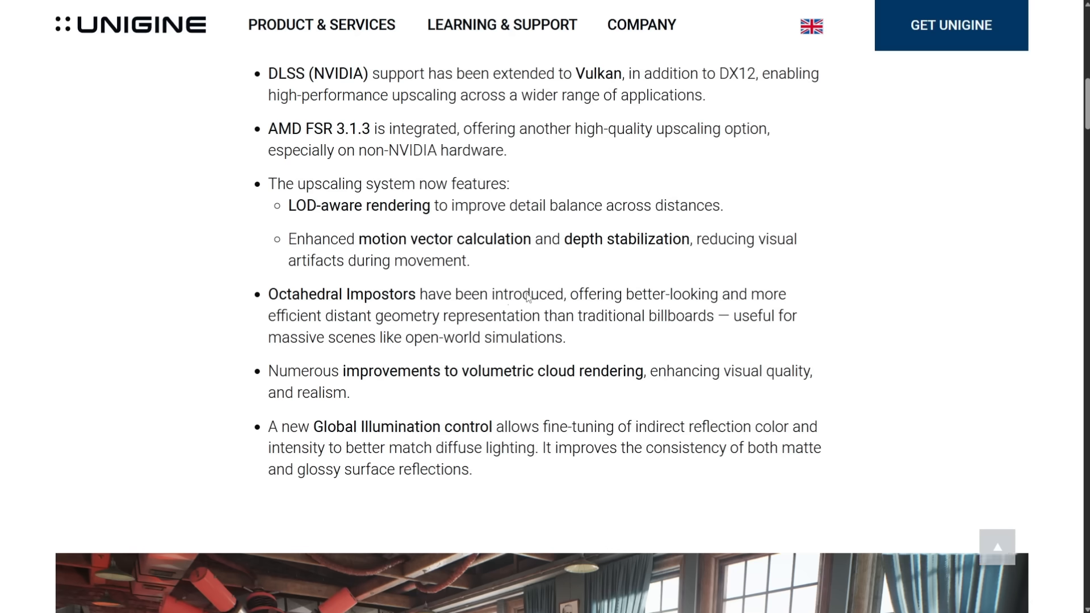
scroll("down", 3)
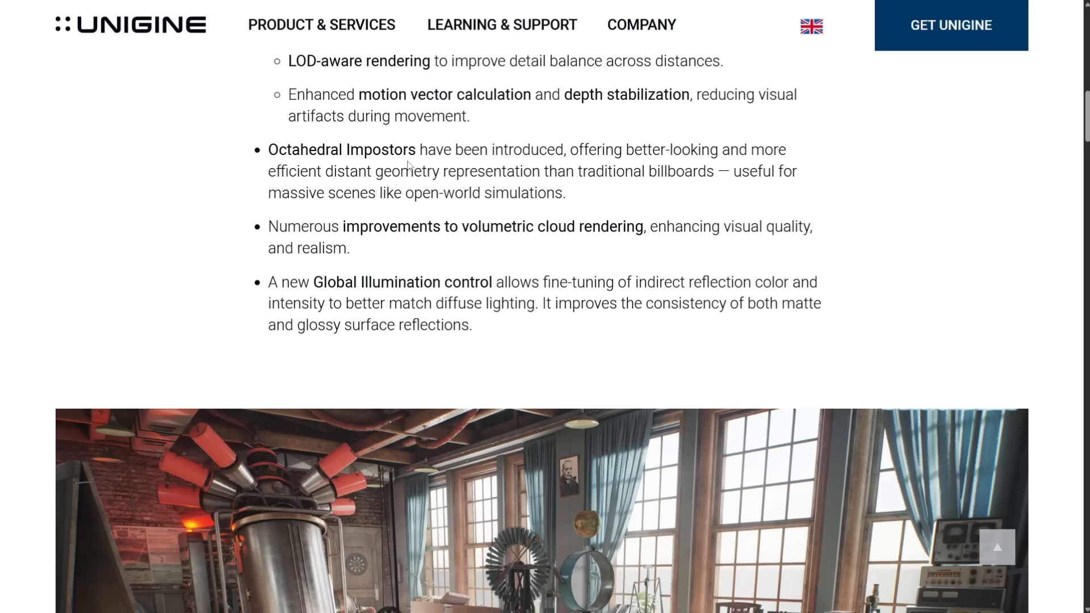
mouse_move(562, 178)
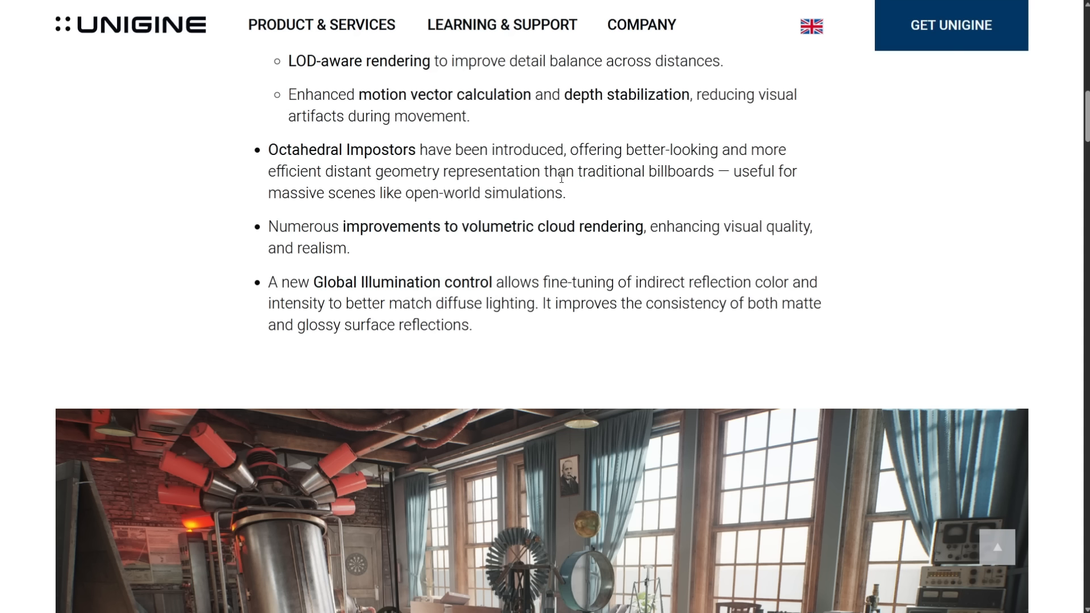
mouse_move(371, 190)
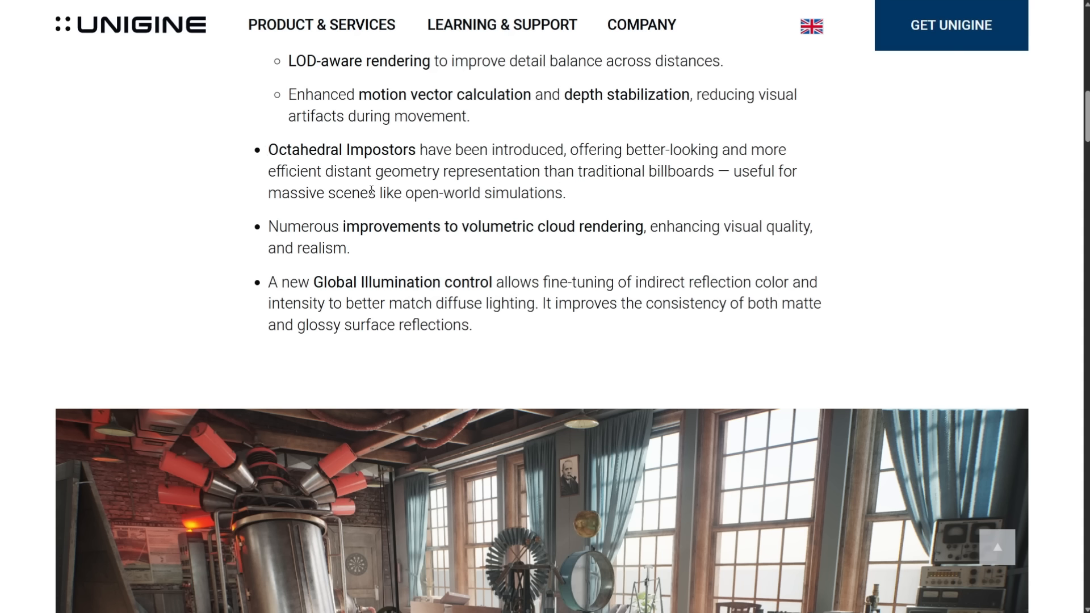
mouse_move(377, 164)
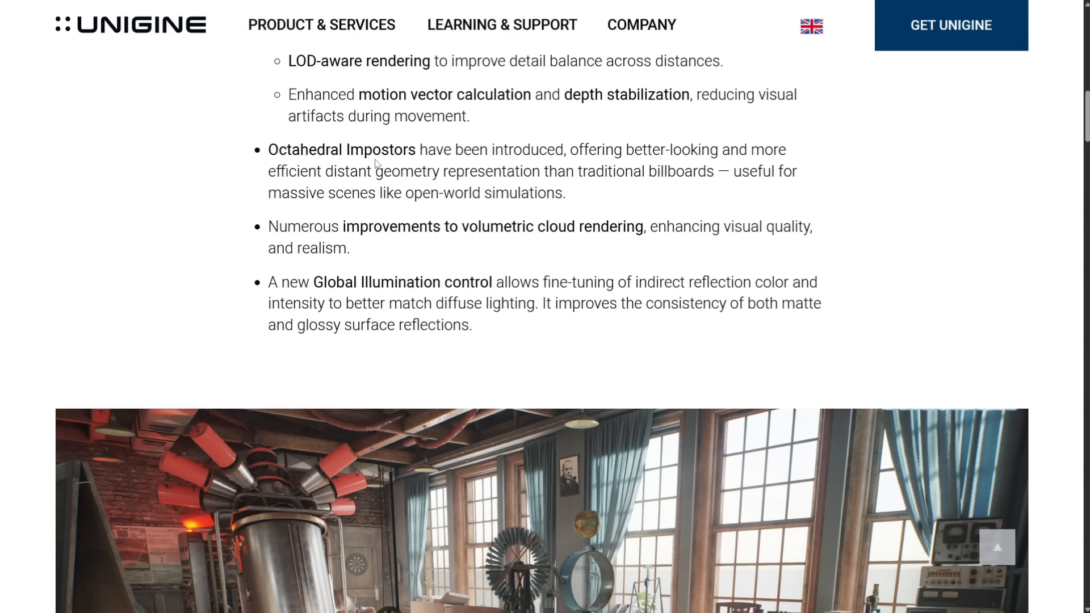
scroll("down", 3)
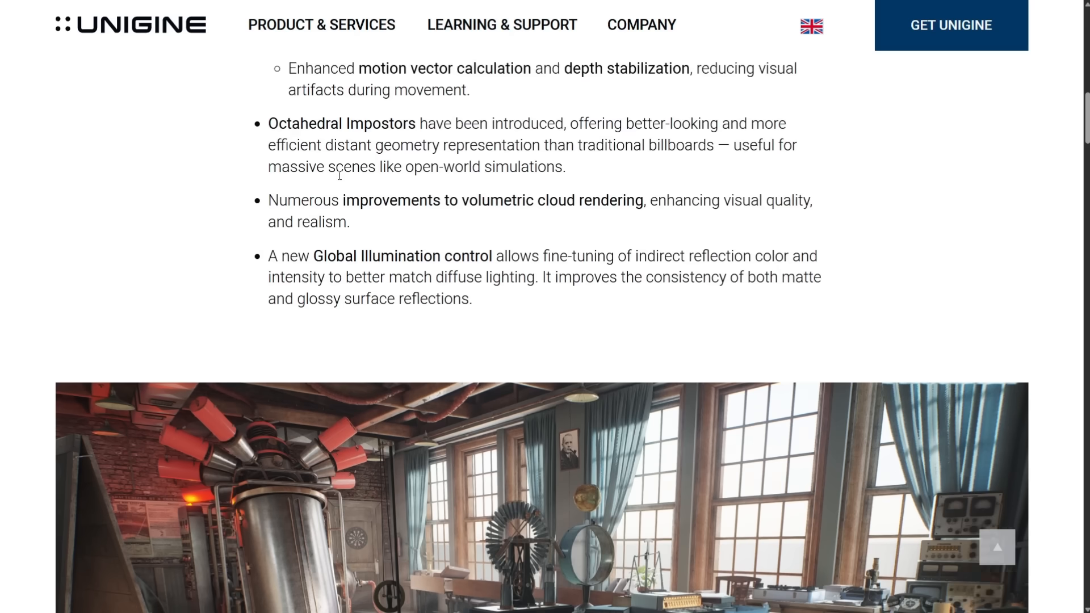
scroll("down", 3)
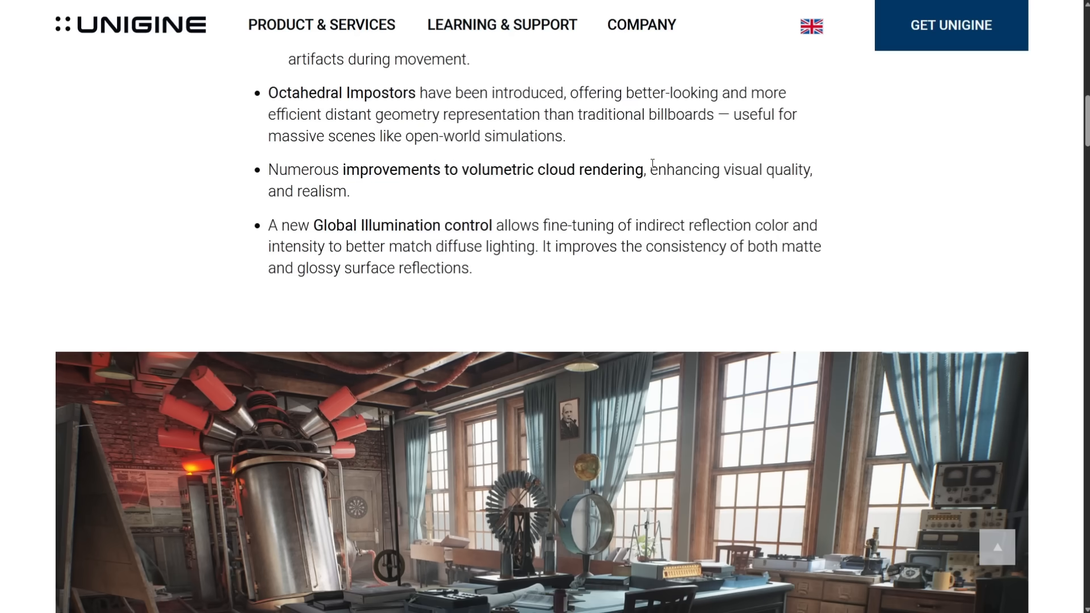
scroll("down", 3)
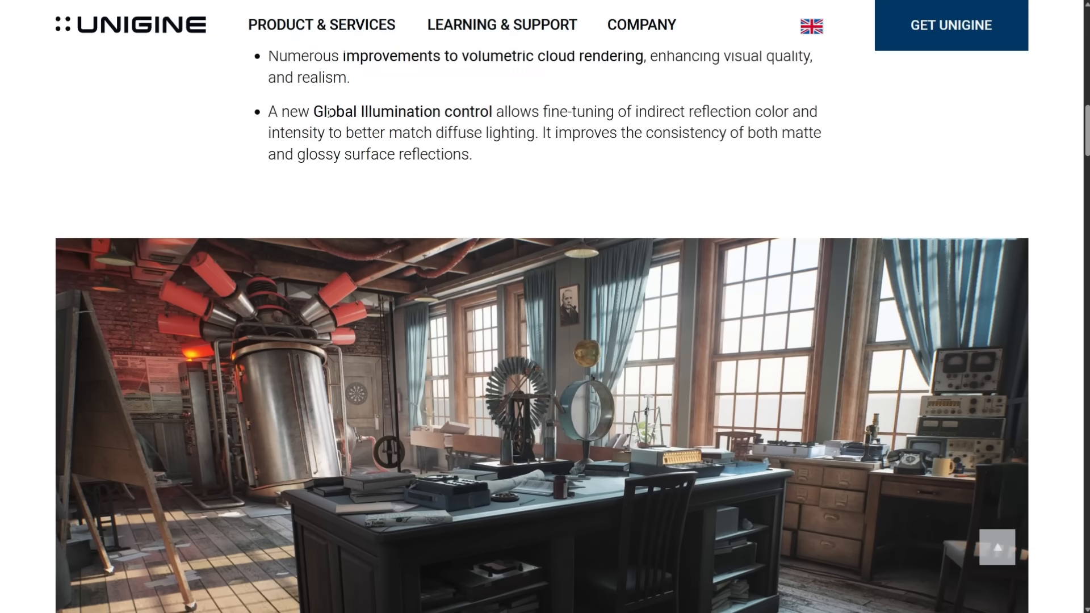
scroll("down", 3)
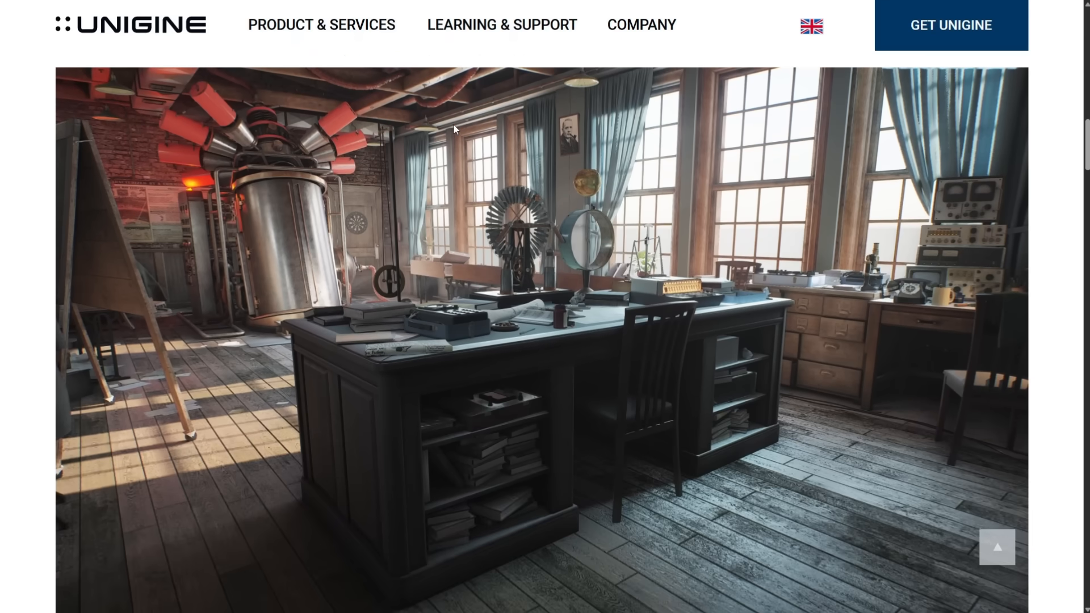
scroll("down", 3)
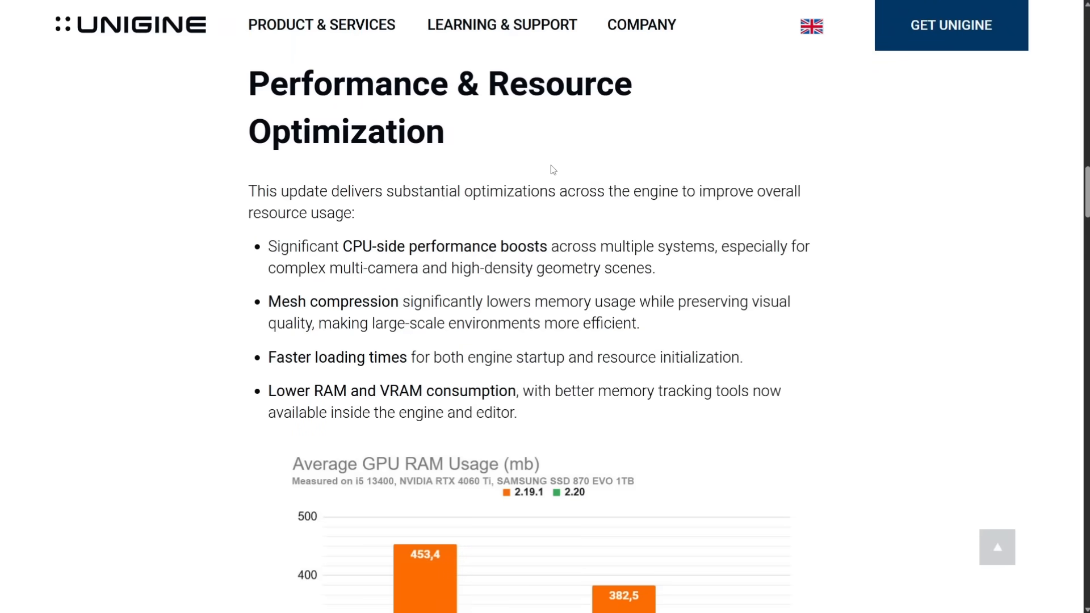
mouse_move(555, 172)
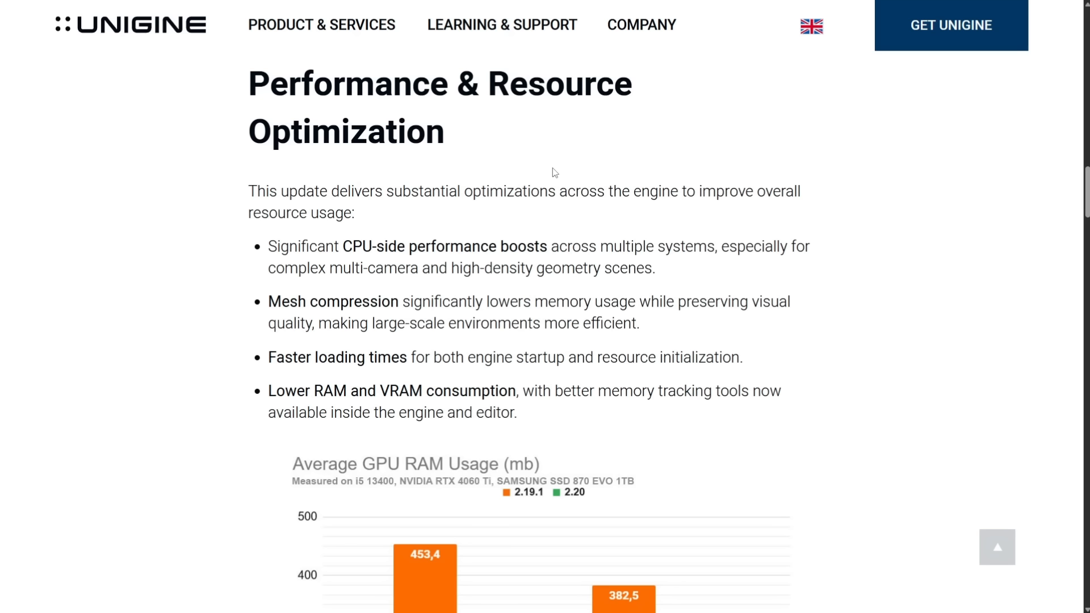
mouse_move(598, 155)
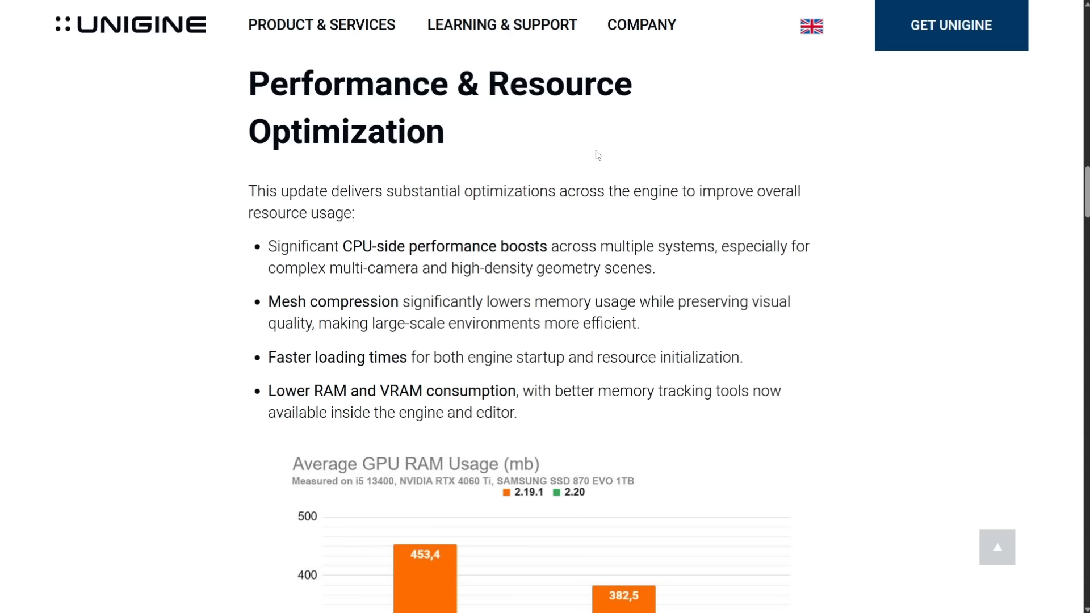
left_click_drag(267, 357, 741, 357)
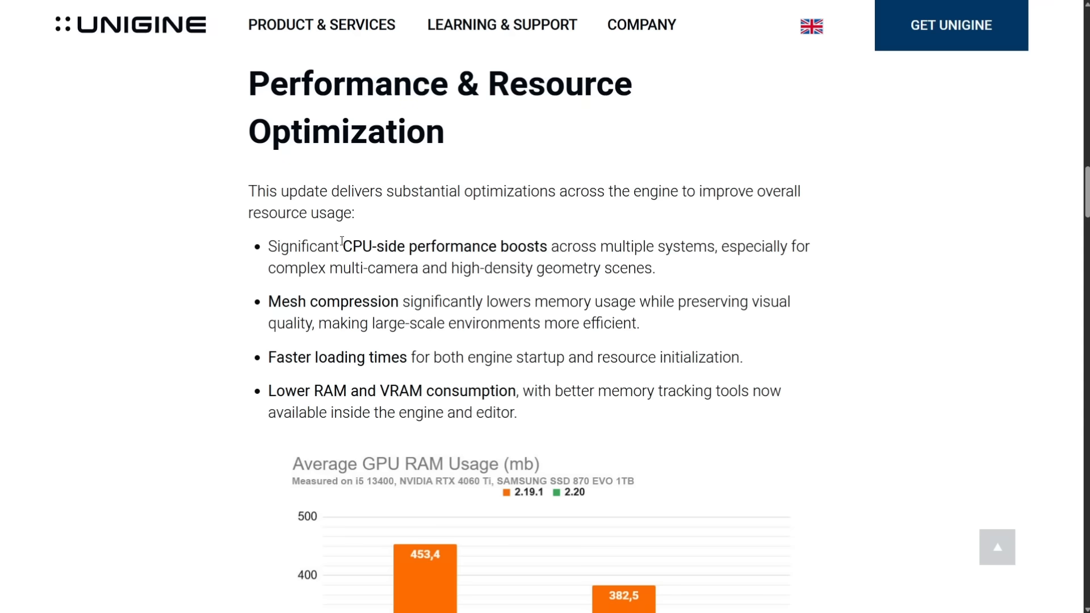
- Scroll past the GPU RAM Usage chart and Gaussian Splatting notes to XR / VR Enhancements
scroll("down", 3)
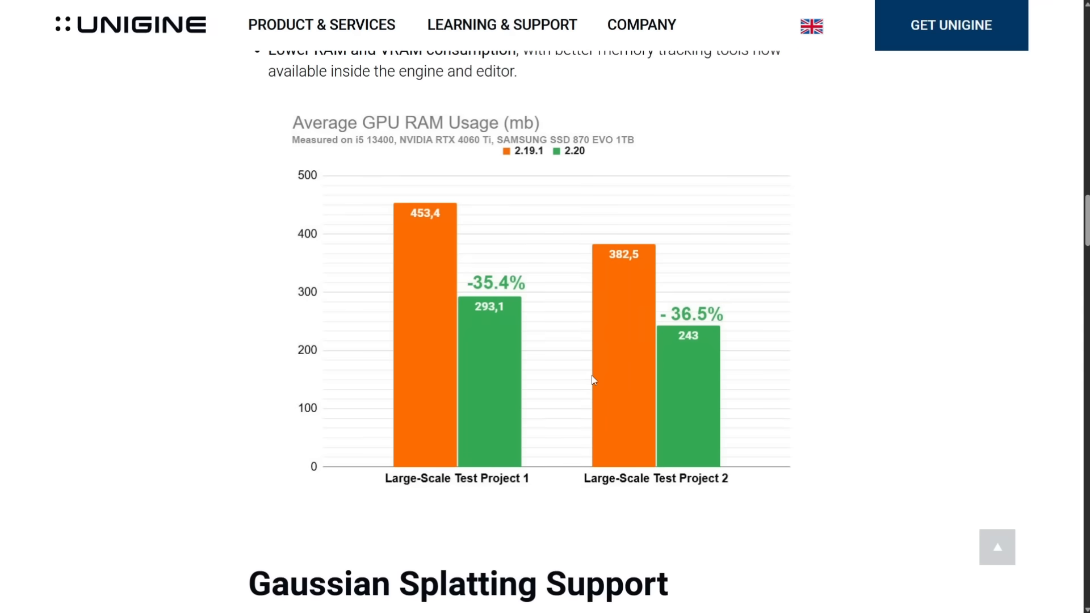
scroll("down", 3)
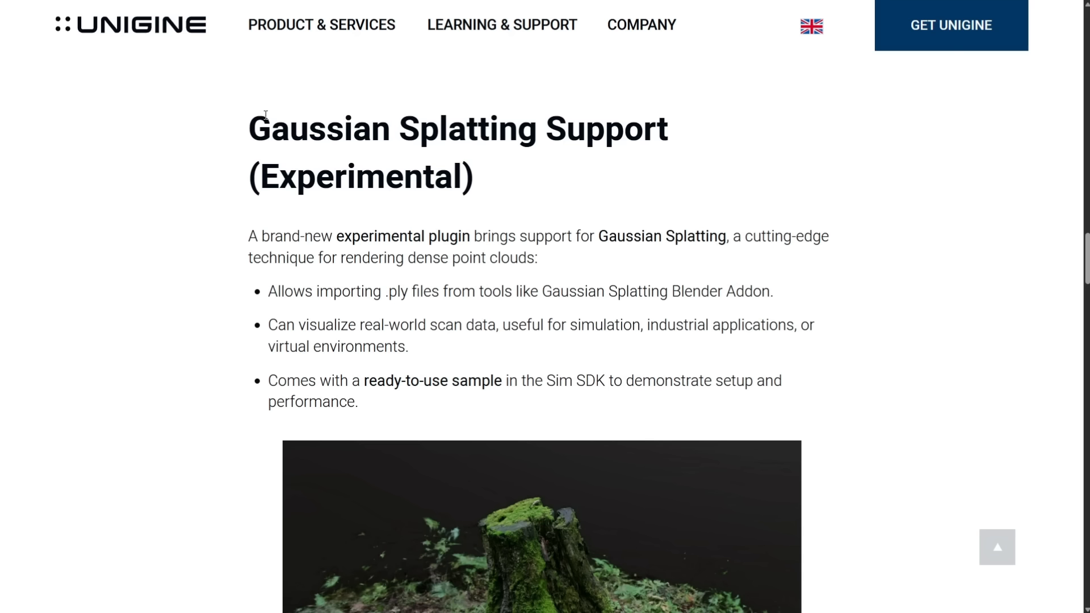
mouse_move(385, 273)
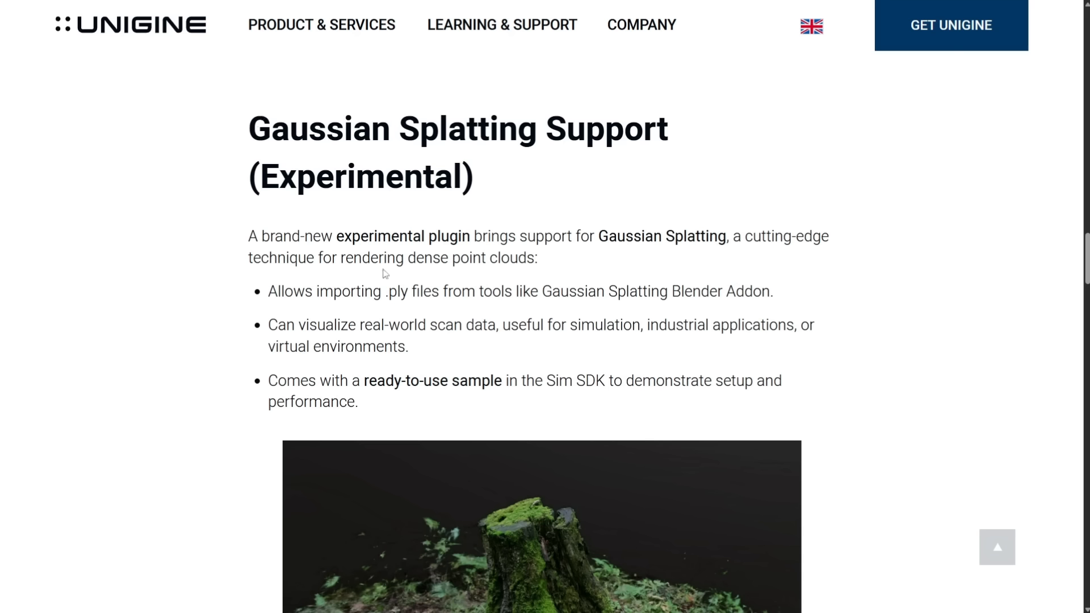
mouse_move(341, 222)
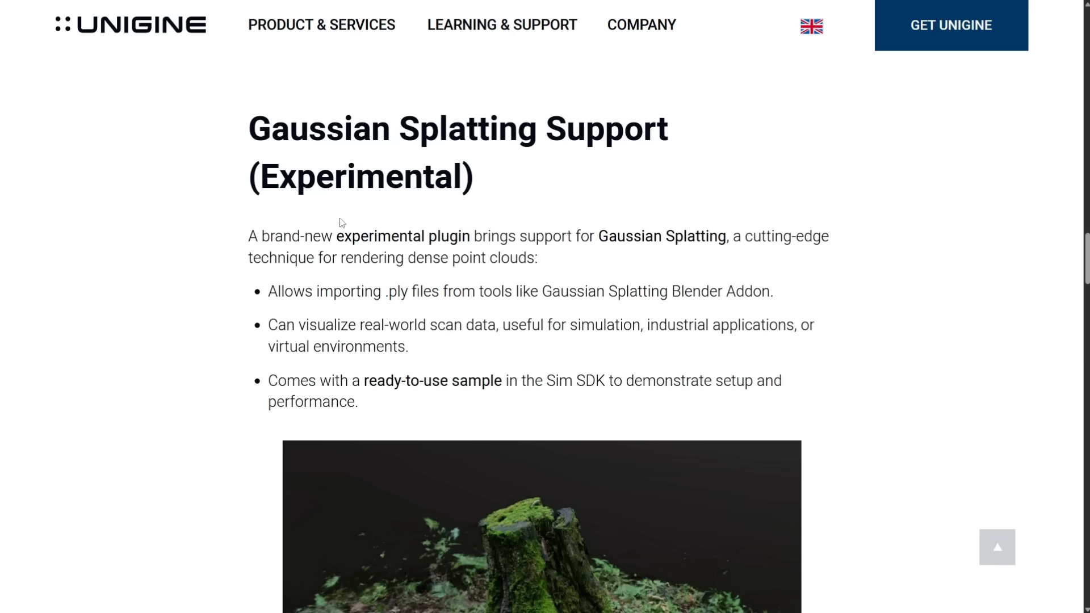
mouse_move(603, 155)
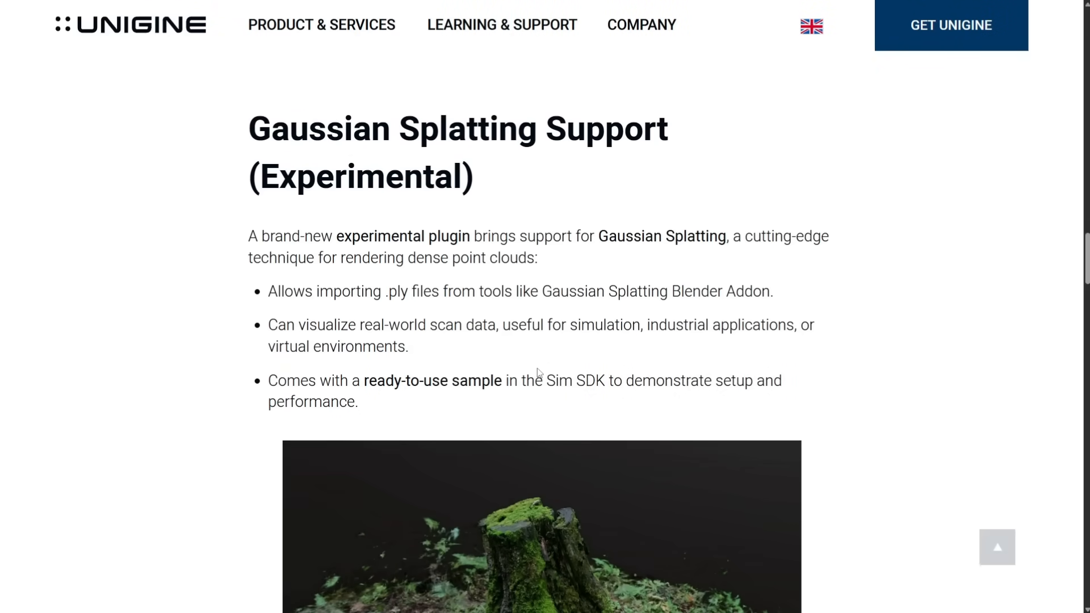
scroll("down", 3)
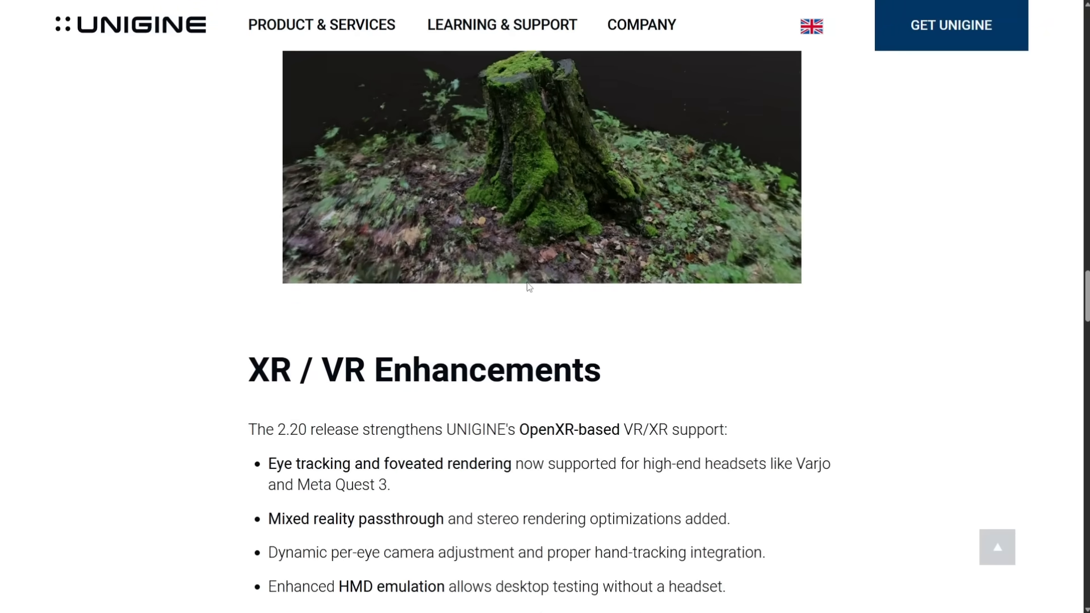
- Scroll through the XR / VR Enhancements list down to the VR headsets image
scroll("down", 3)
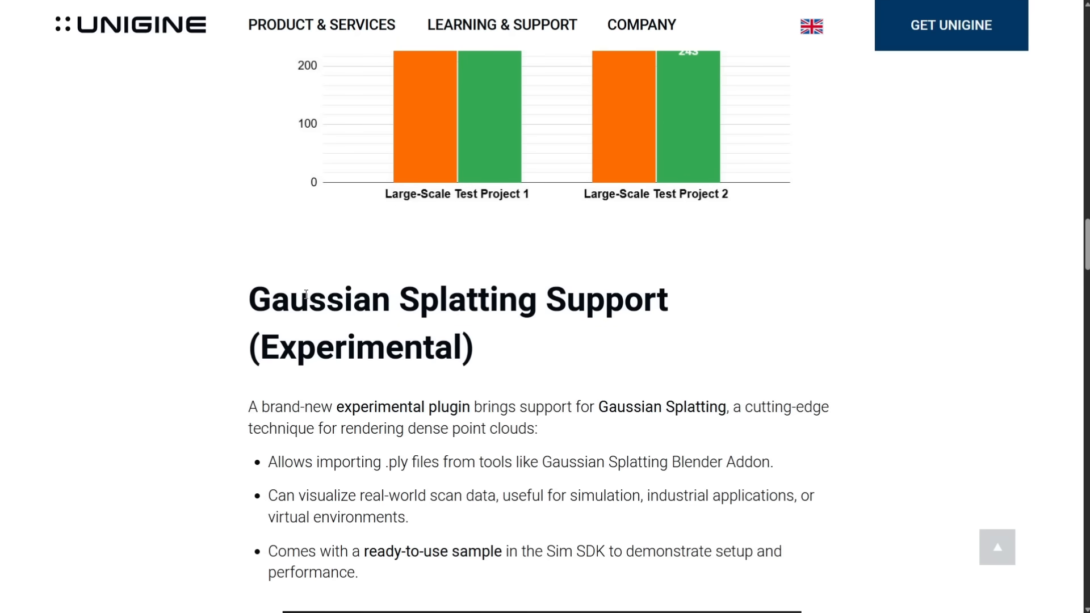
scroll("down", 3)
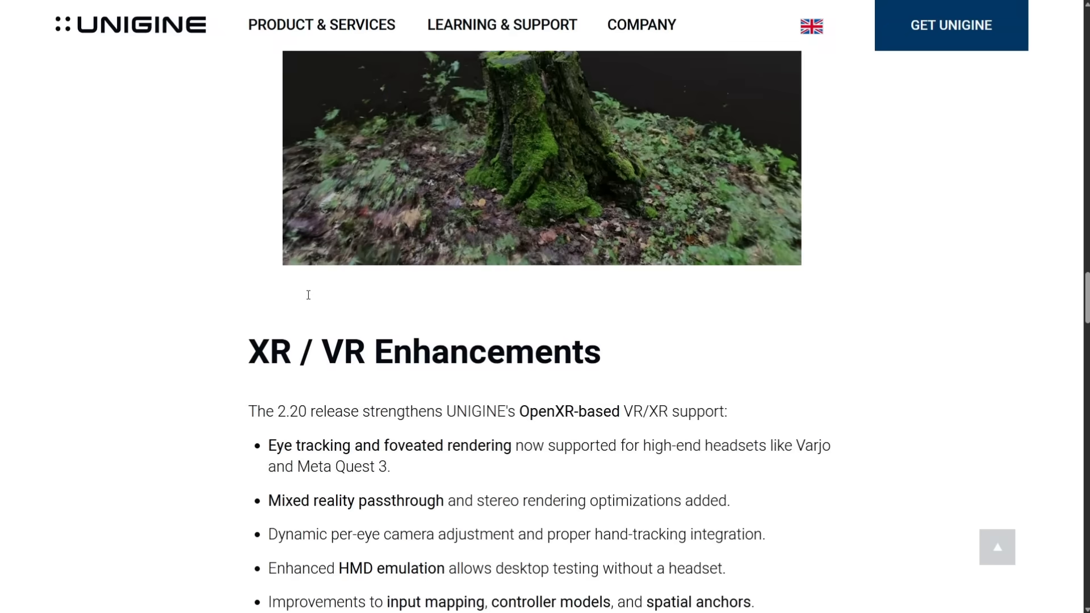
scroll("down", 3)
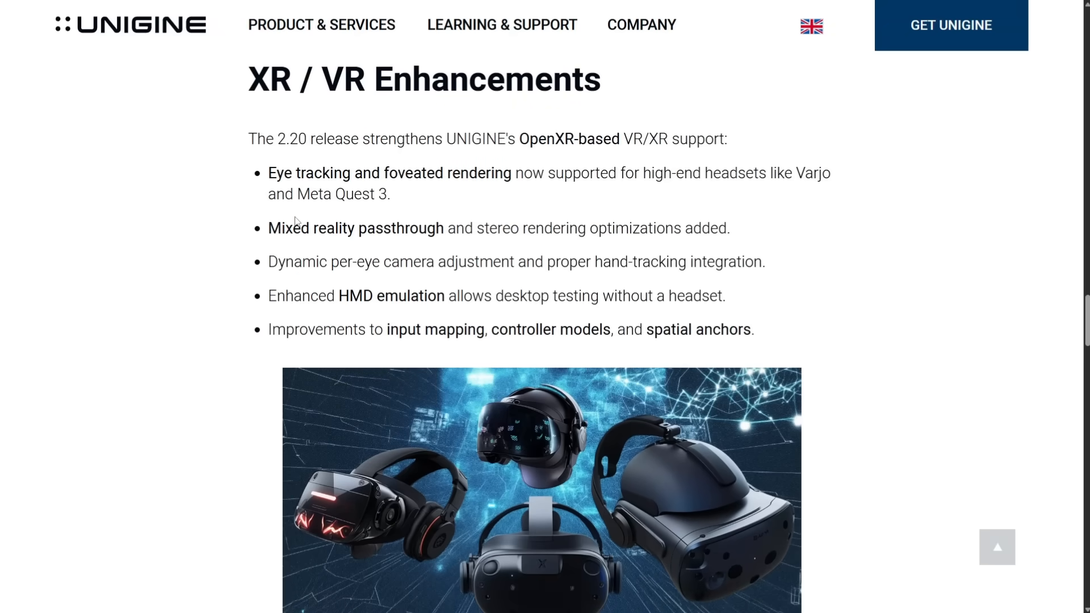
mouse_move(276, 161)
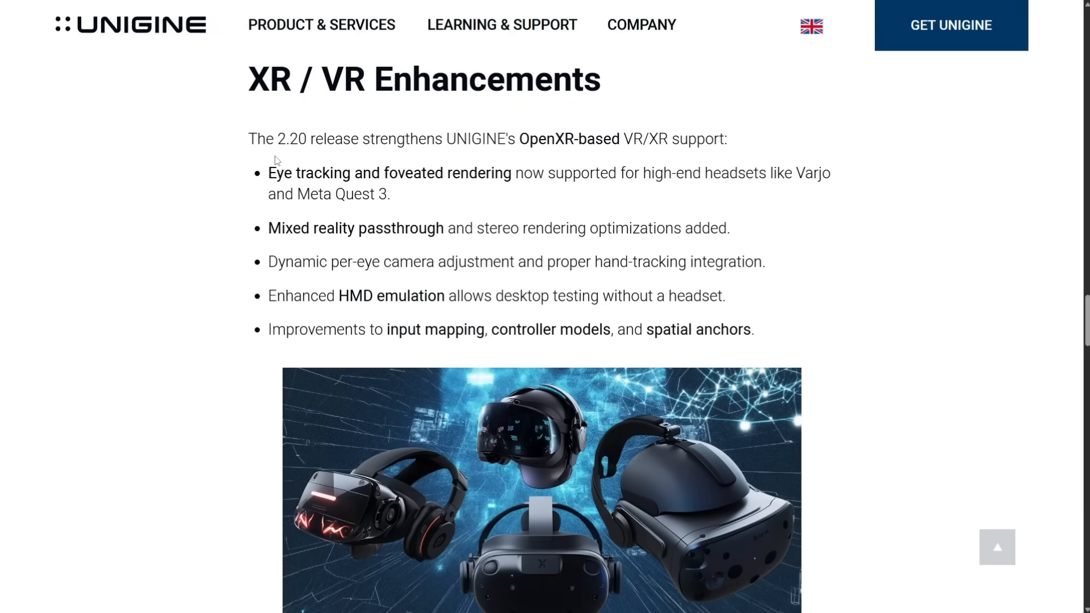
mouse_move(371, 165)
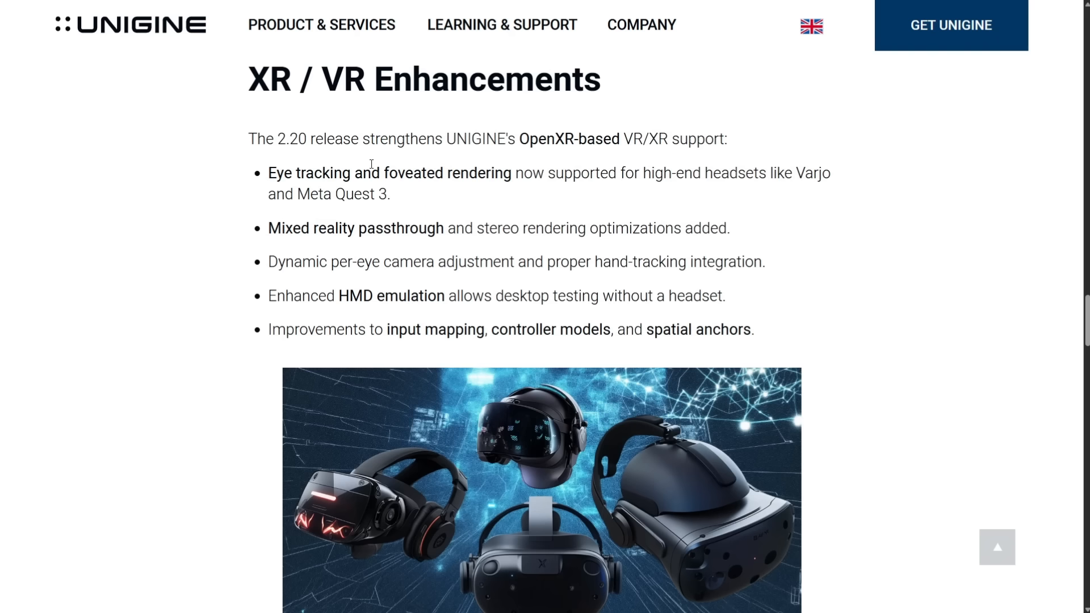
mouse_move(449, 210)
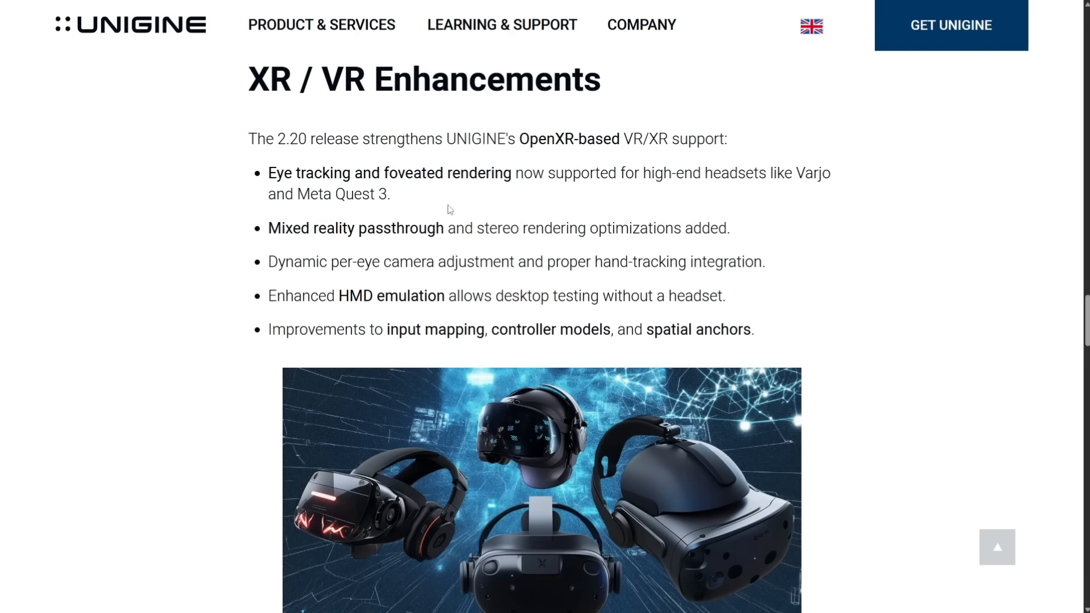
mouse_move(433, 220)
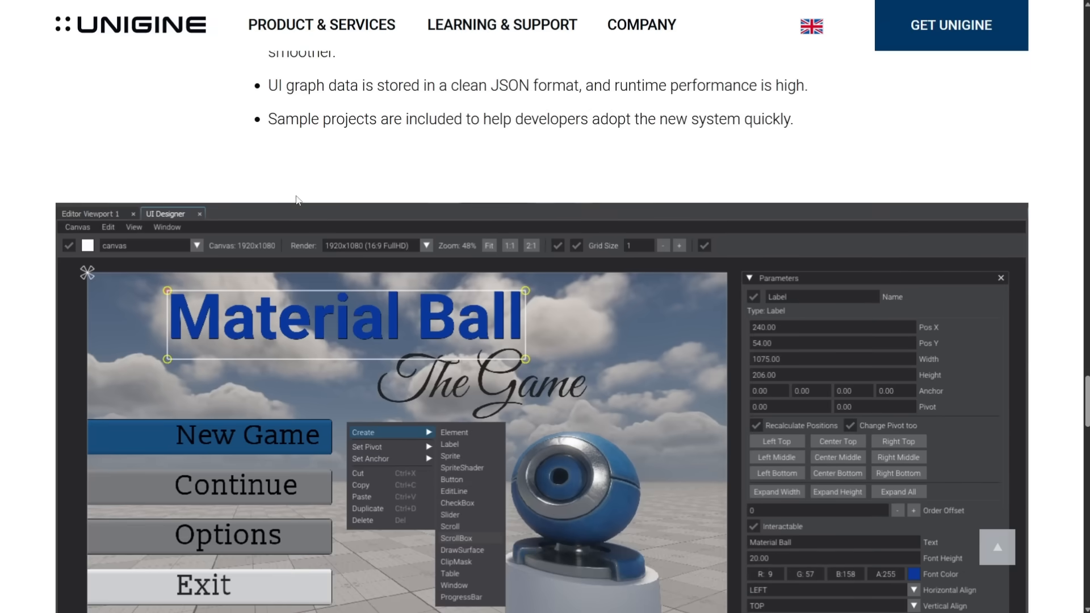
- Scroll through Editor & Engine QoL Improvements to the closing devlog and SDK download links
scroll("down", 3)
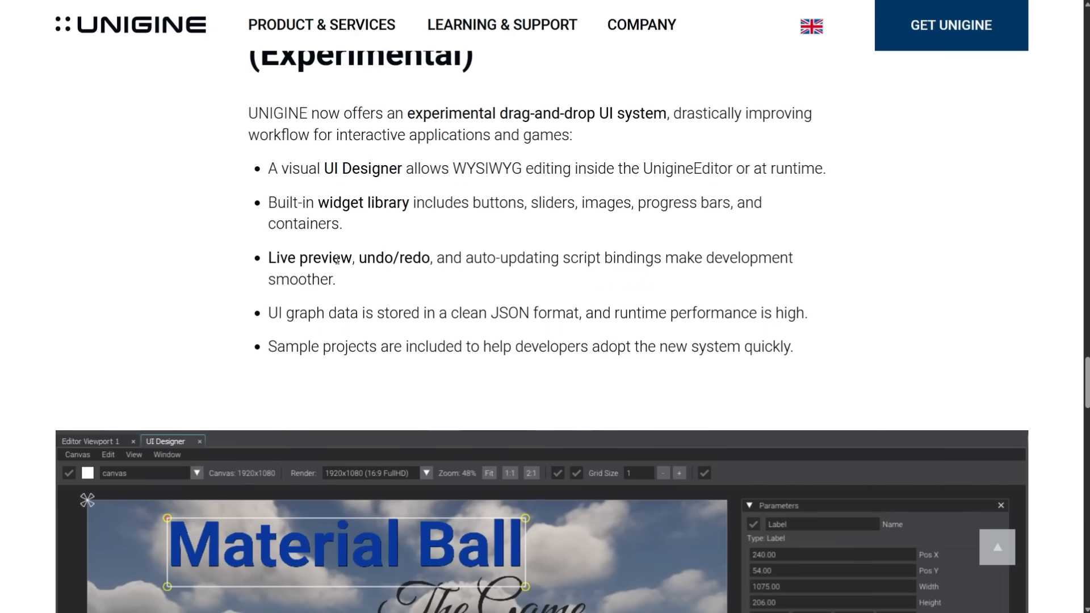
scroll("down", 3)
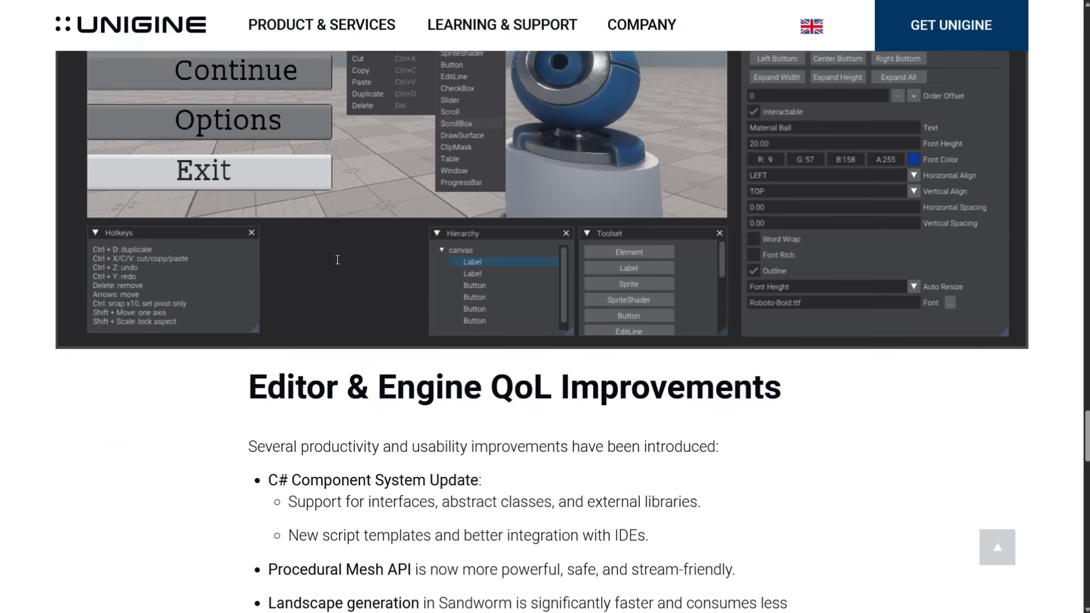
scroll("down", 3)
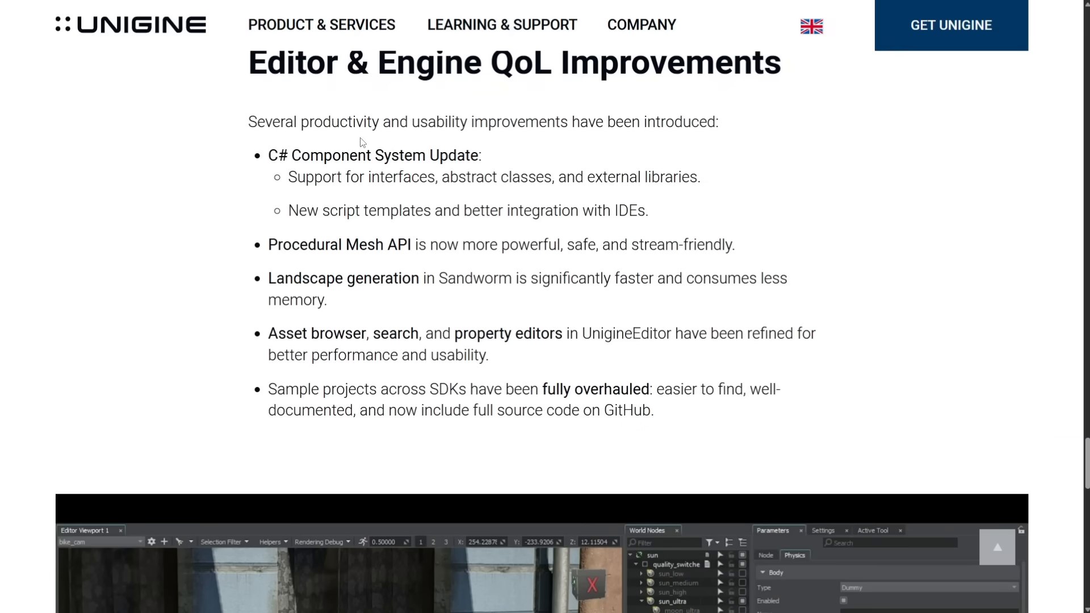
scroll("down", 3)
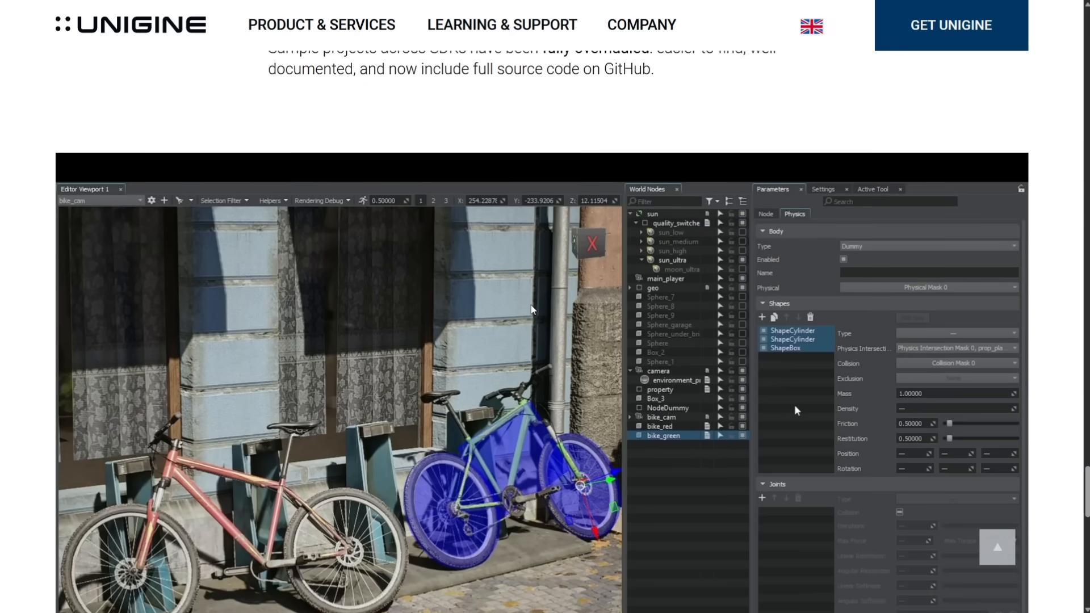
scroll("down", 3)
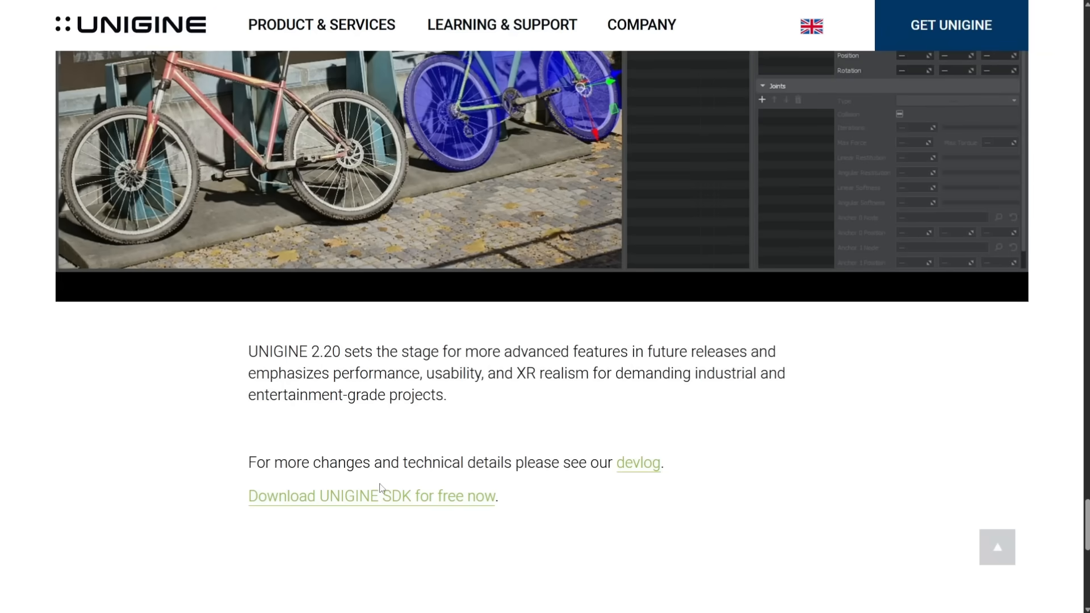
mouse_move(391, 397)
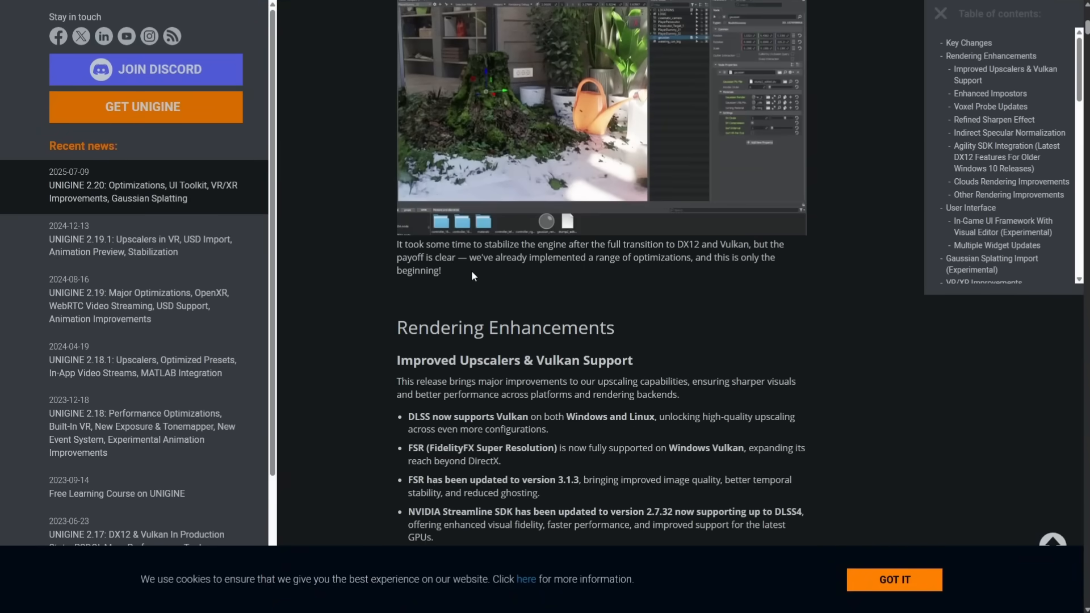
- Scroll the devlog past Improved Upscalers and Enhanced Impostors to Indirect Specular Normalization
scroll("down", 3)
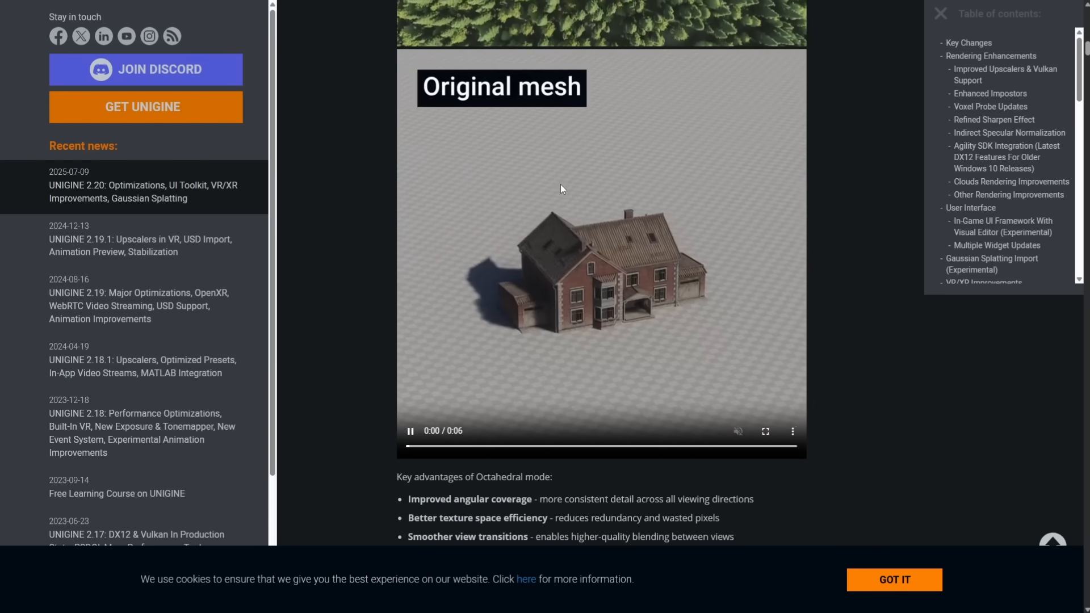
scroll("down", 3)
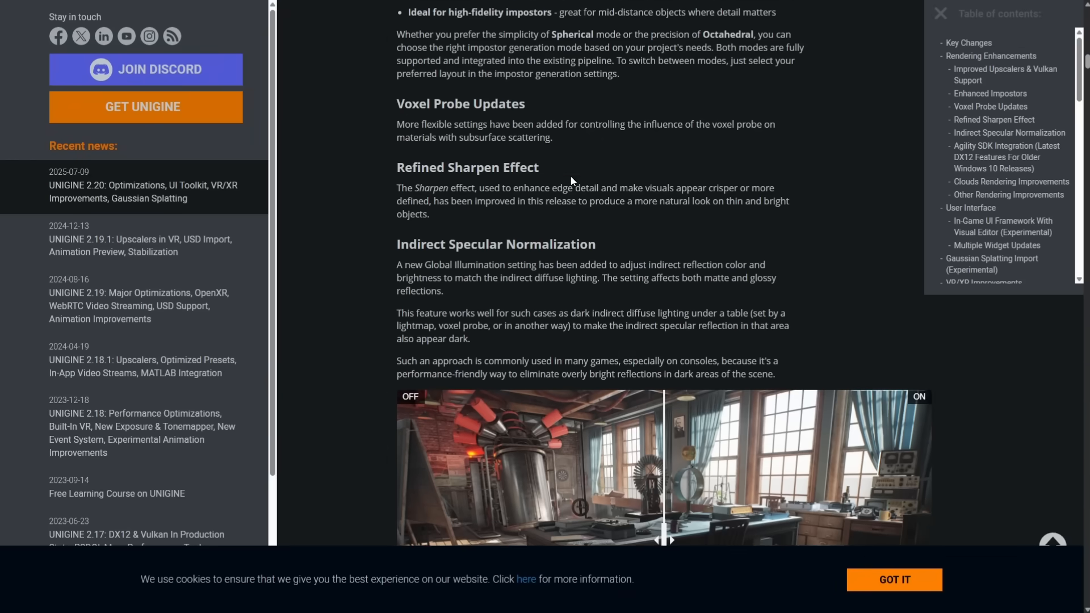
- Drag the Indirect Specular Normalization OFF/ON split left and right, then recenter it
scroll("down", 3)
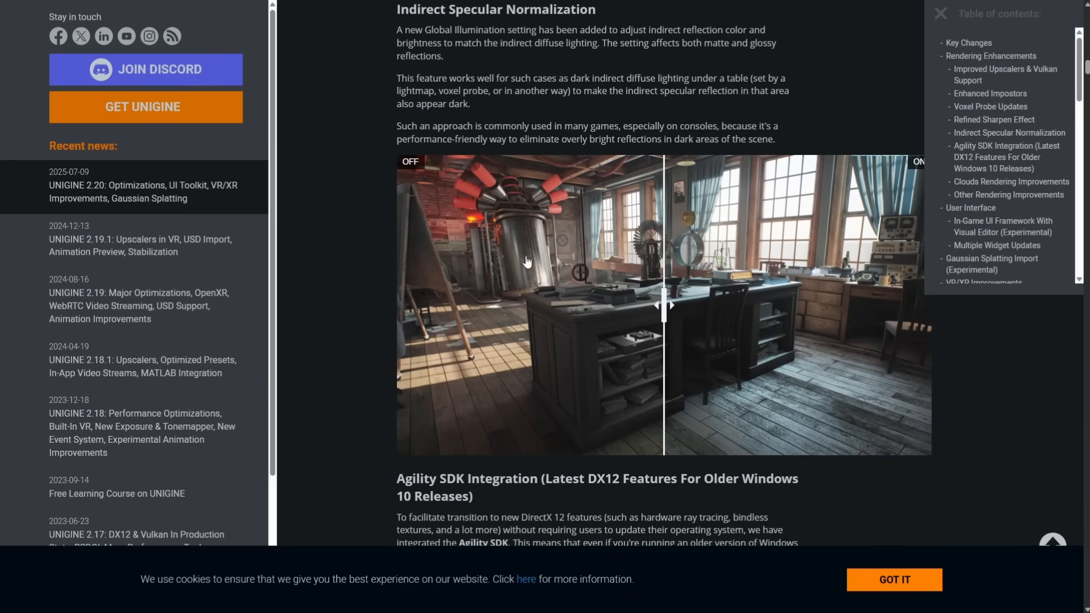
left_click_drag(663, 305, 504, 304)
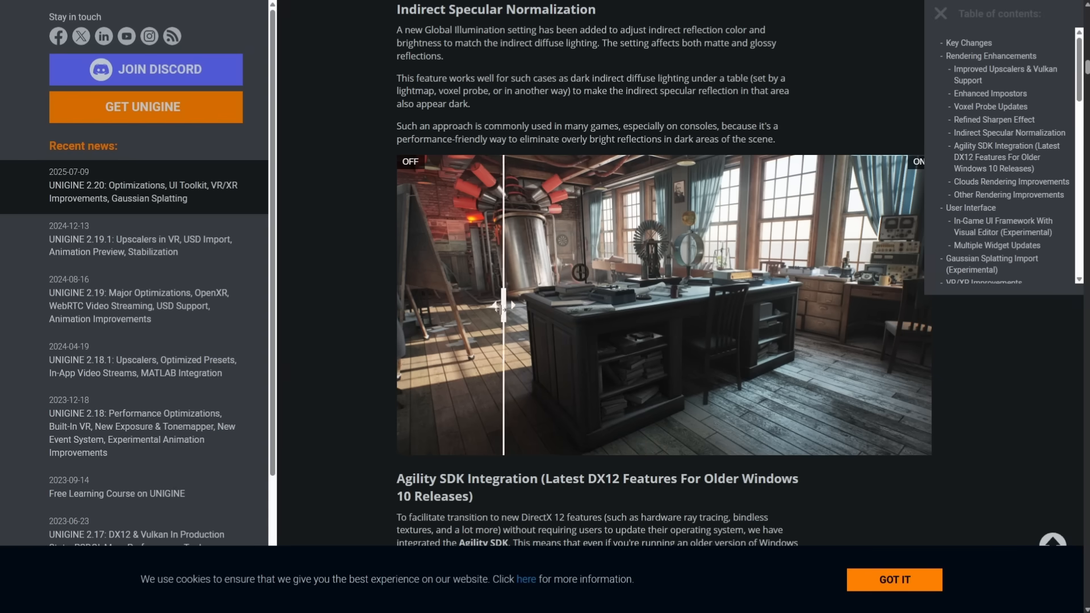
left_click_drag(504, 304, 627, 319)
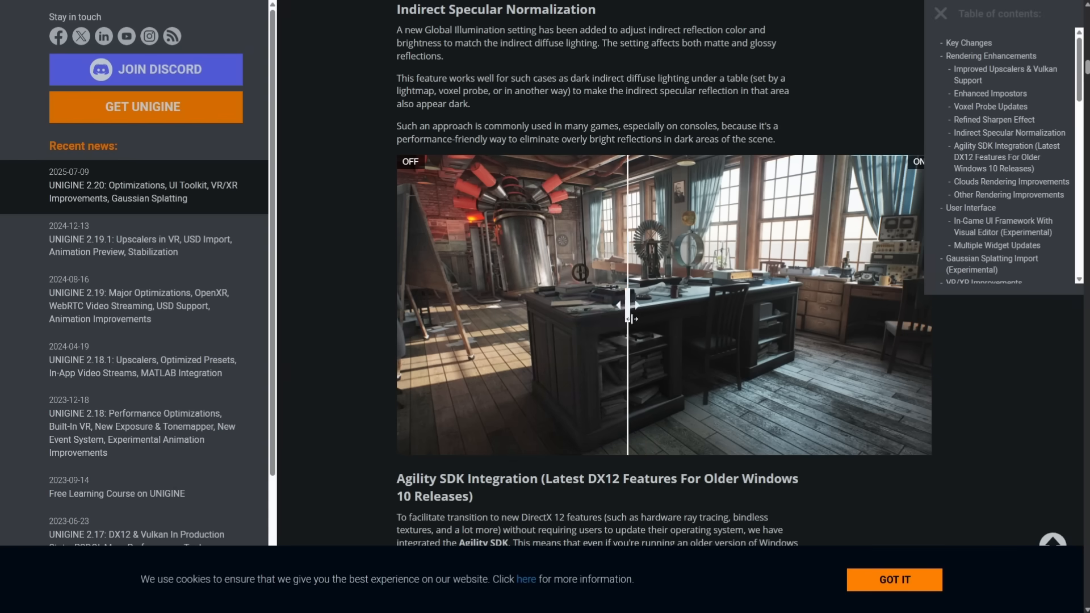
left_click_drag(627, 319, 670, 304)
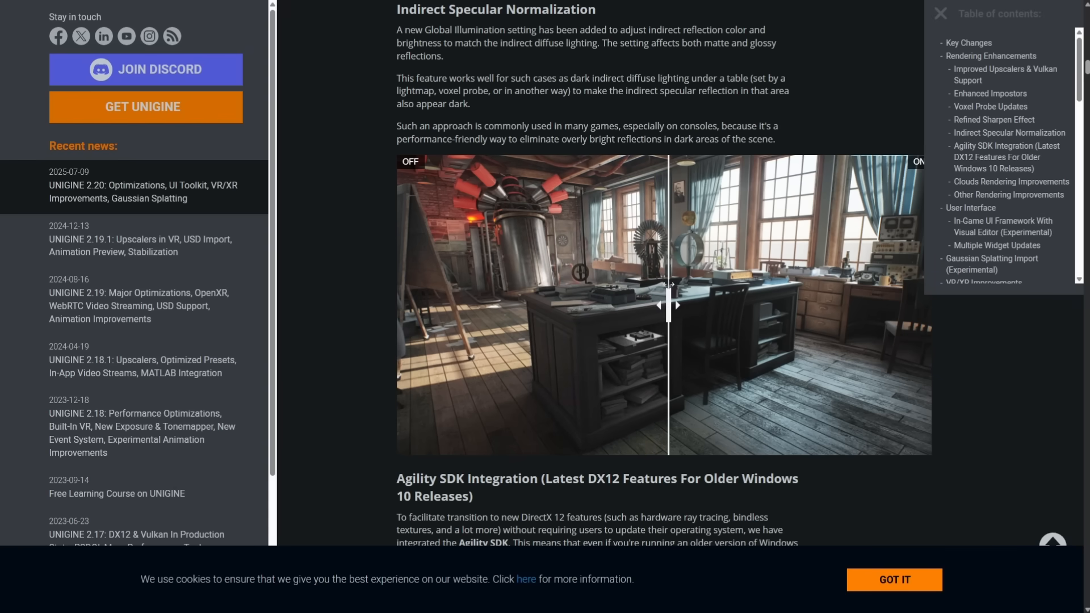
- Scroll the devlog through the Gaussian Splatting and VR/XR notes
scroll("down", 3)
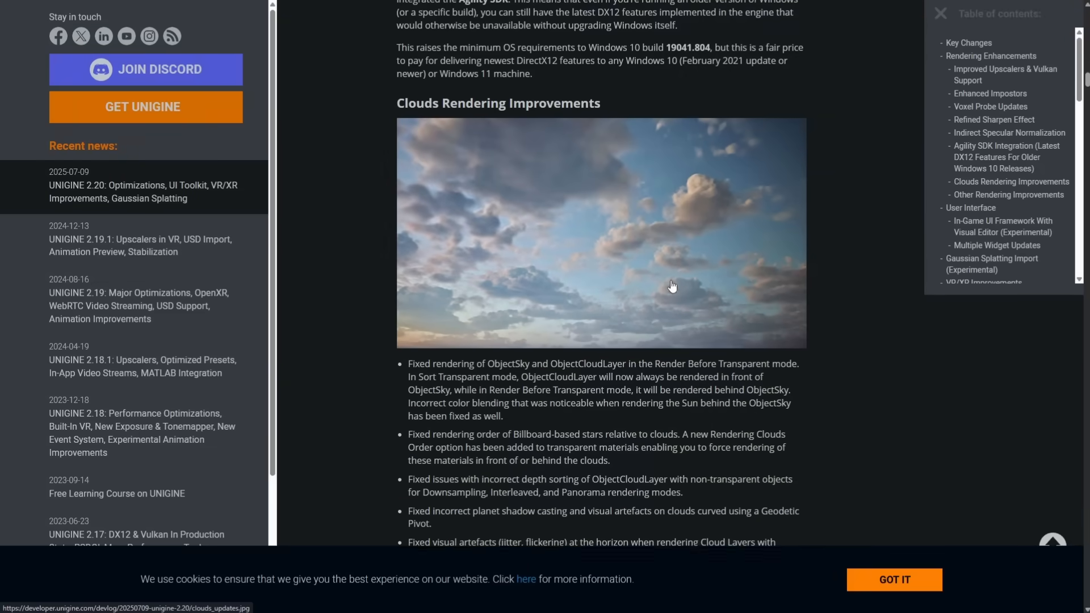
scroll("down", 3)
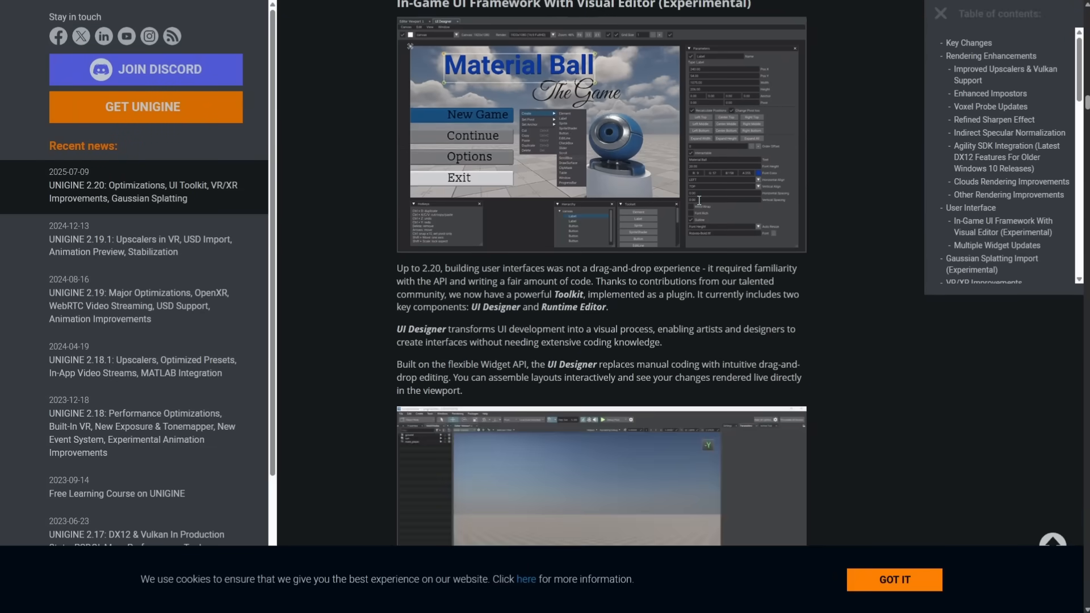
scroll("down", 3)
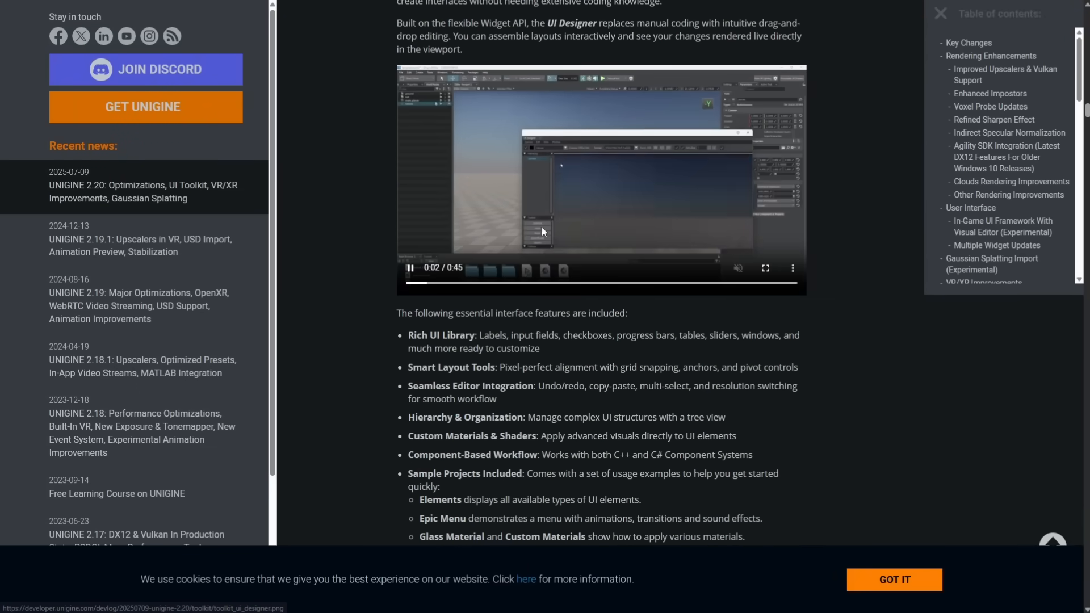
scroll("down", 3)
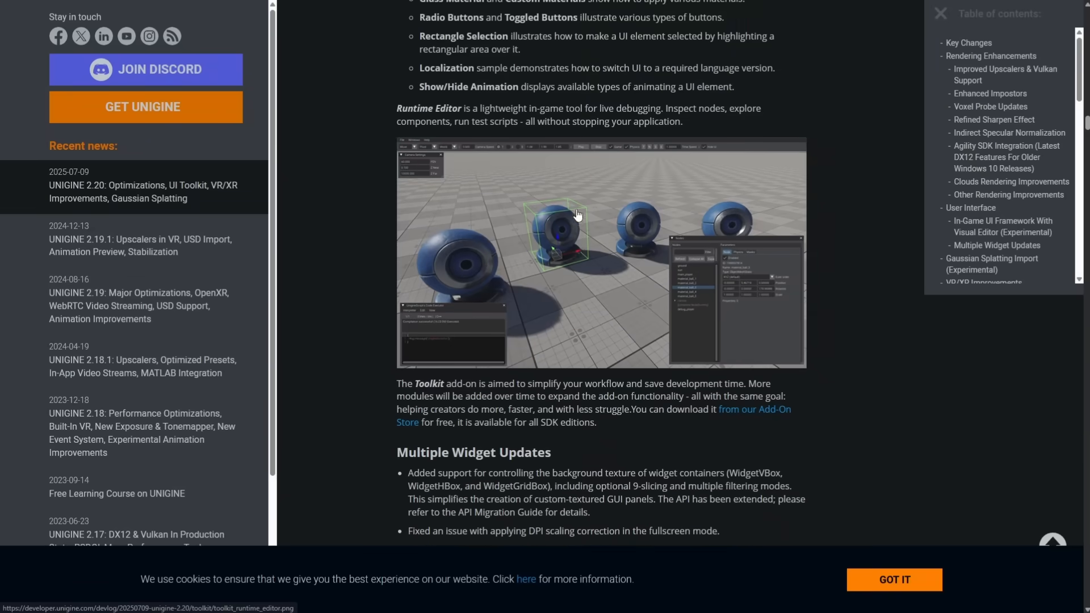
scroll("down", 3)
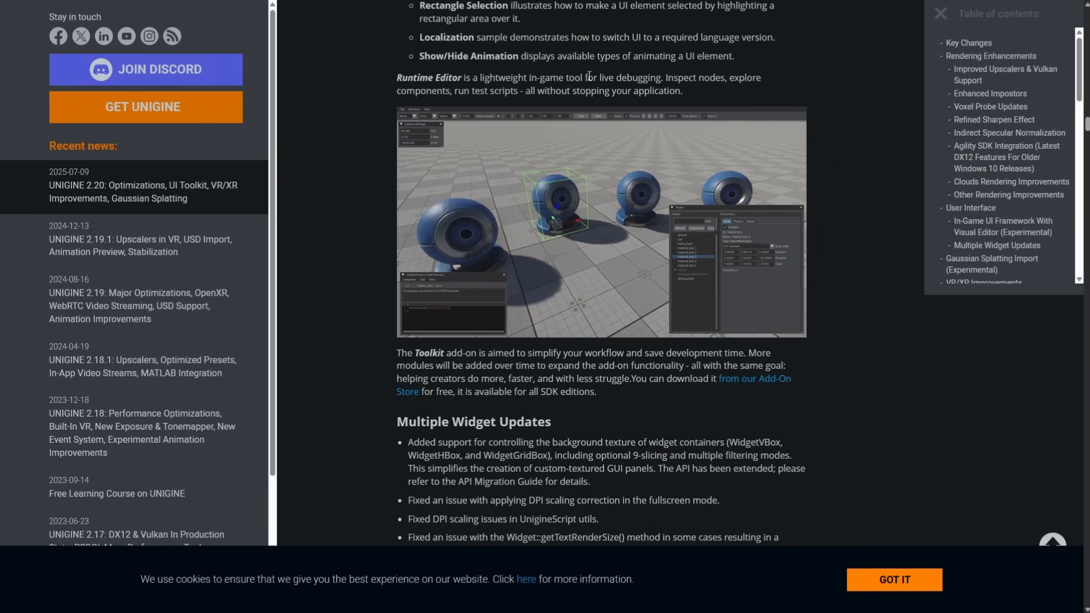
mouse_move(438, 89)
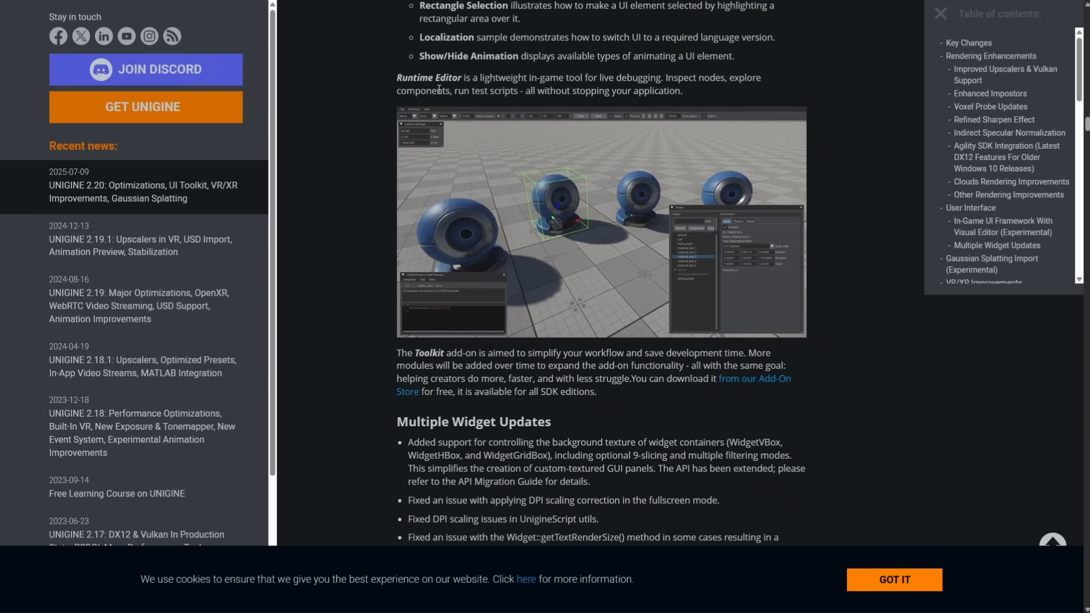
scroll("down", 3)
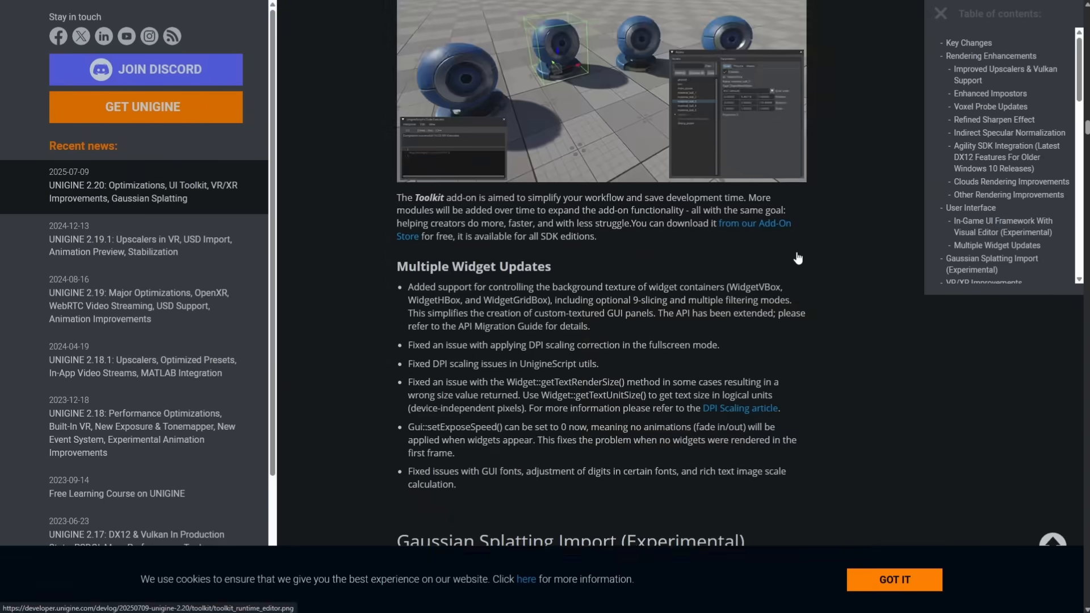
scroll("down", 3)
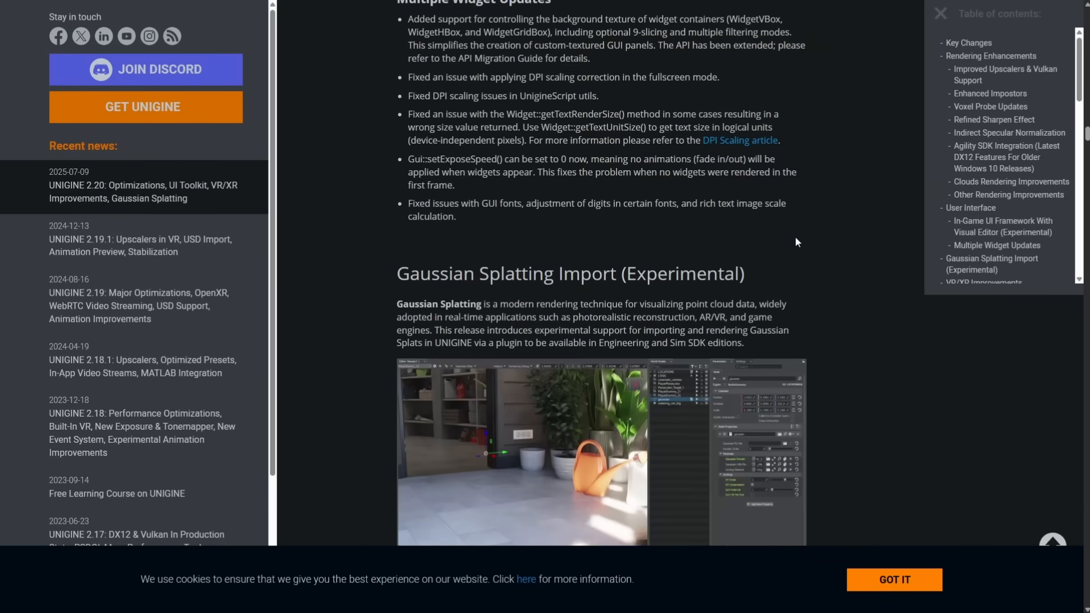
scroll("down", 3)
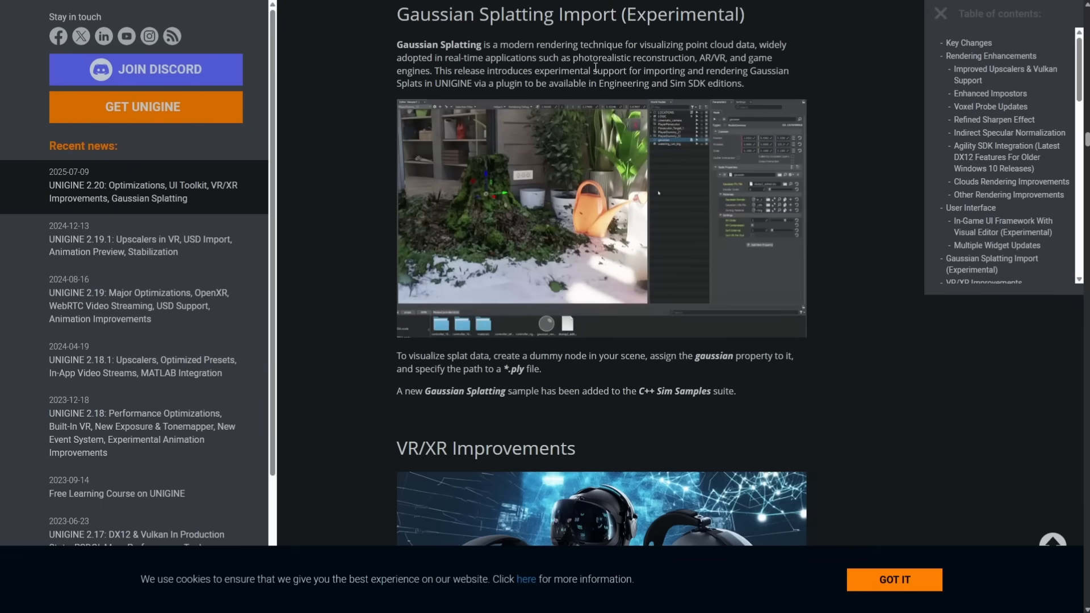
- Highlight the SDK editions plugin note, then scroll past optimization notes to C# Component System
left_click_drag(481, 83, 718, 83)
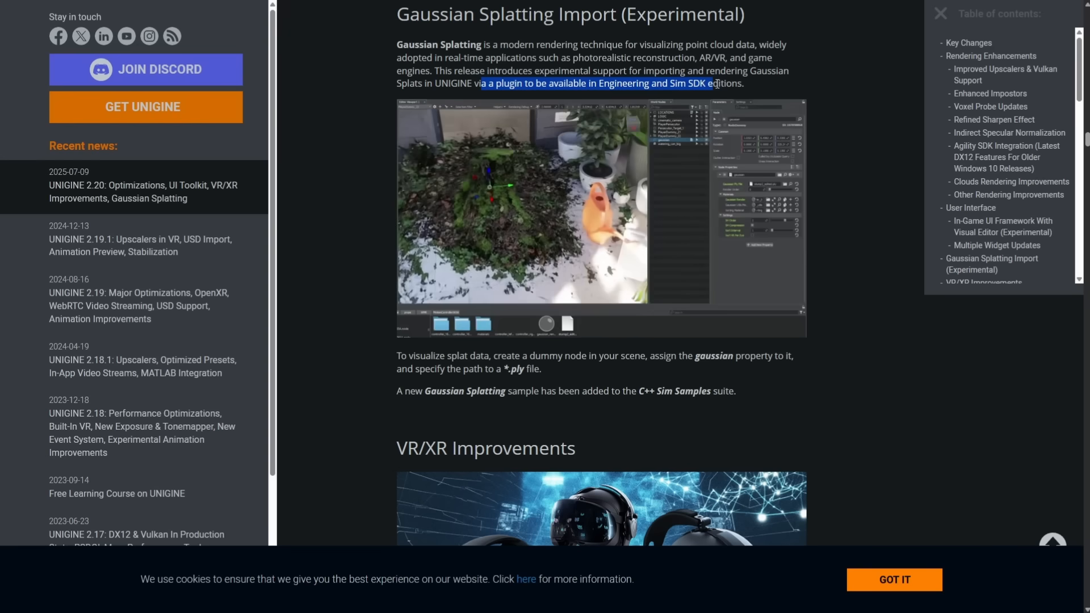
scroll("down", 3)
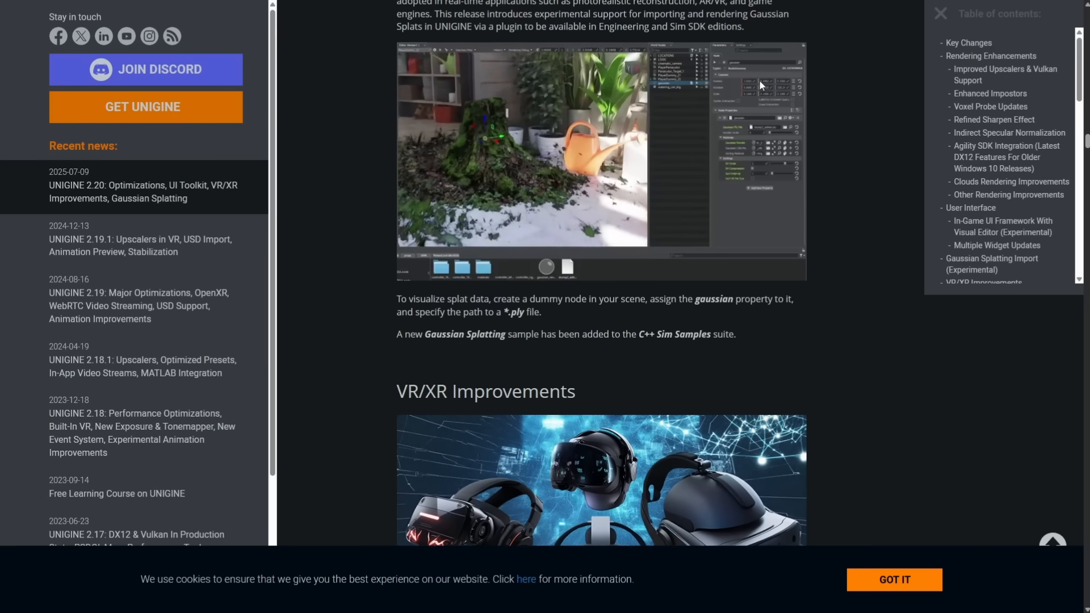
scroll("down", 3)
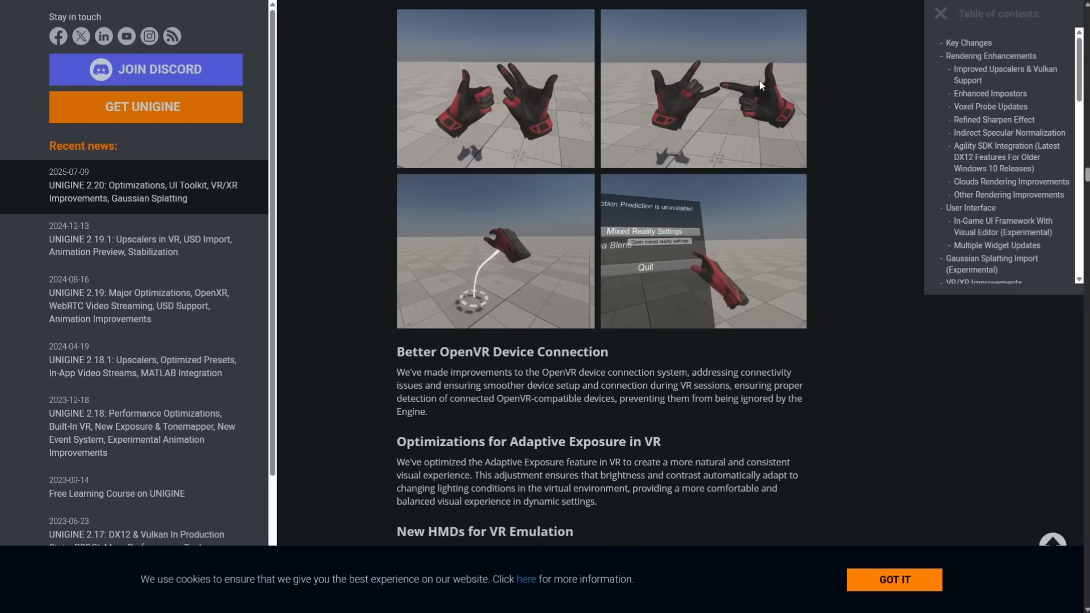
scroll("down", 3)
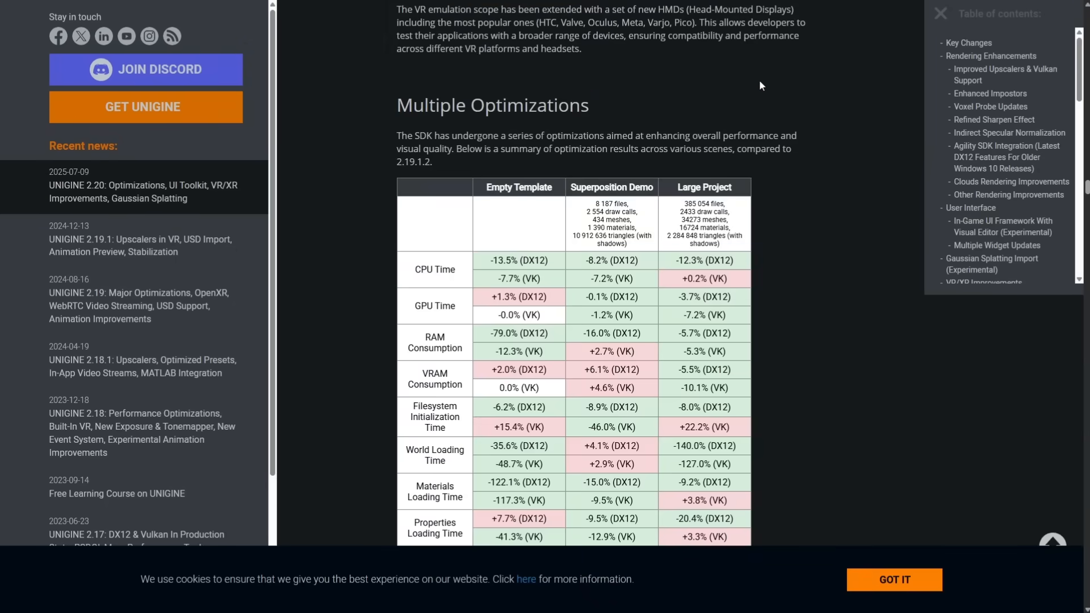
scroll("down", 3)
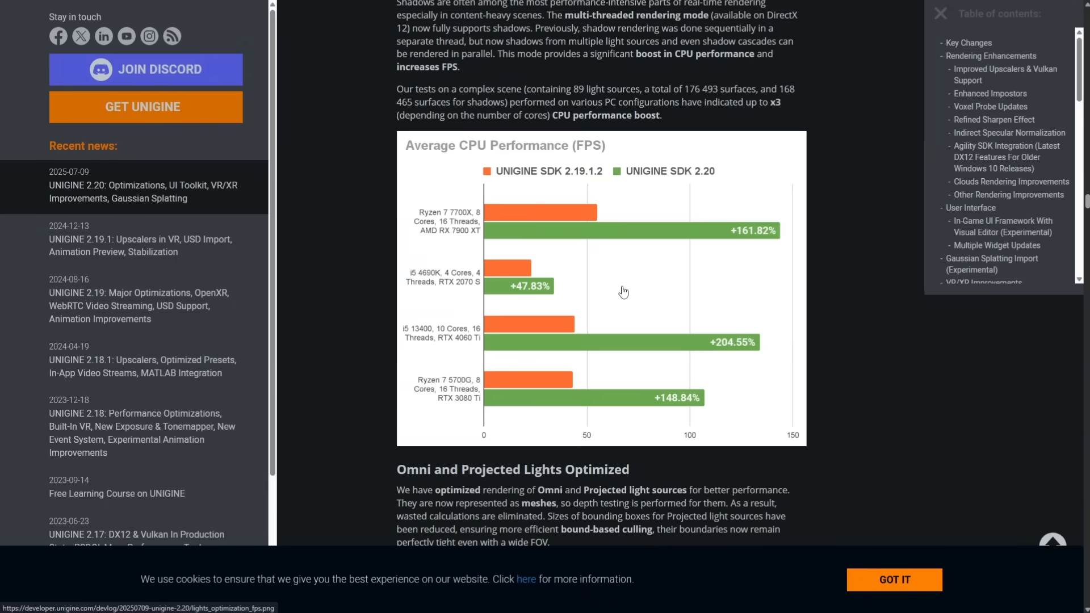
scroll("down", 3)
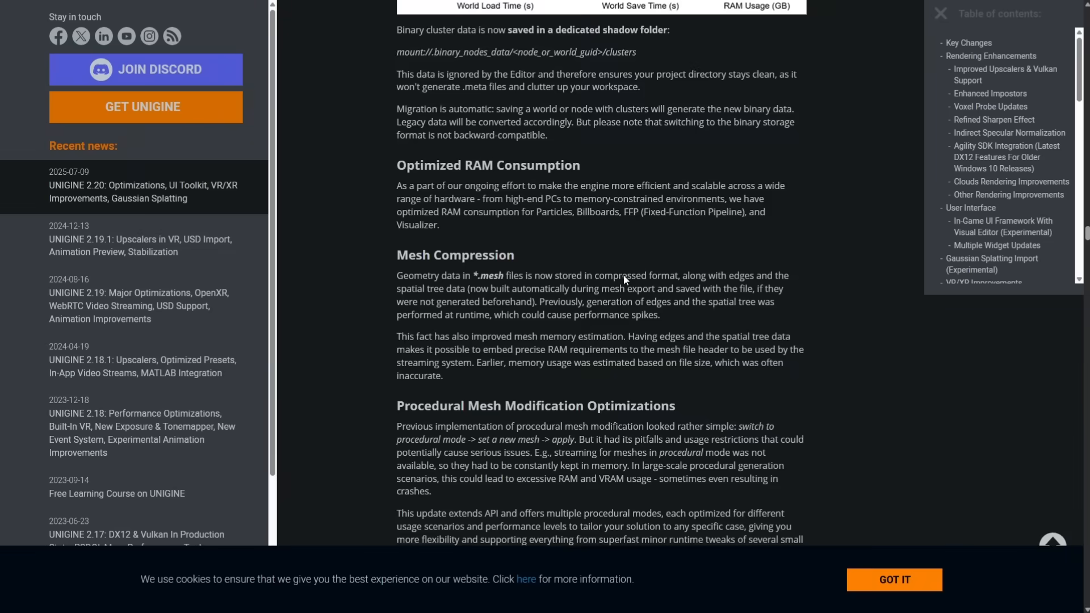
scroll("down", 3)
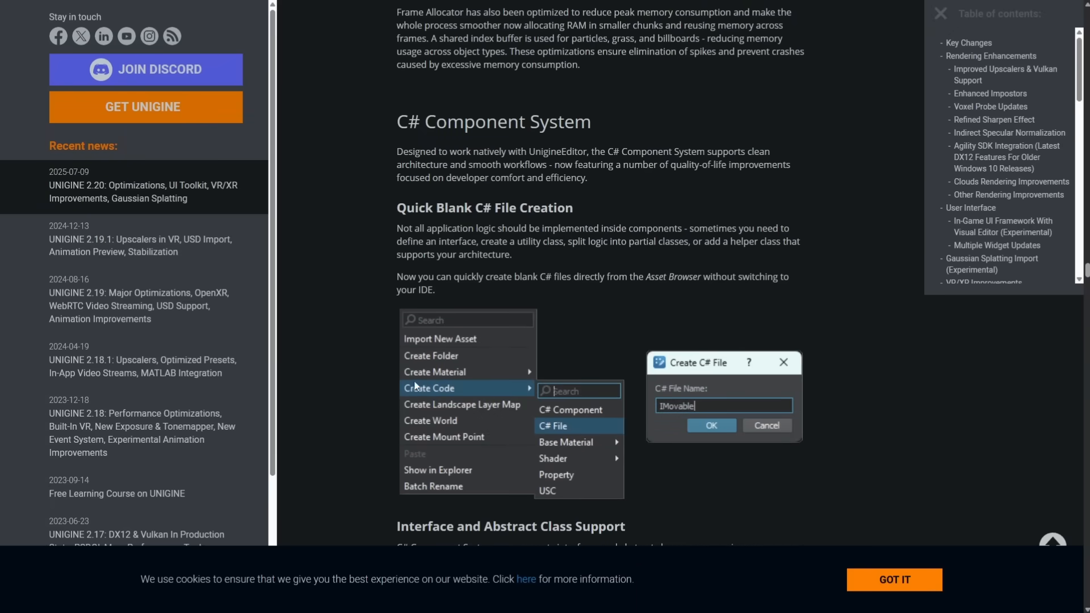
mouse_move(612, 387)
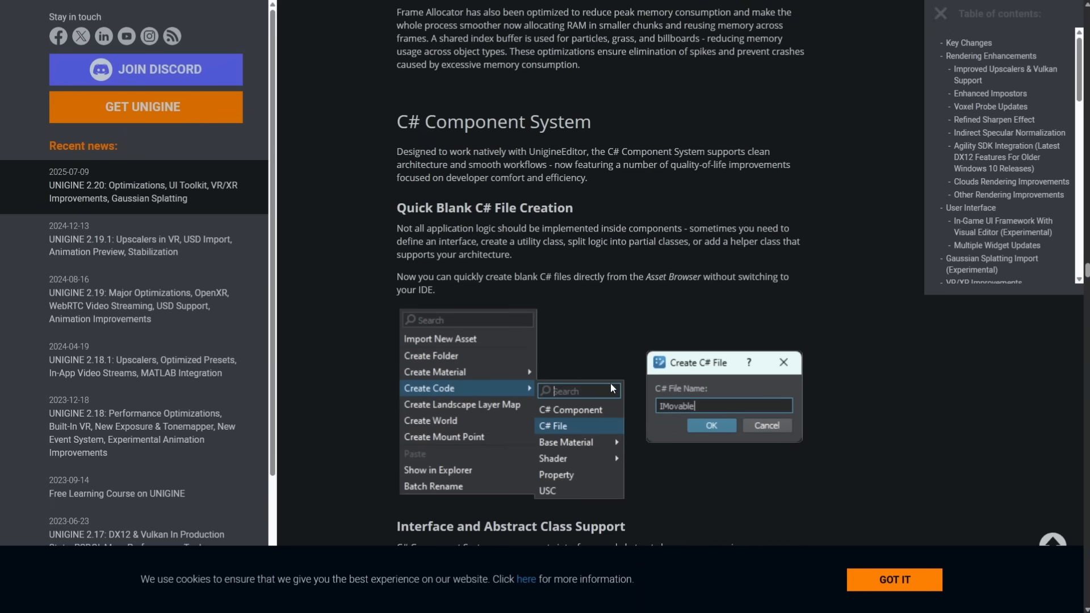
- Scroll past CPU Multithreading, File System and UnigineEditor notes to the samples library section
scroll("down", 3)
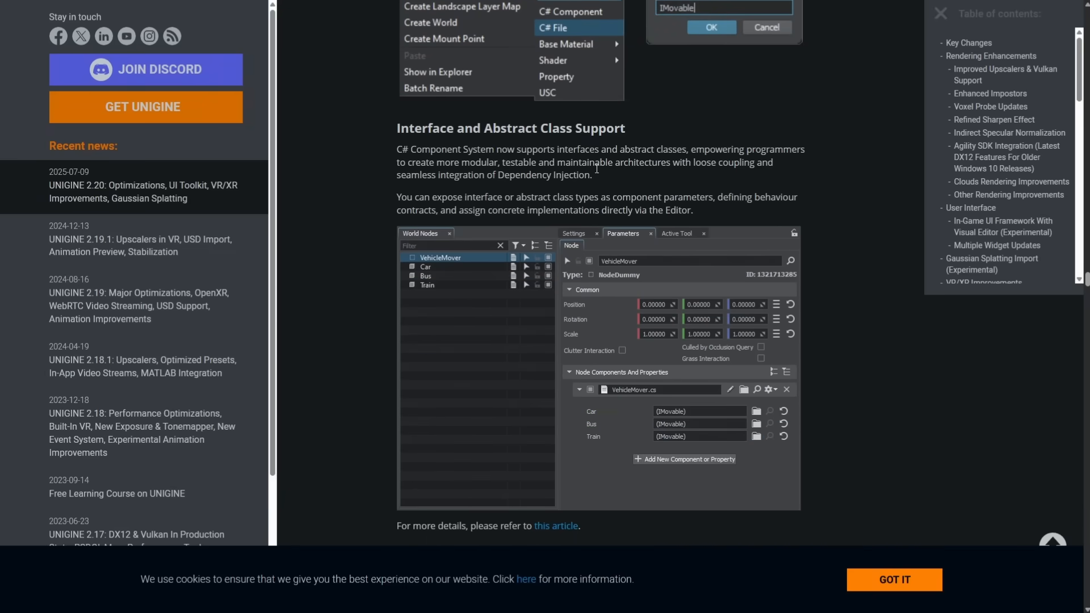
left_click(699, 411)
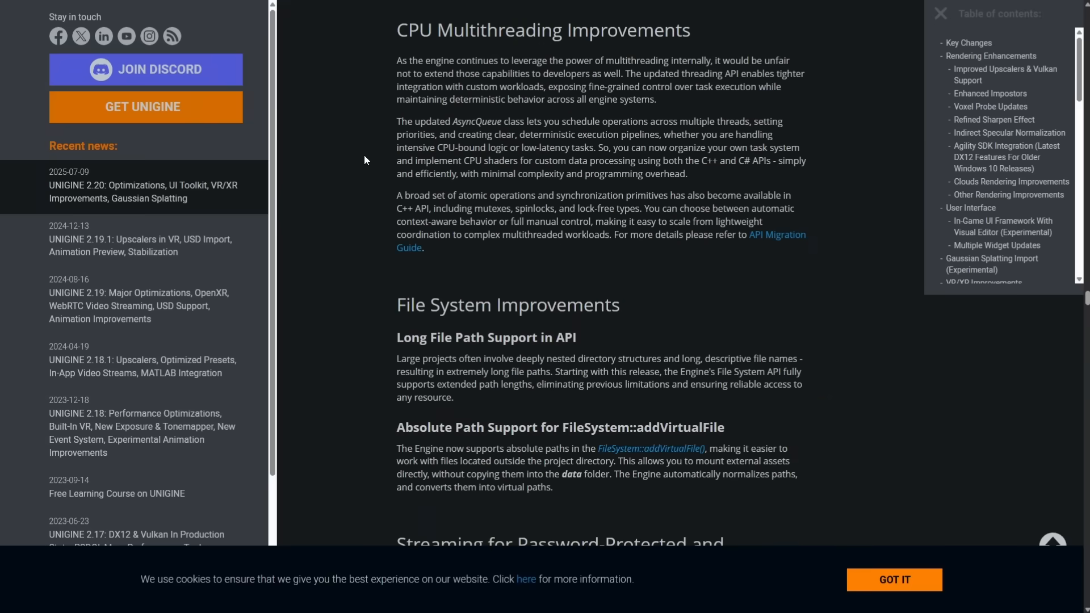
scroll("down", 3)
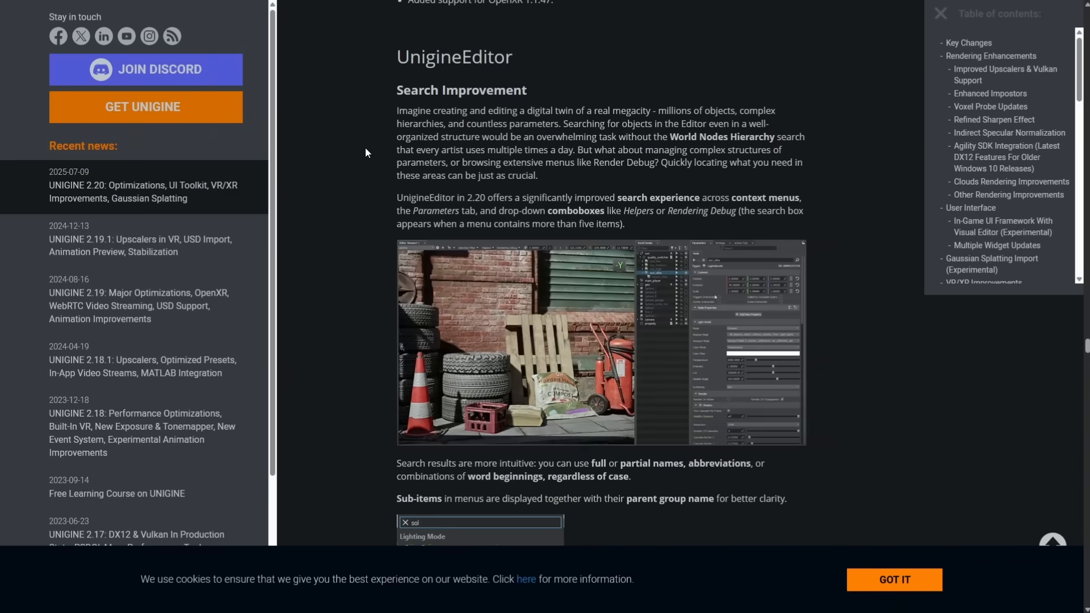
scroll("down", 3)
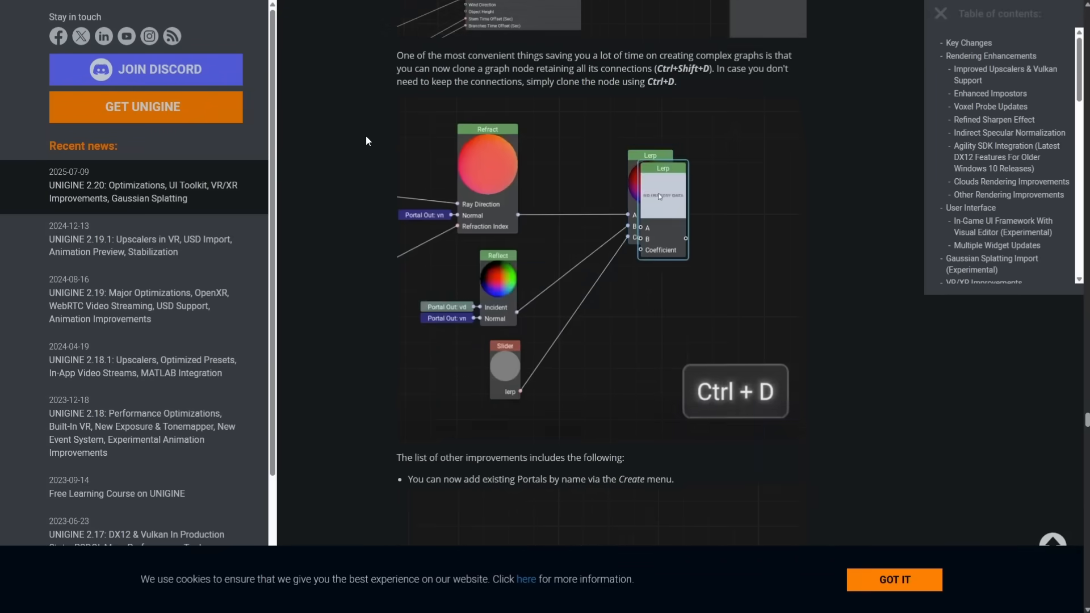
scroll("down", 3)
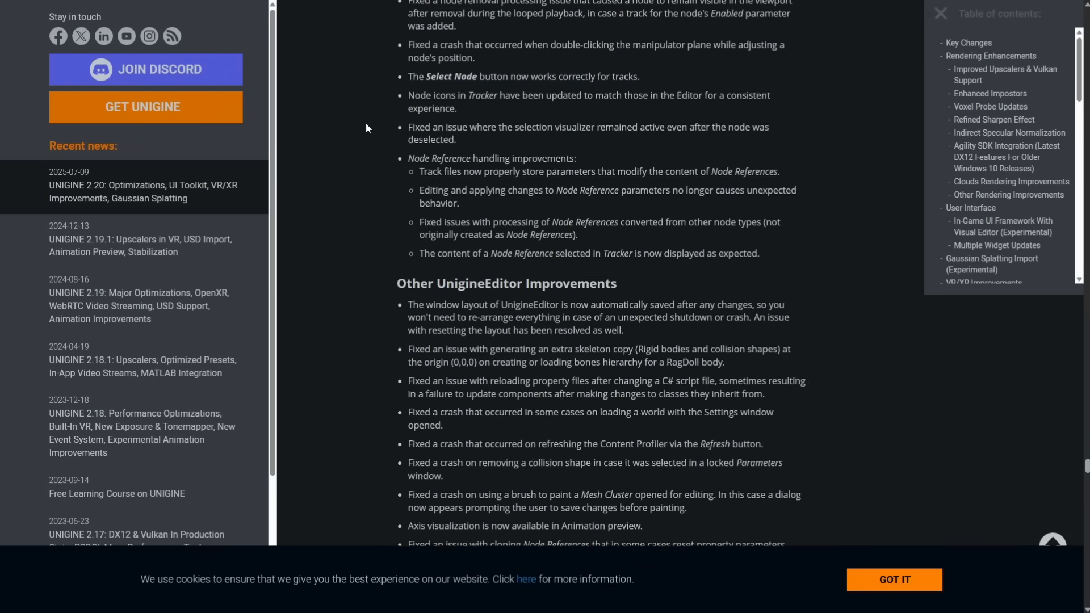
scroll("down", 3)
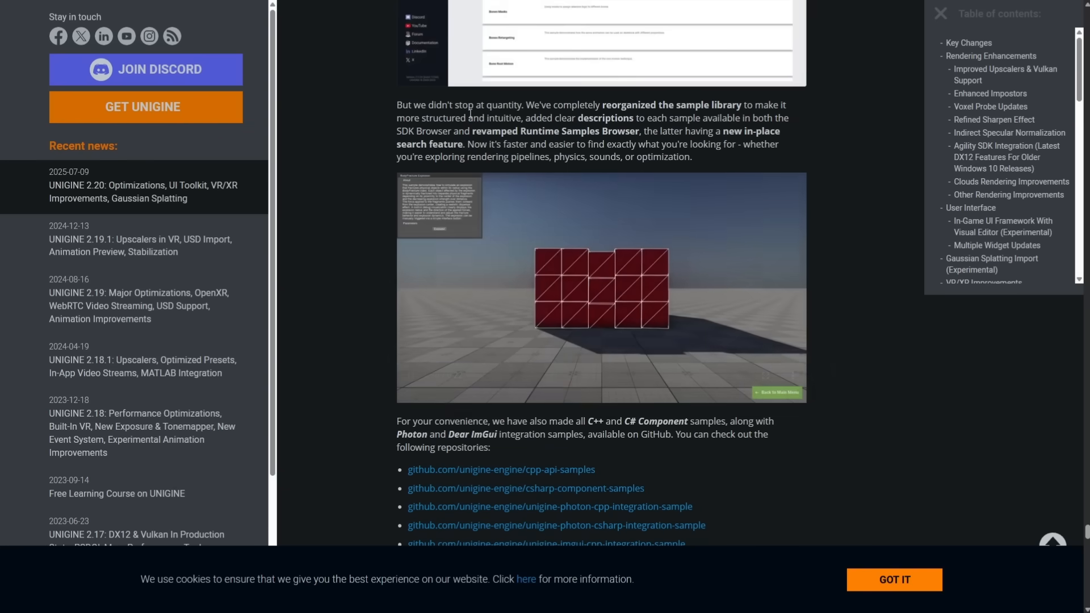
- Scroll through the C++ and C# samples lists until the Documentation heading with the Gaea 2 video appears
scroll("down", 3)
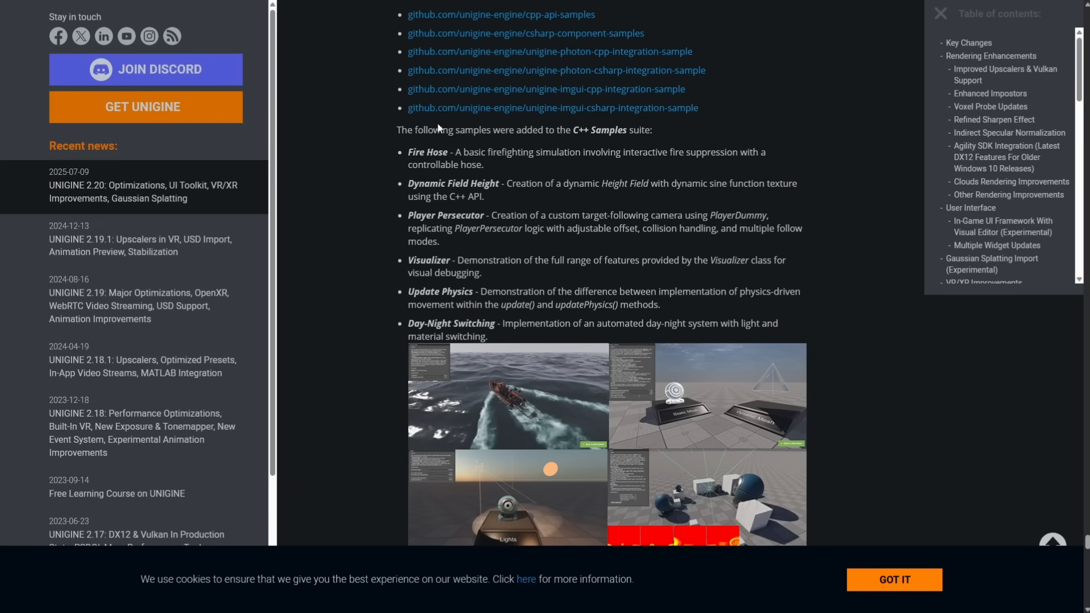
mouse_move(472, 131)
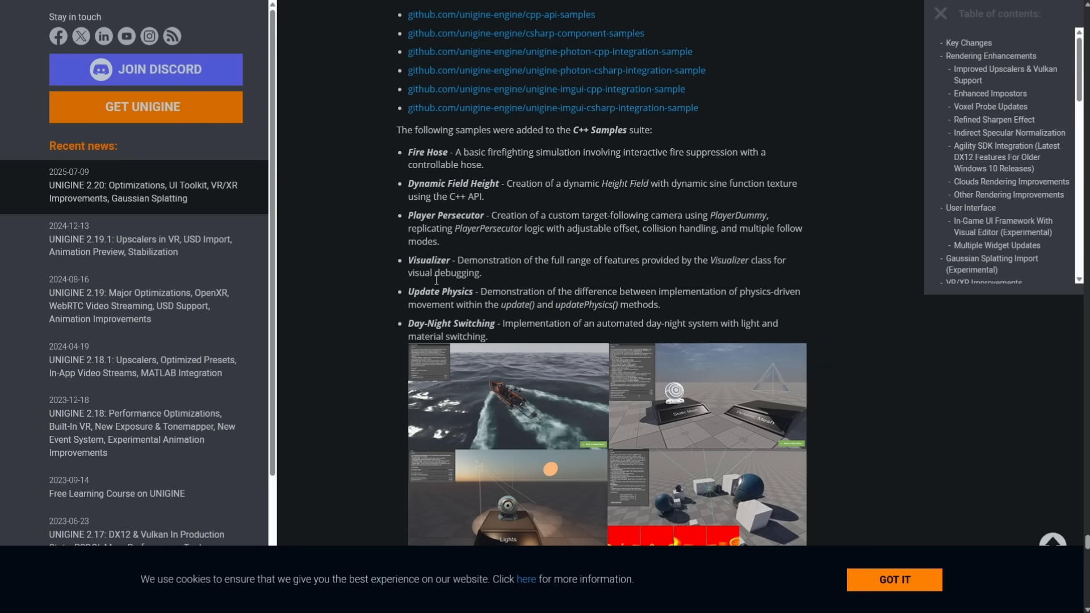
mouse_move(465, 178)
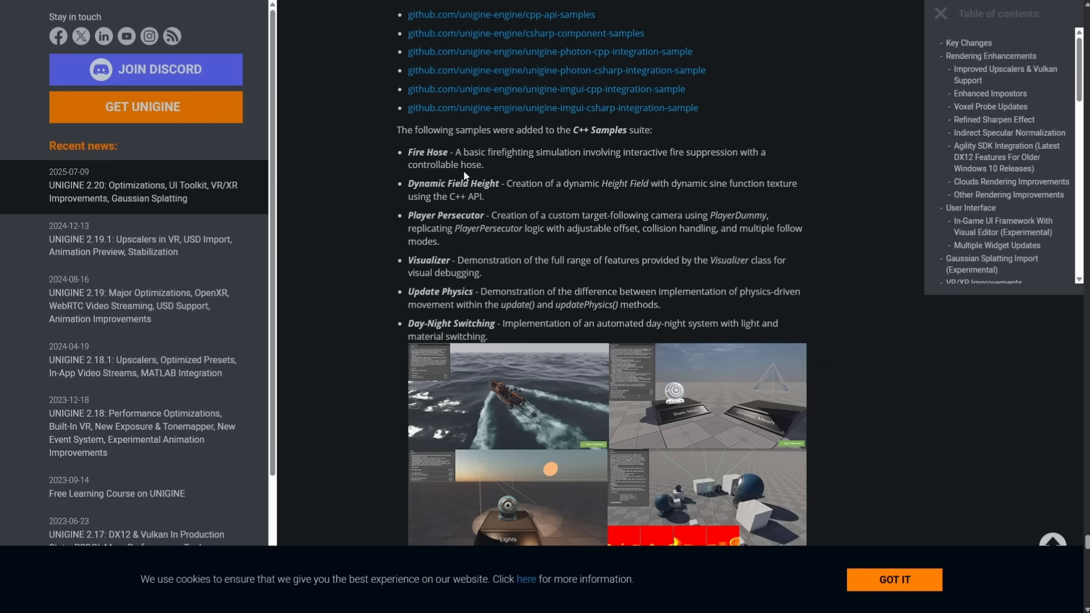
scroll("down", 3)
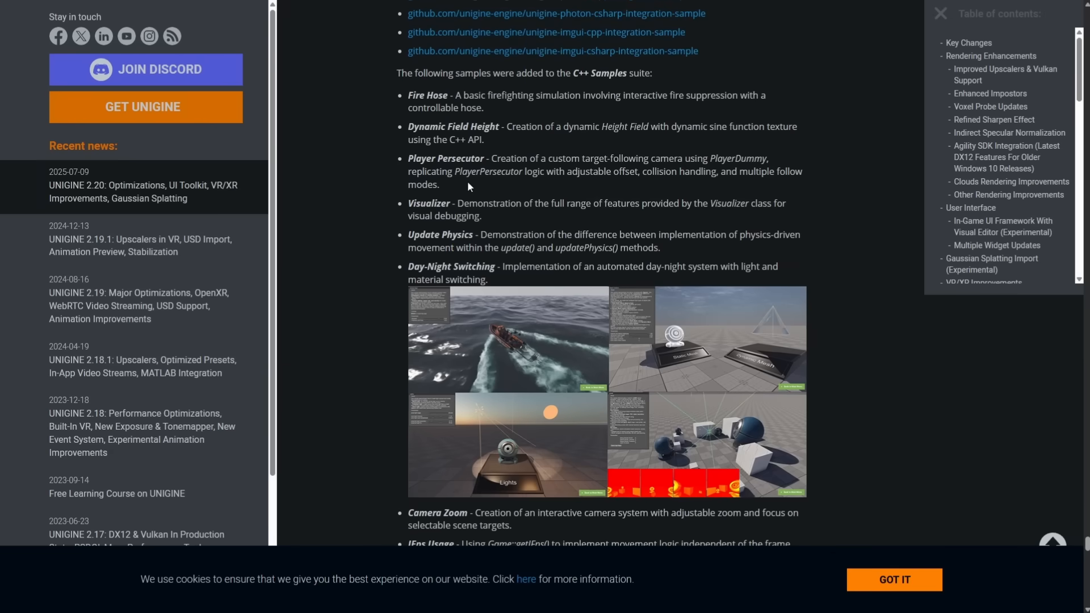
scroll("down", 3)
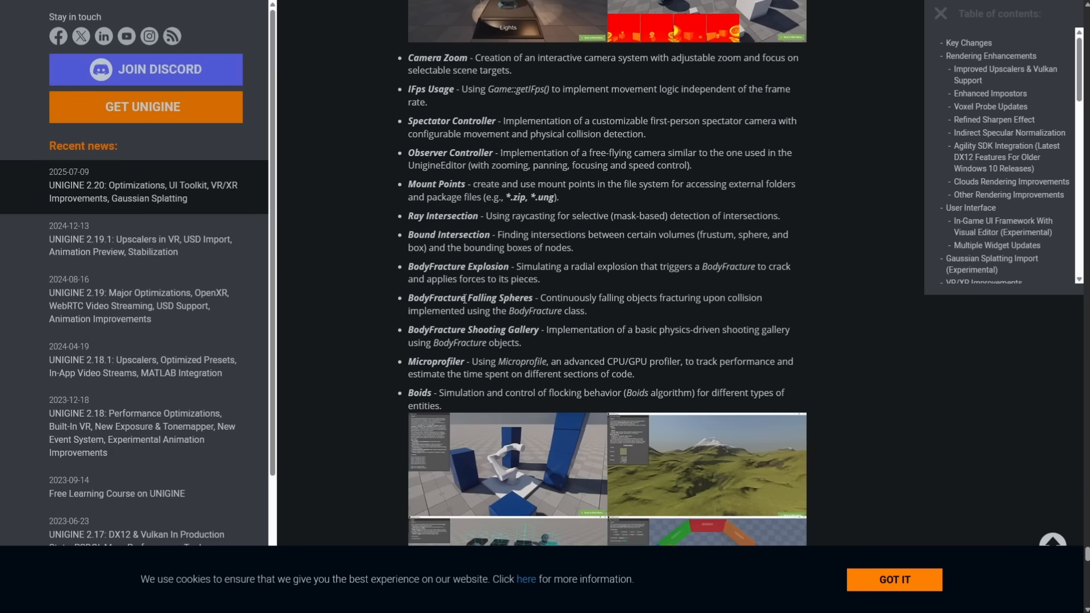
scroll("down", 3)
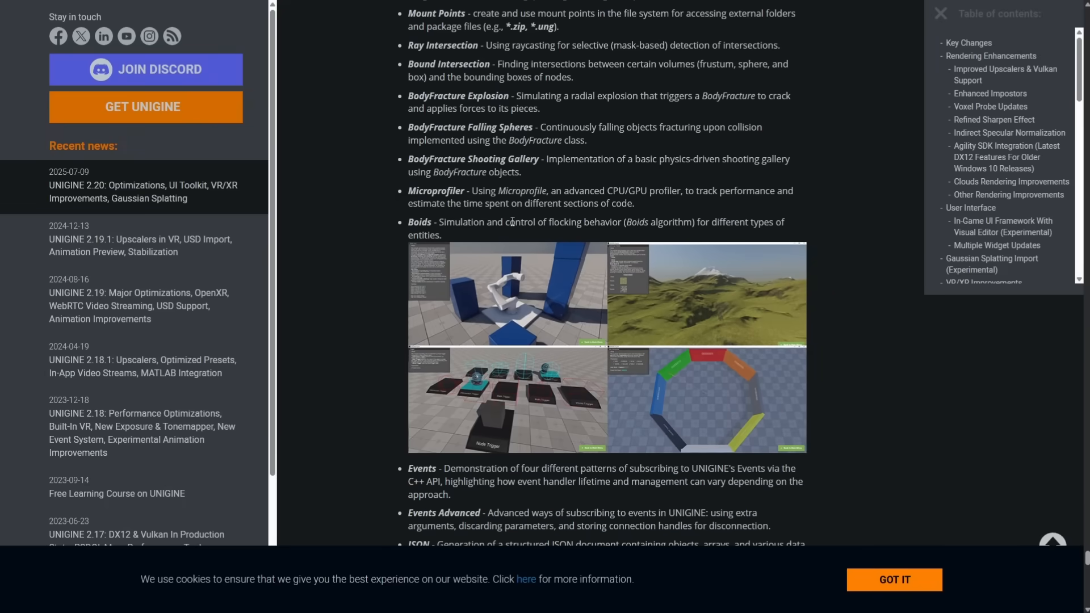
scroll("down", 3)
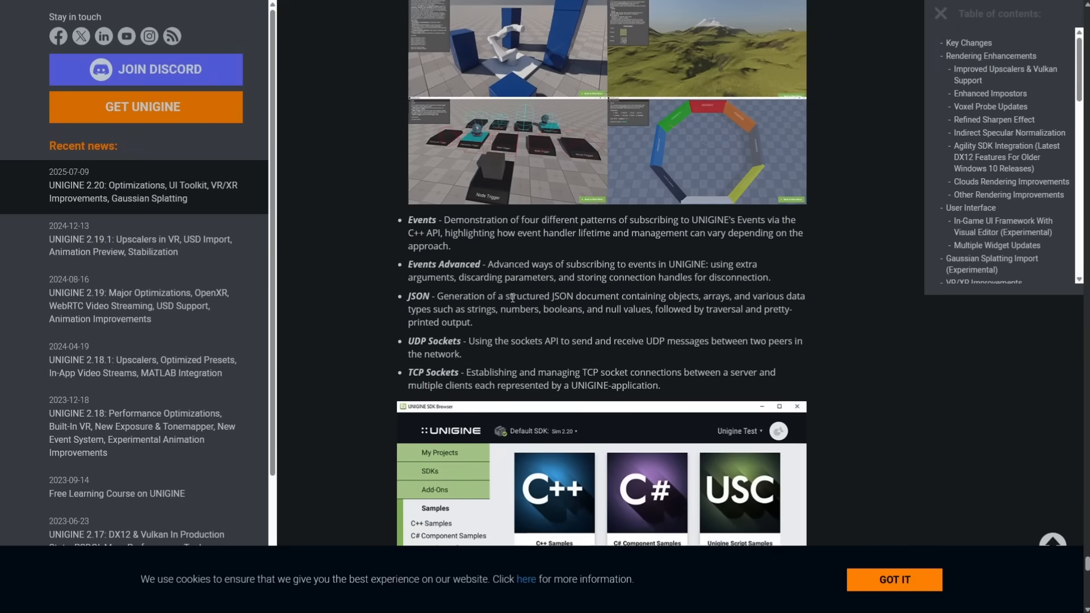
scroll("down", 3)
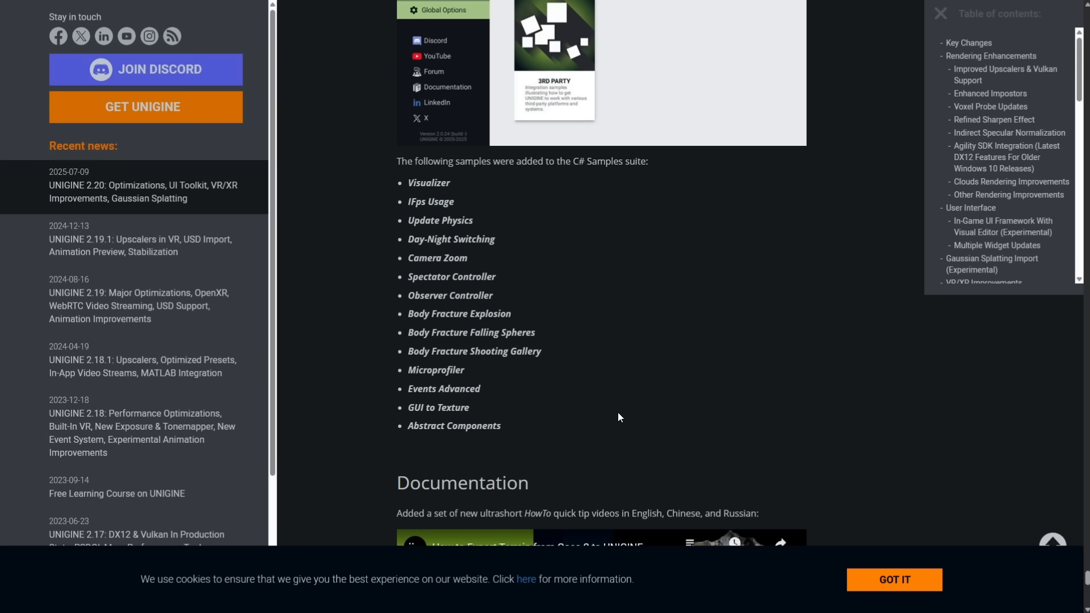
scroll("down", 3)
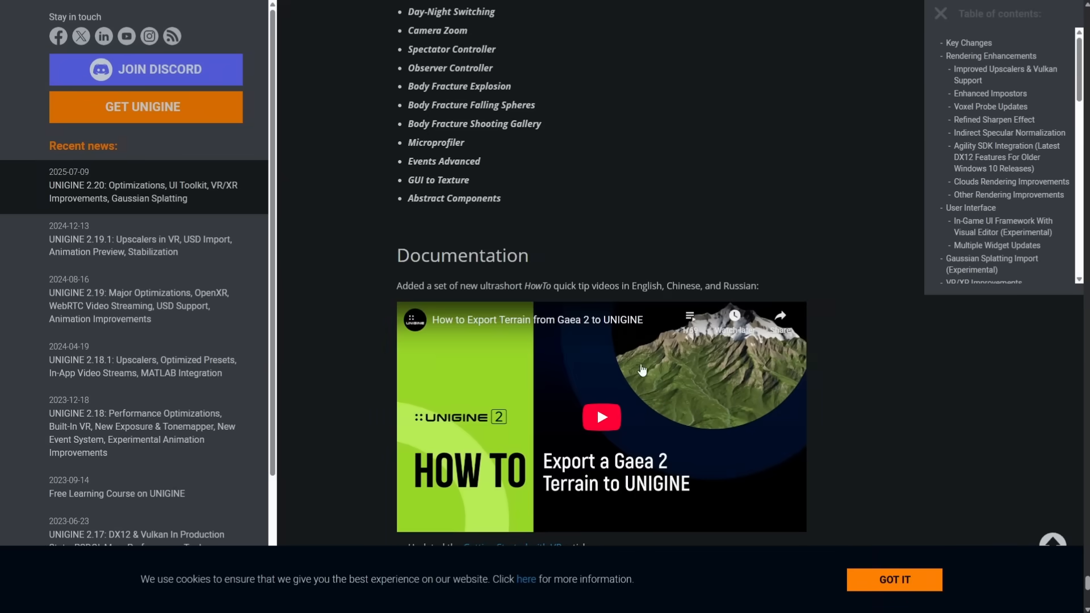
- Scroll past the HowTo video and documentation bullets to the closing thank-you and Previous post link
scroll("down", 3)
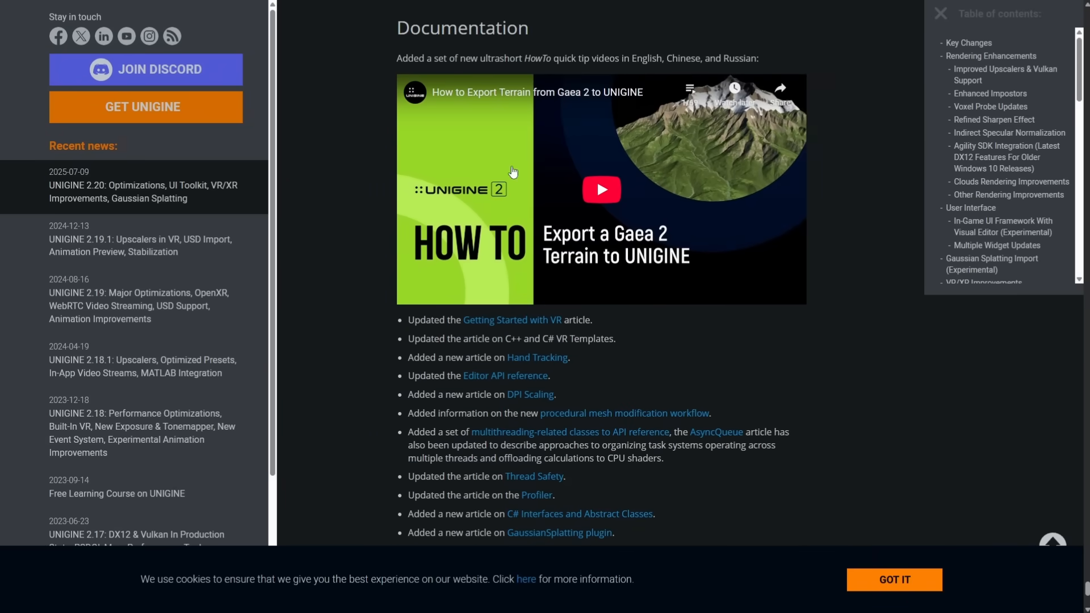
scroll("down", 3)
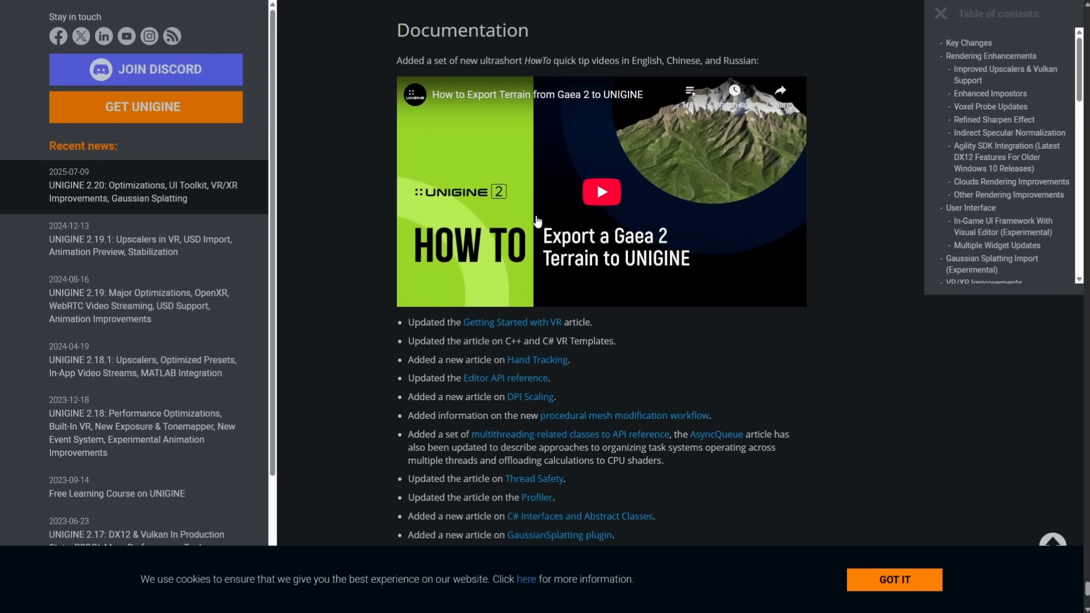
scroll("down", 3)
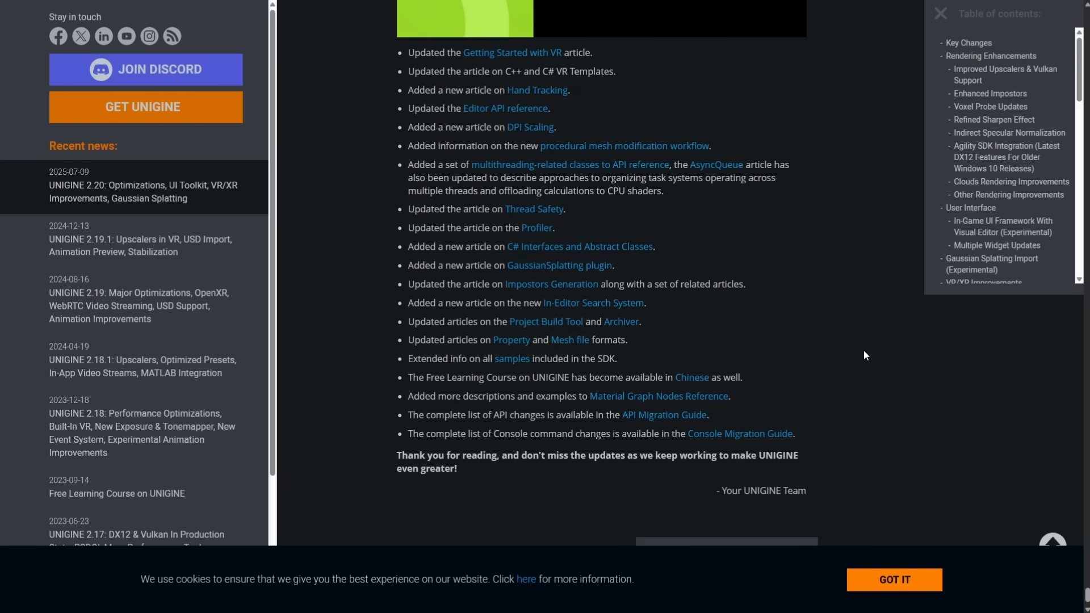
scroll("down", 3)
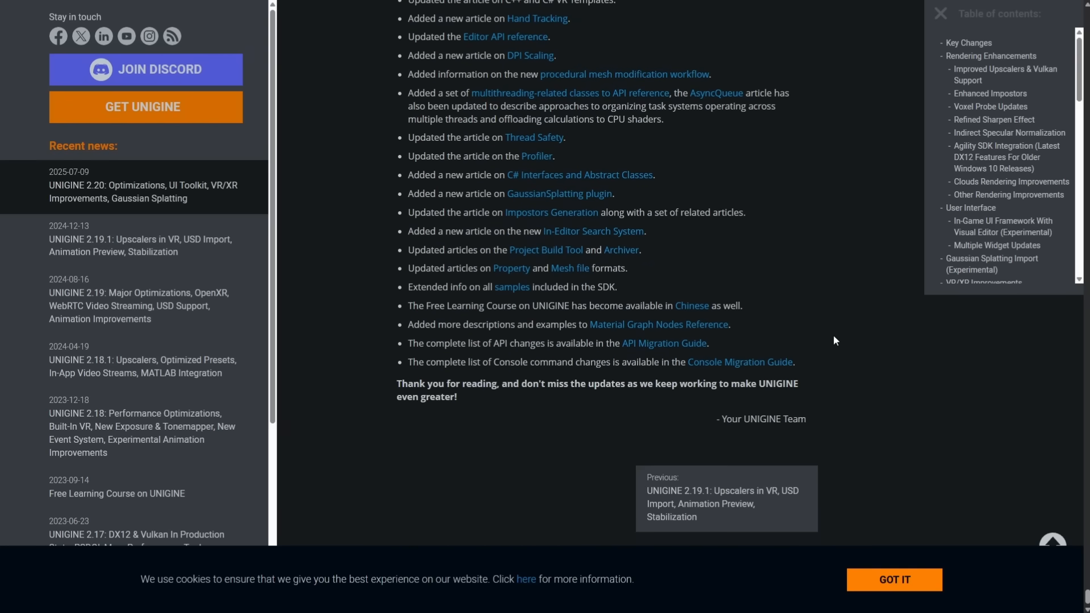
scroll("up", 3)
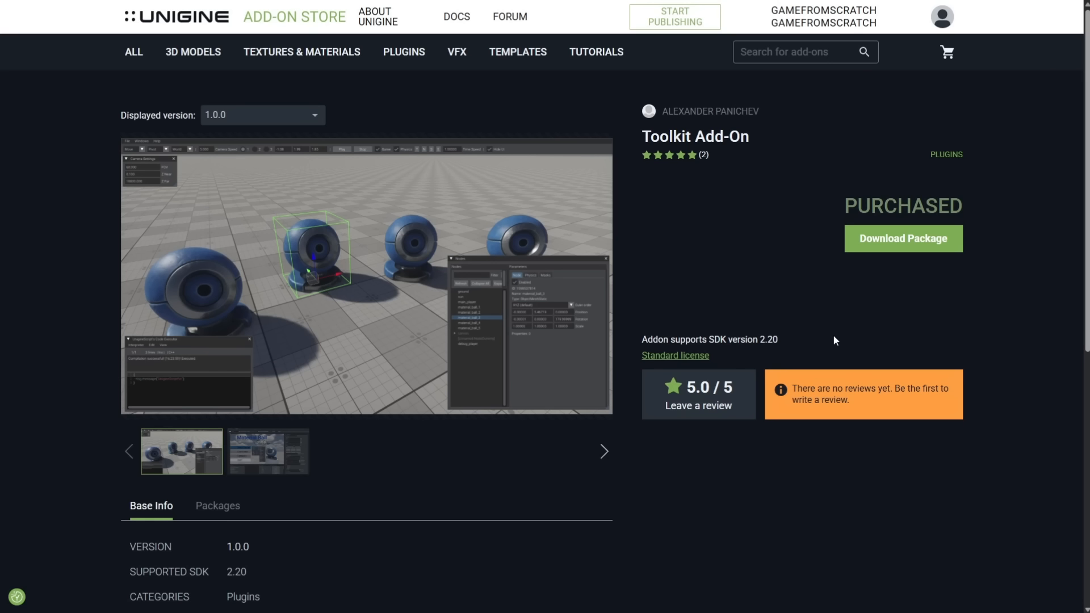
mouse_move(708, 151)
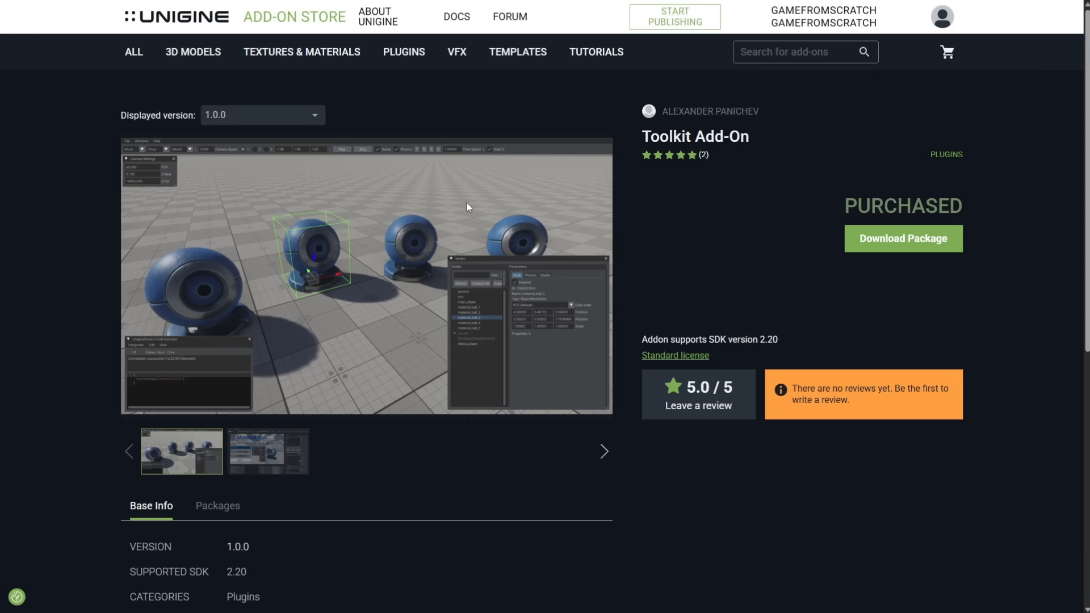
mouse_move(248, 191)
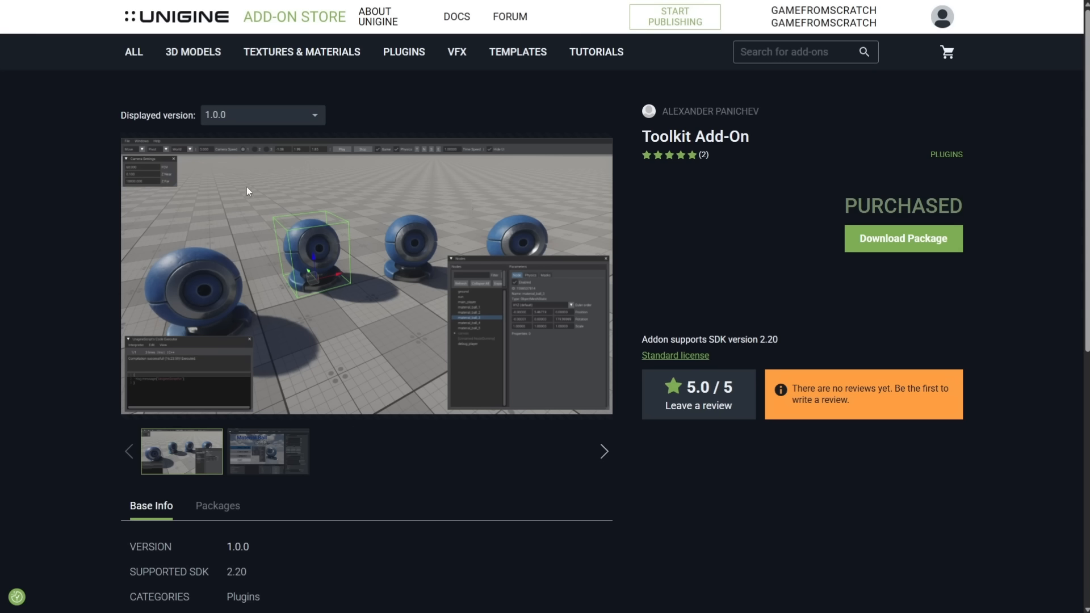
mouse_move(636, 163)
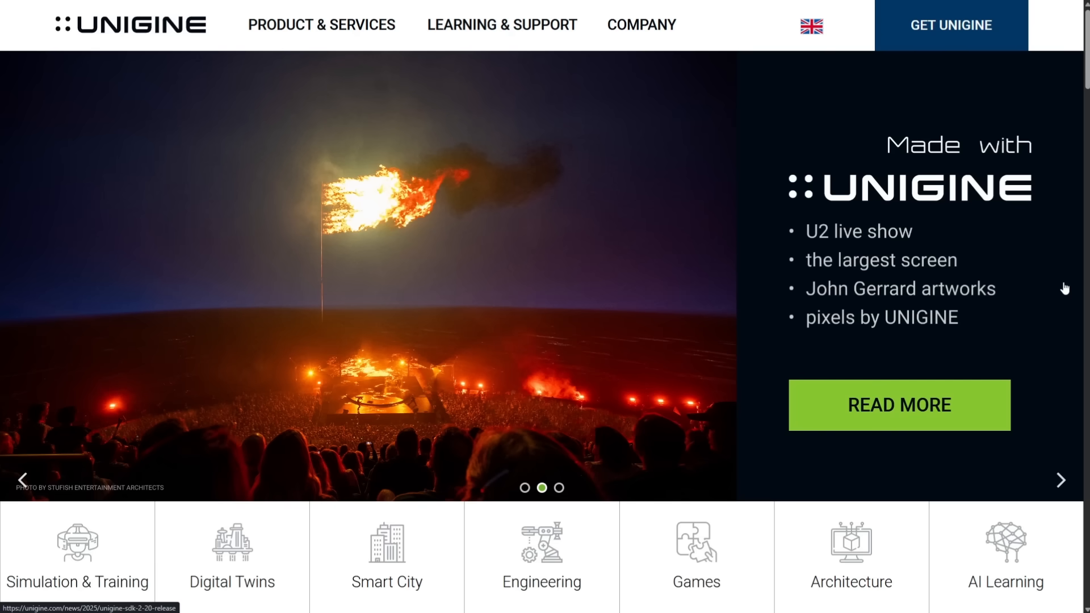
- Leave the Toolkit Add-On store page for the unigine.com homepage showing the UNIGINE 2 Engine slide
left_click(1060, 480)
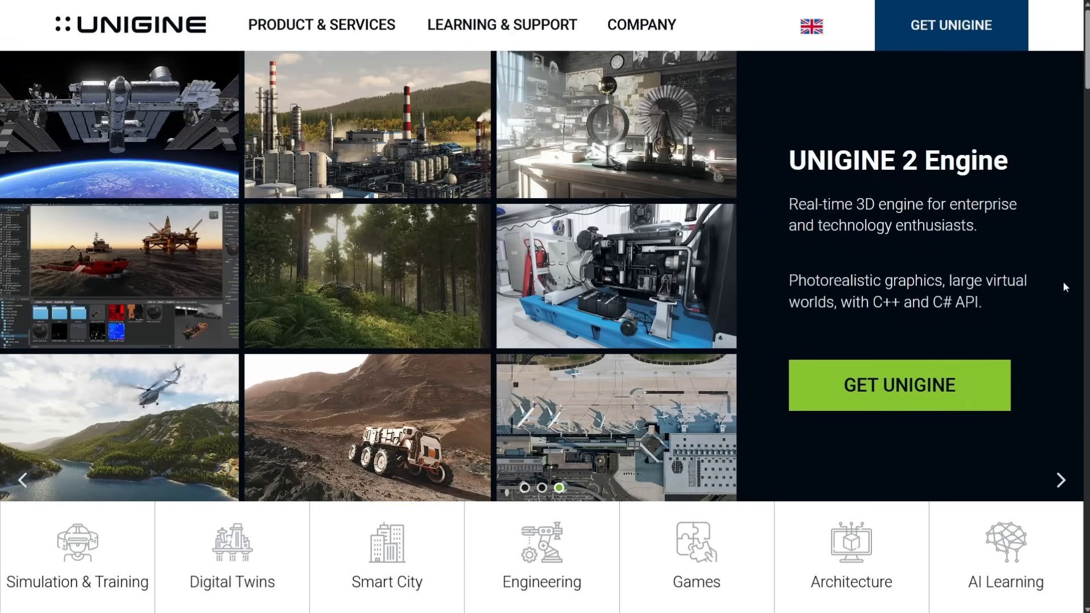